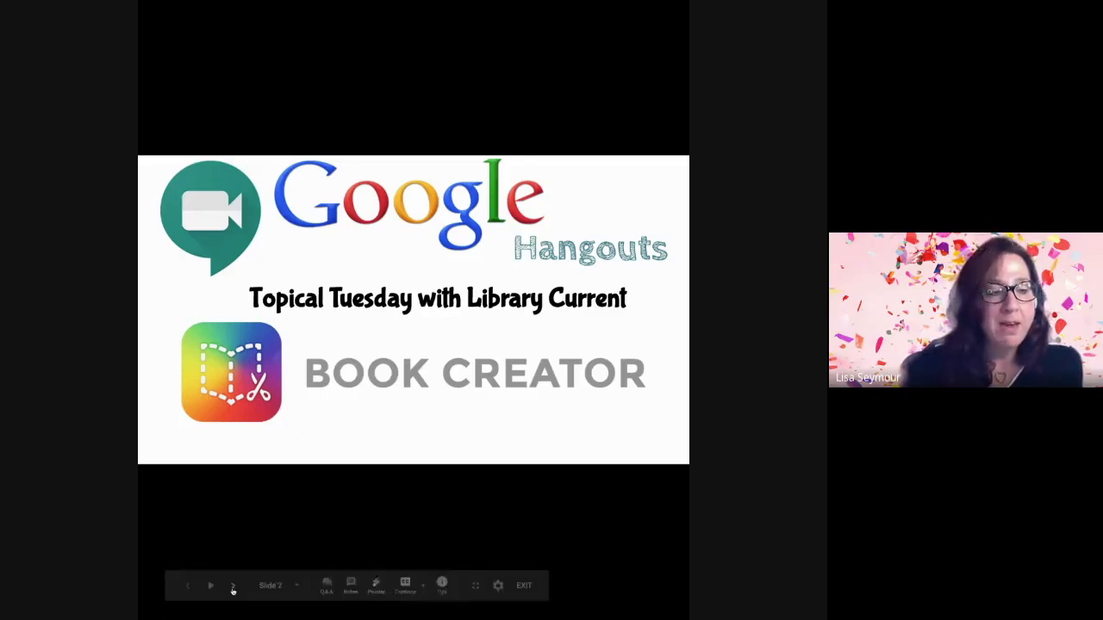
- Advance the deck past the microphone-mute and Q&A reminder slides
left_click(233, 586)
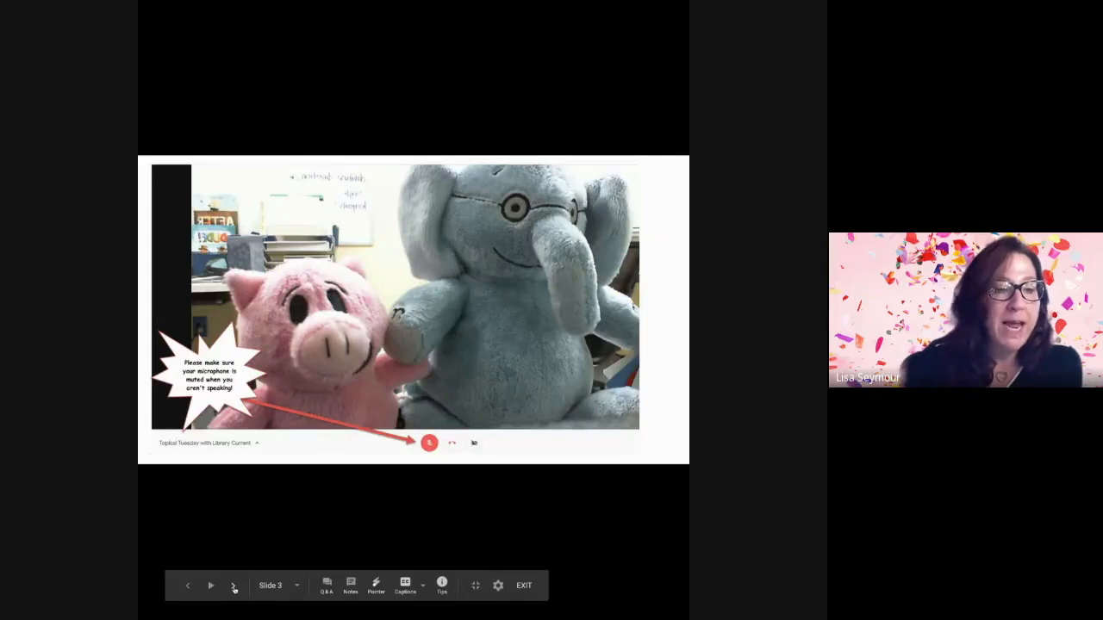
left_click(233, 586)
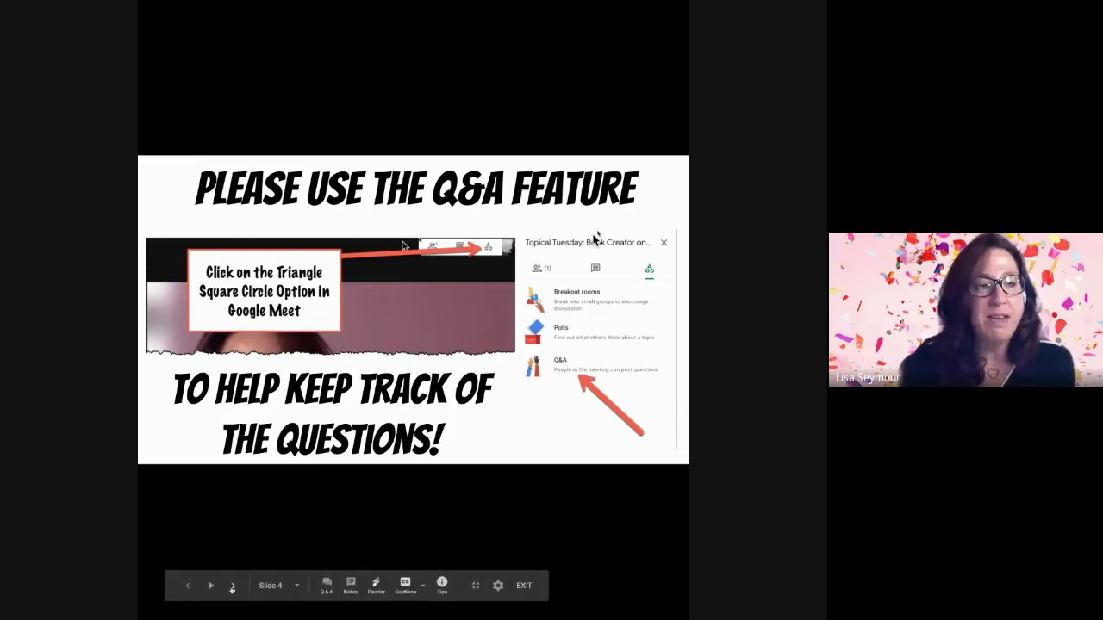
left_click(210, 586)
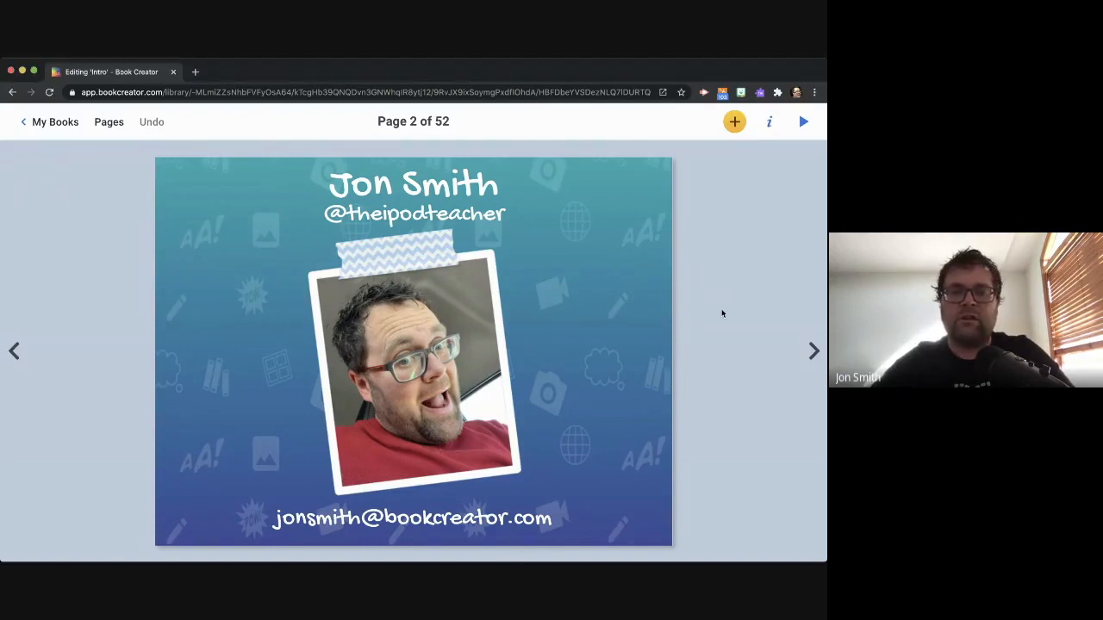
mouse_move(738, 298)
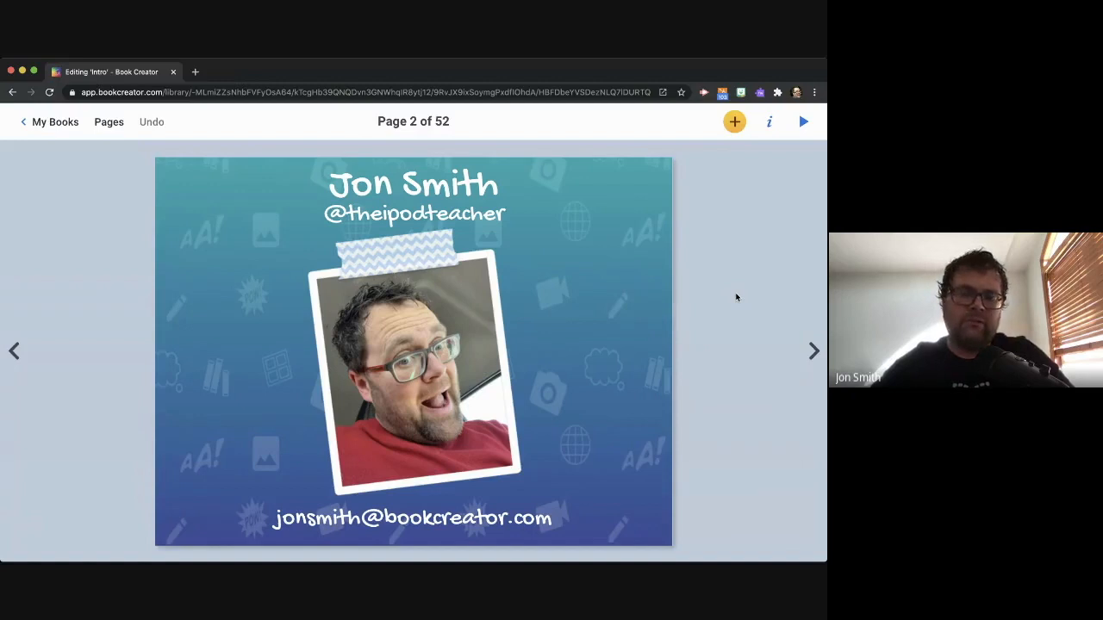
mouse_move(734, 290)
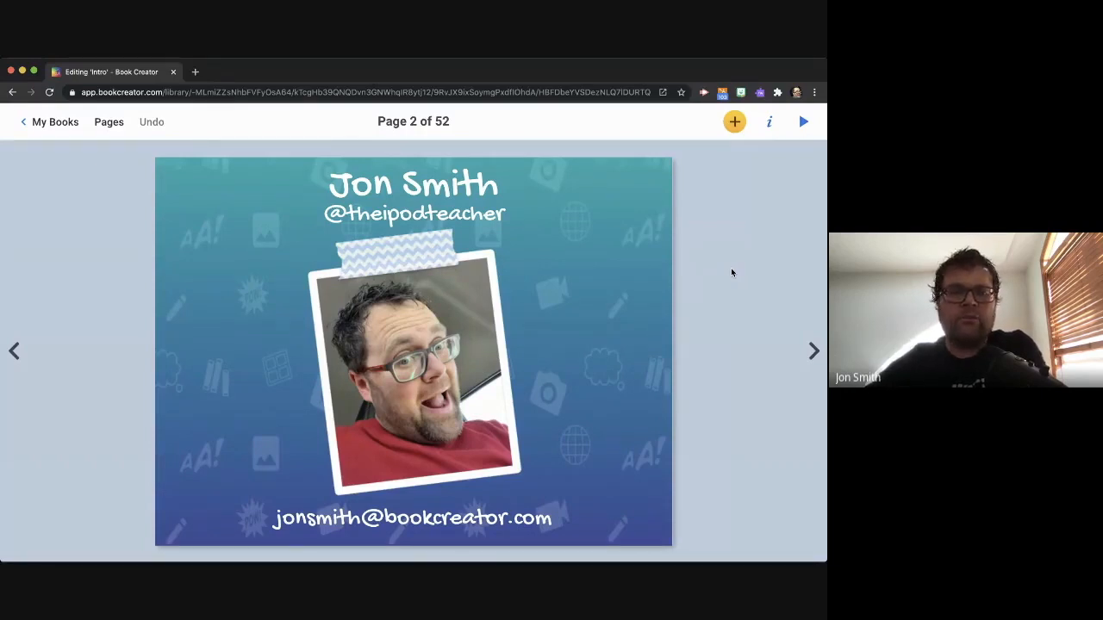
- Leave the Intro book via My Books and return to the Palm Beach Schools library
left_click(53, 120)
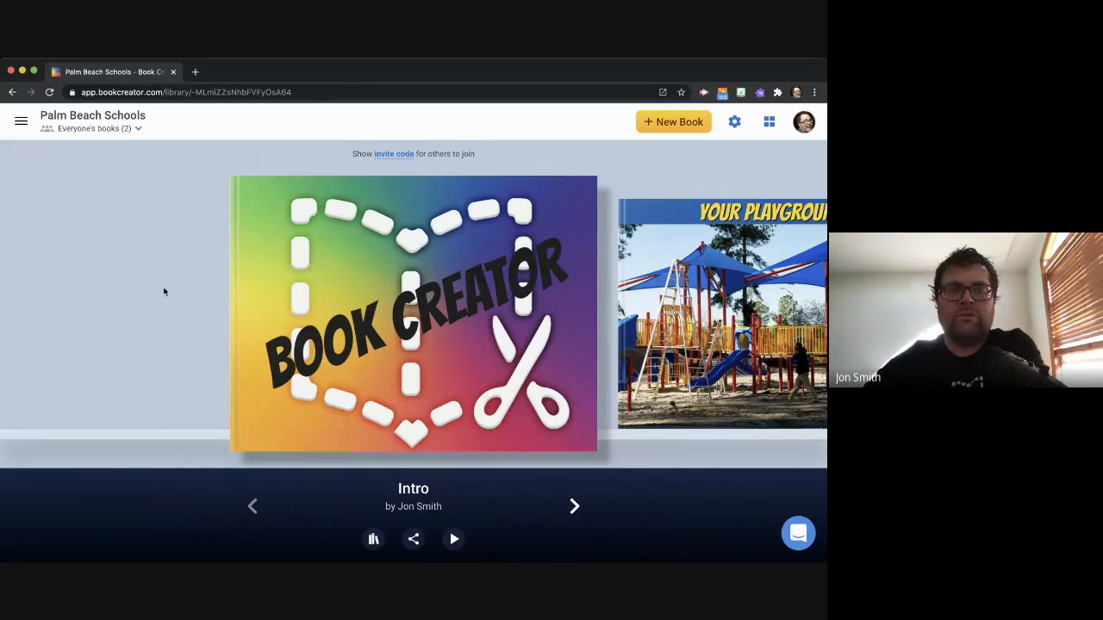
mouse_move(194, 241)
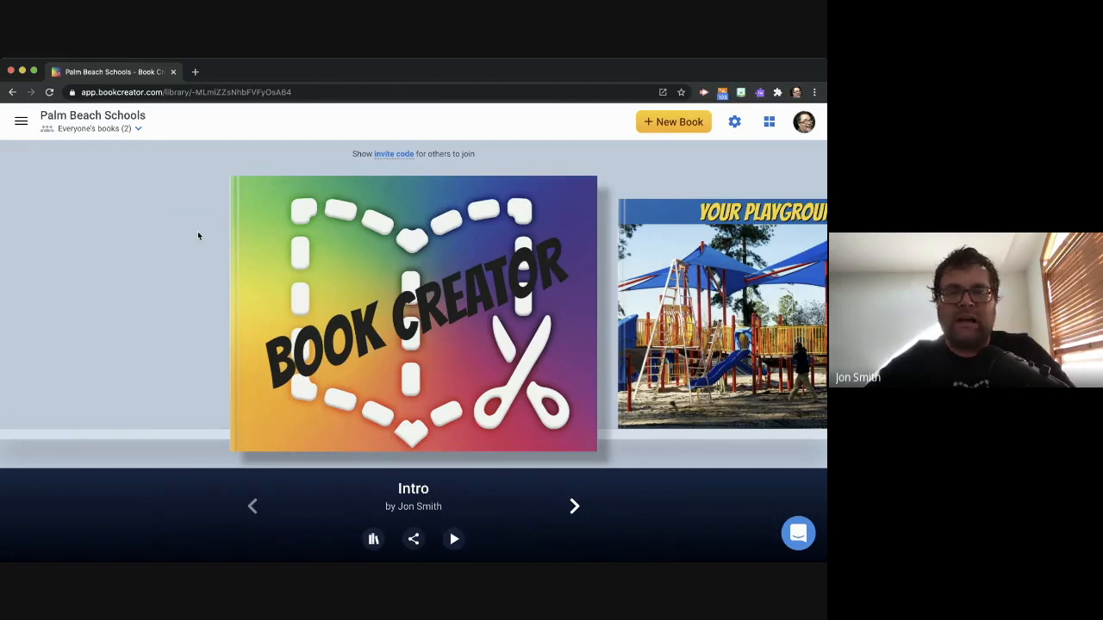
mouse_move(159, 379)
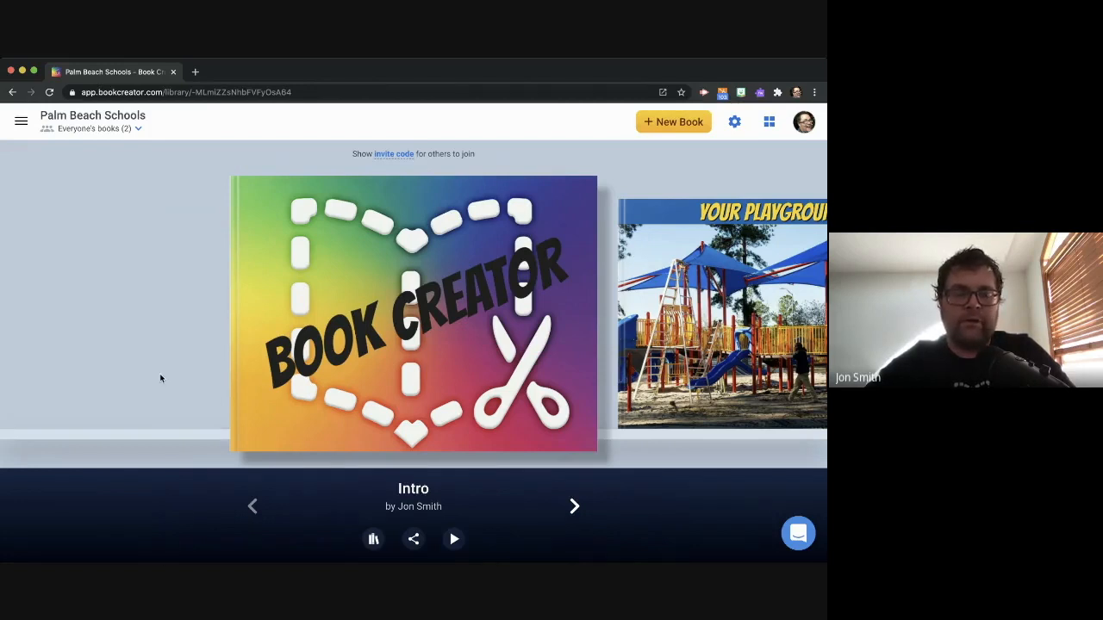
mouse_move(110, 543)
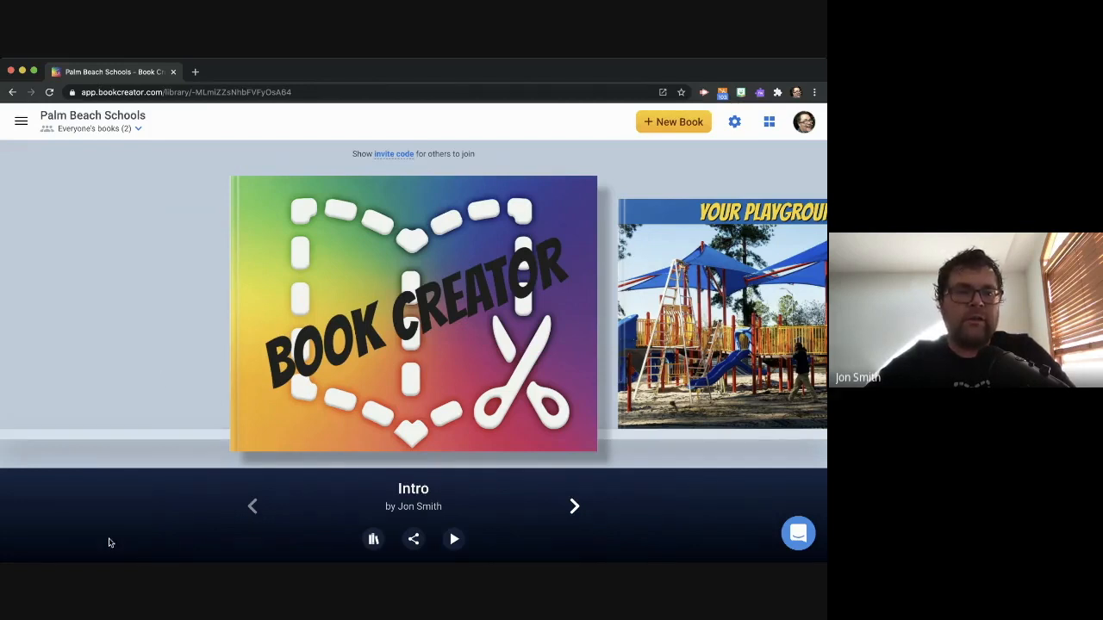
mouse_move(159, 324)
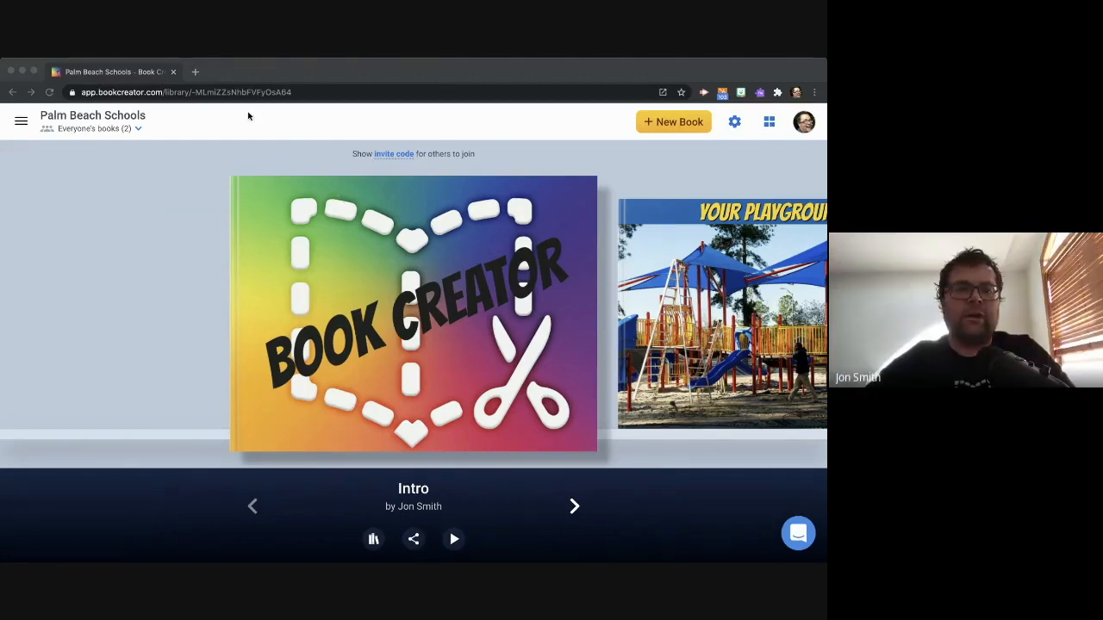
- Go to app.bookcreator.com/sign-in showing student and teacher sign-in options
left_click(194, 72)
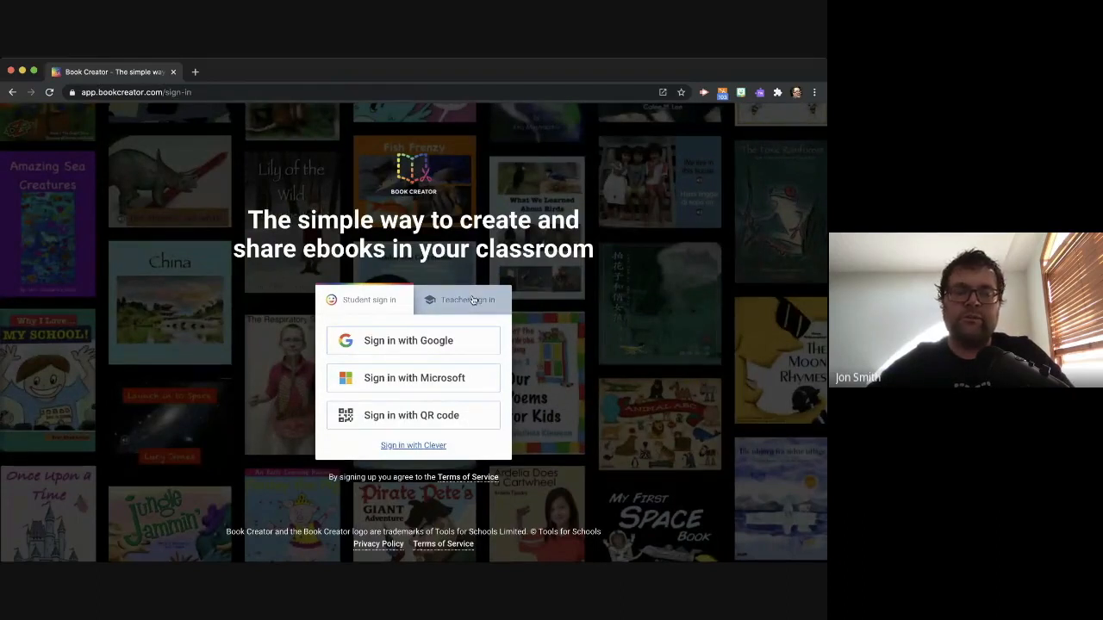
- Show the Teacher sign in tab with Google, Microsoft and email options
left_click(467, 300)
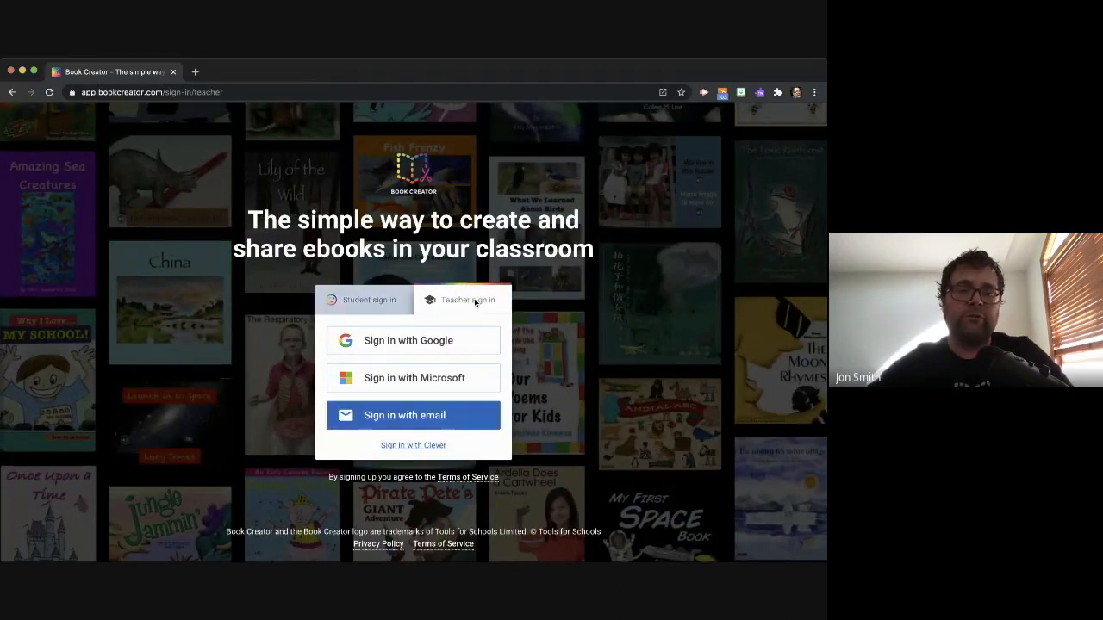
left_click(462, 300)
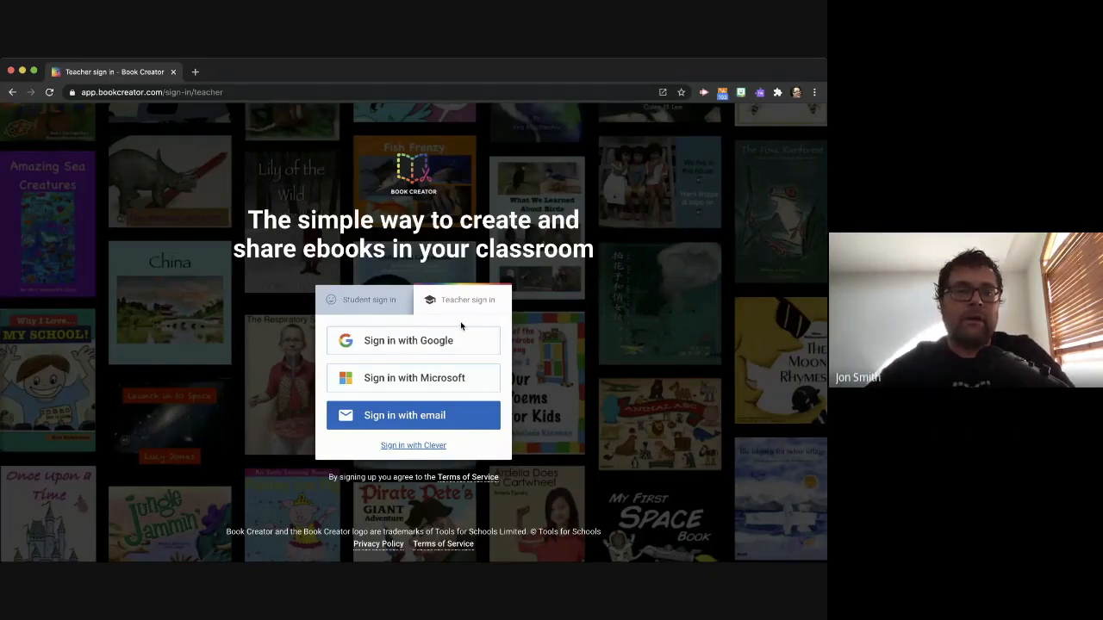
mouse_move(362, 274)
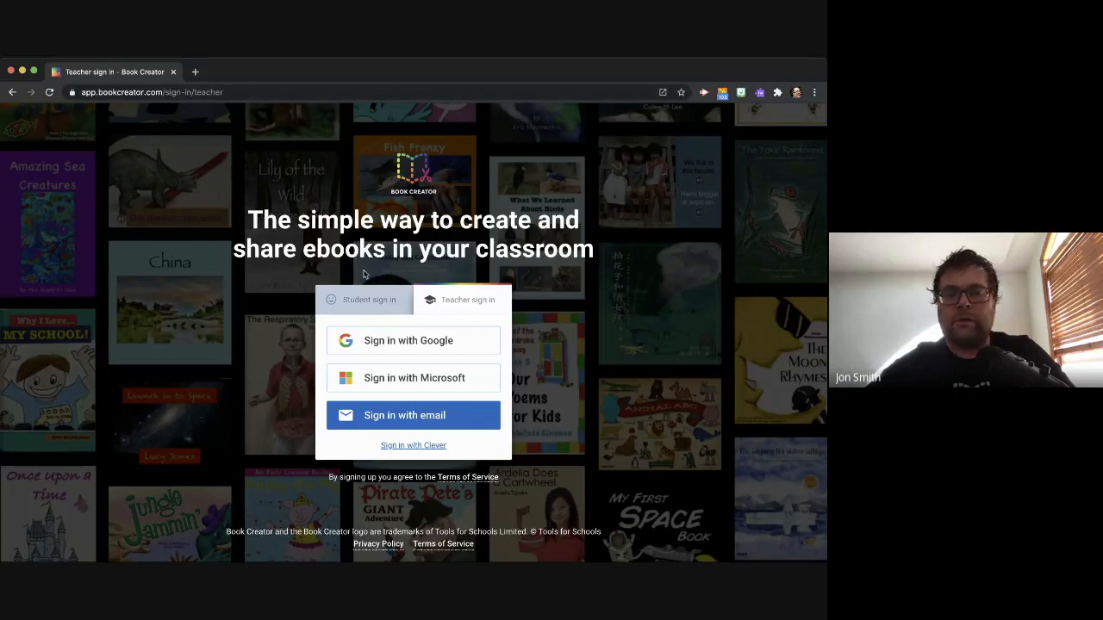
mouse_move(425, 297)
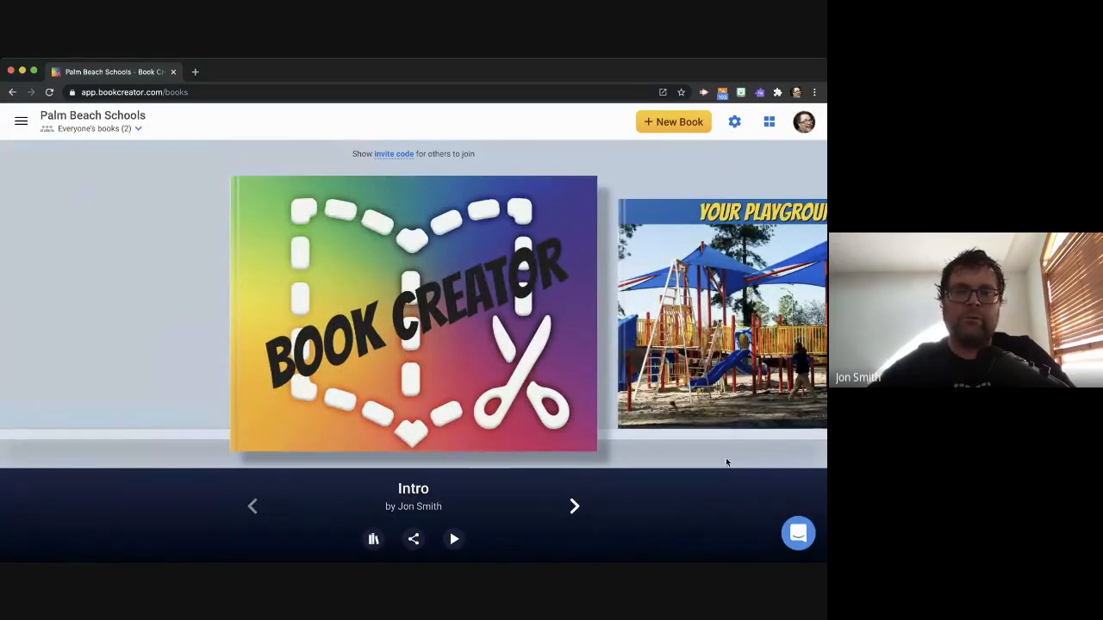
mouse_move(650, 473)
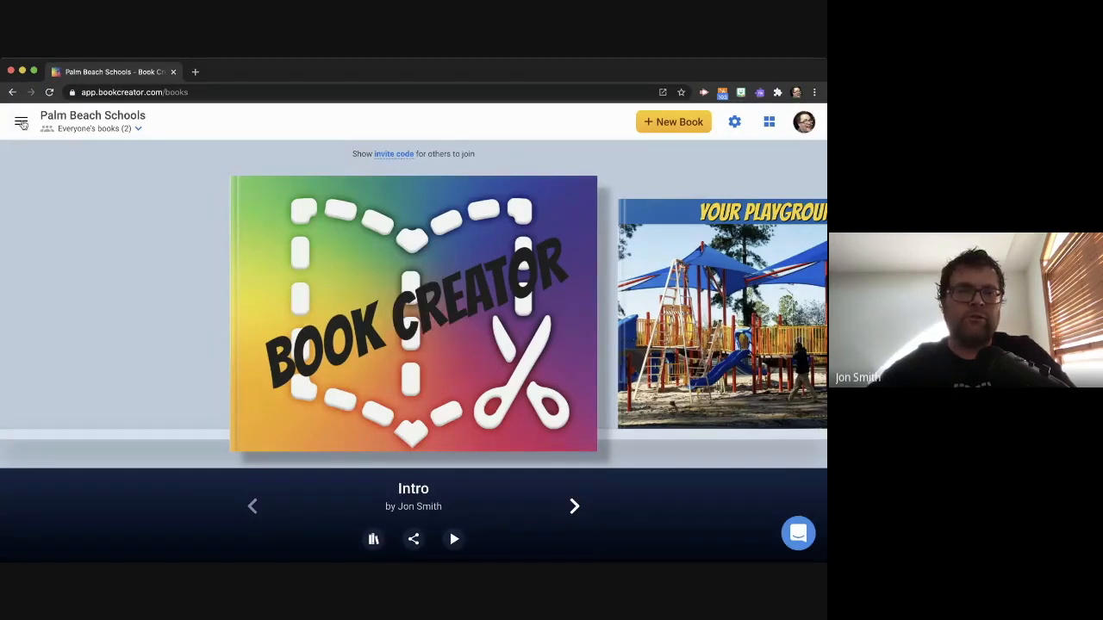
mouse_move(28, 148)
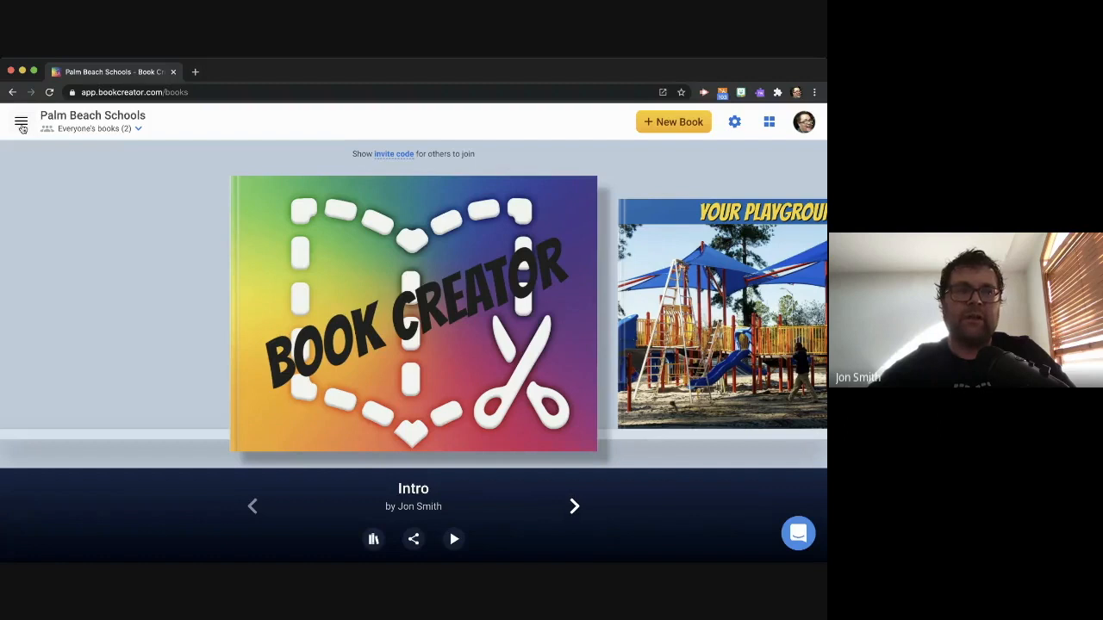
- Open the Teacher Dashboard on its Discover tab from the library menu
left_click(21, 120)
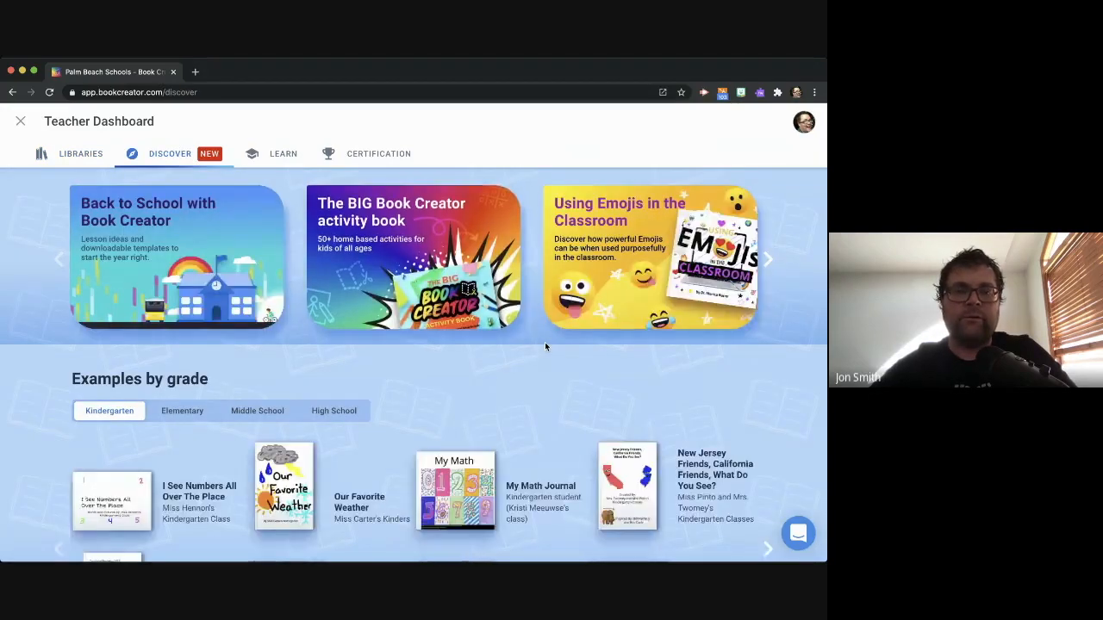
- Browse Discover's featured banners, Middle School examples and Supercharge your lessons books
scroll("down", 3)
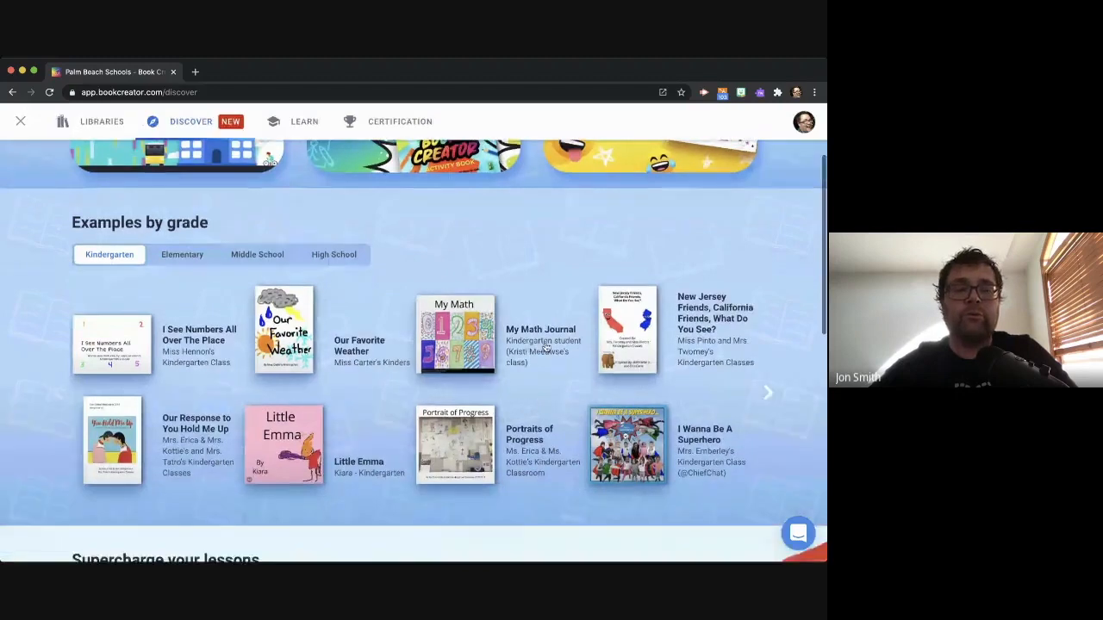
scroll("down", 3)
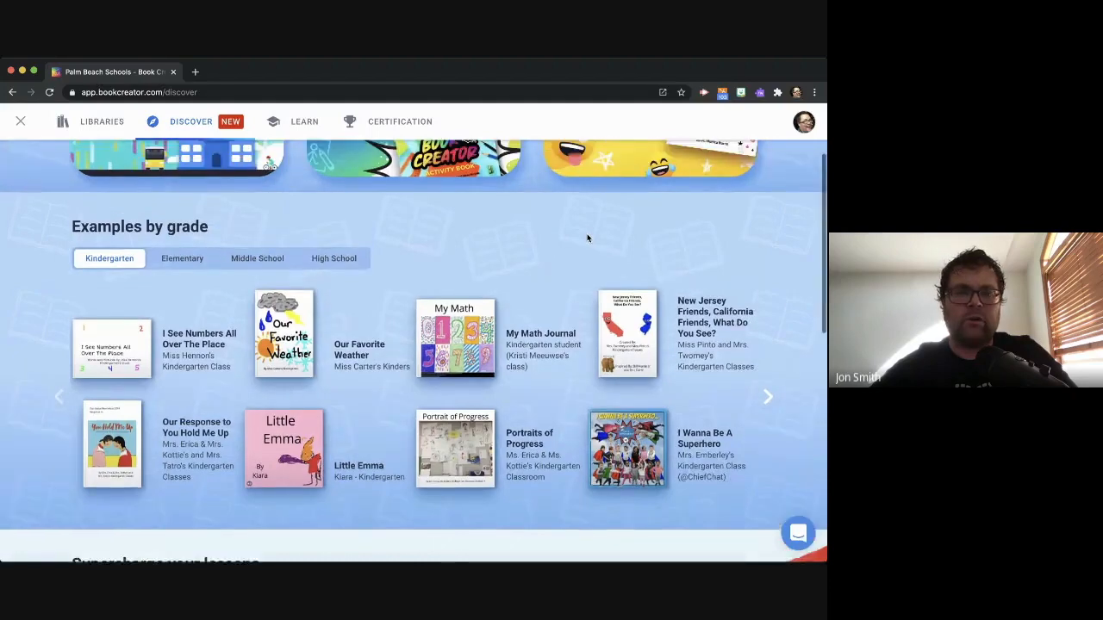
scroll("down", 3)
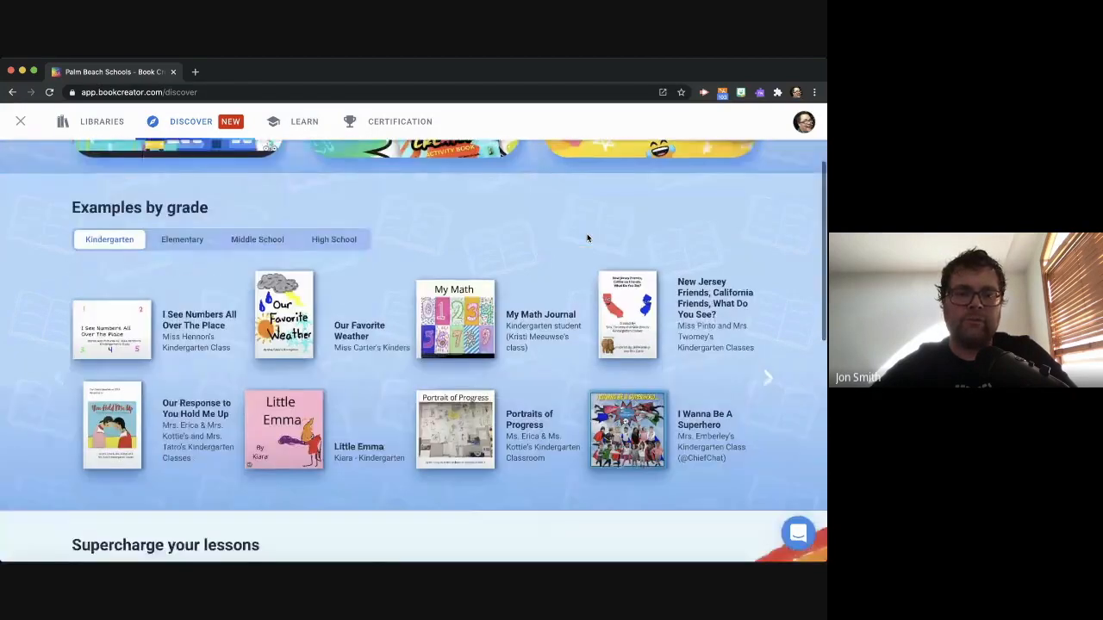
scroll("down", 3)
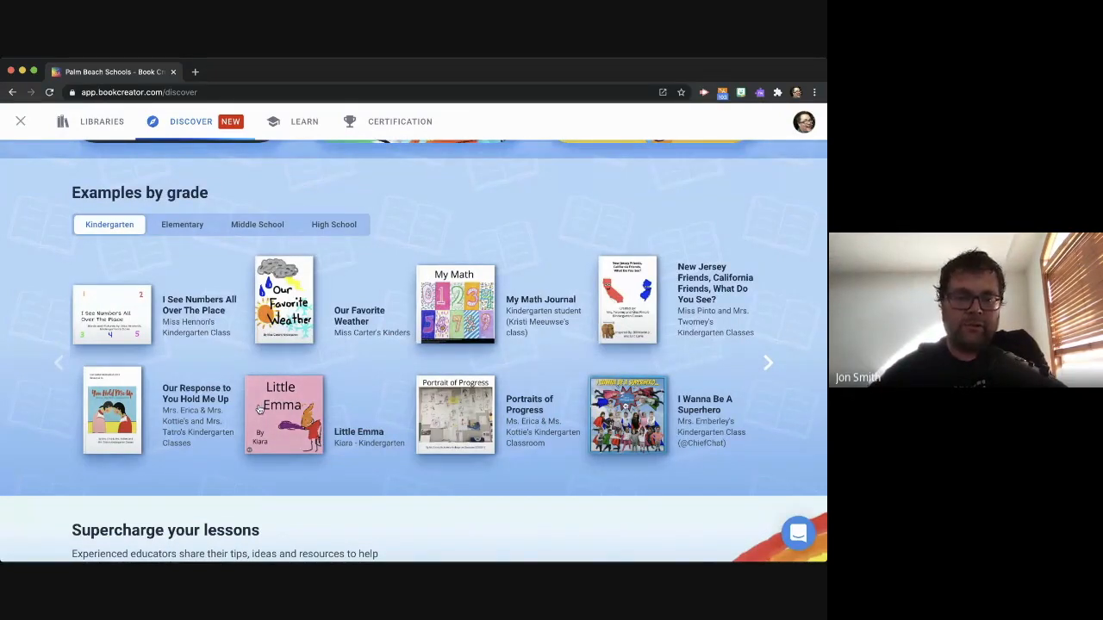
scroll("down", 3)
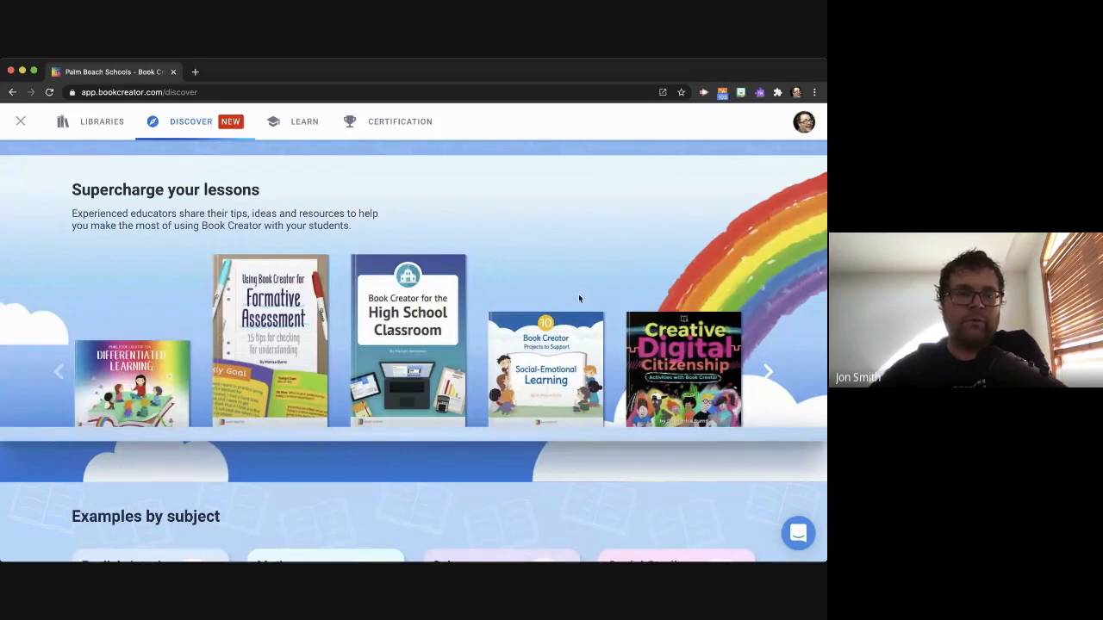
mouse_move(768, 376)
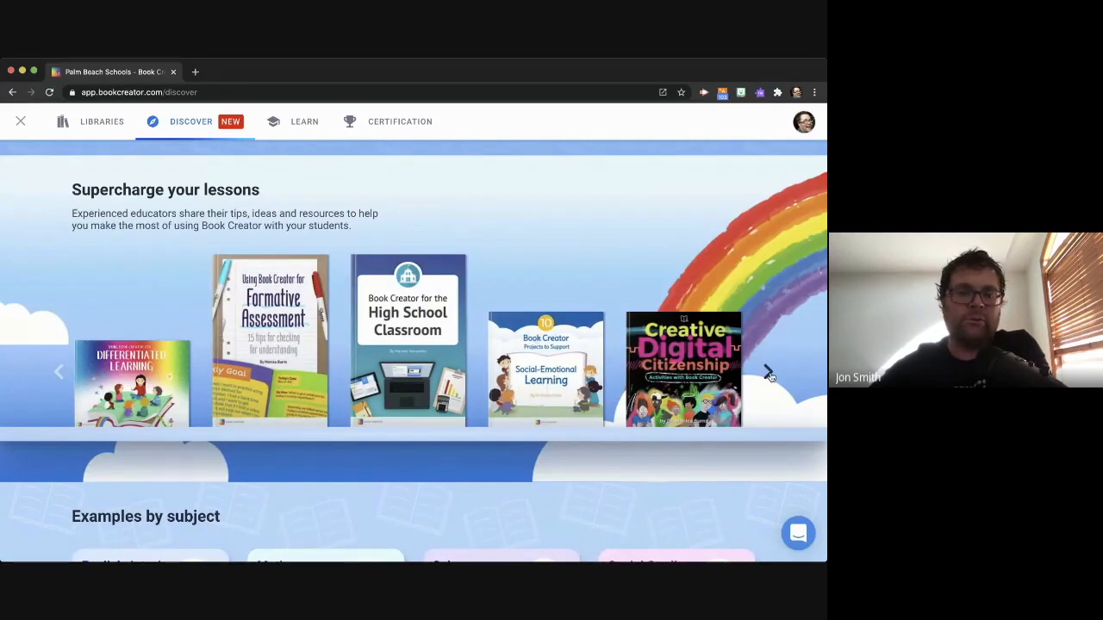
left_click(769, 372)
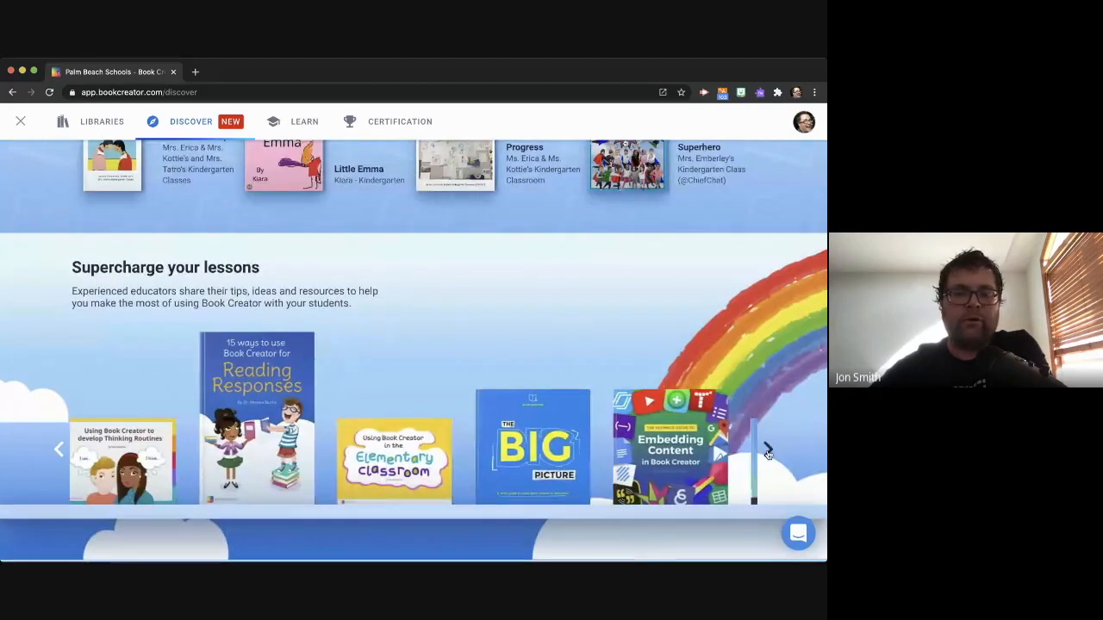
left_click(767, 448)
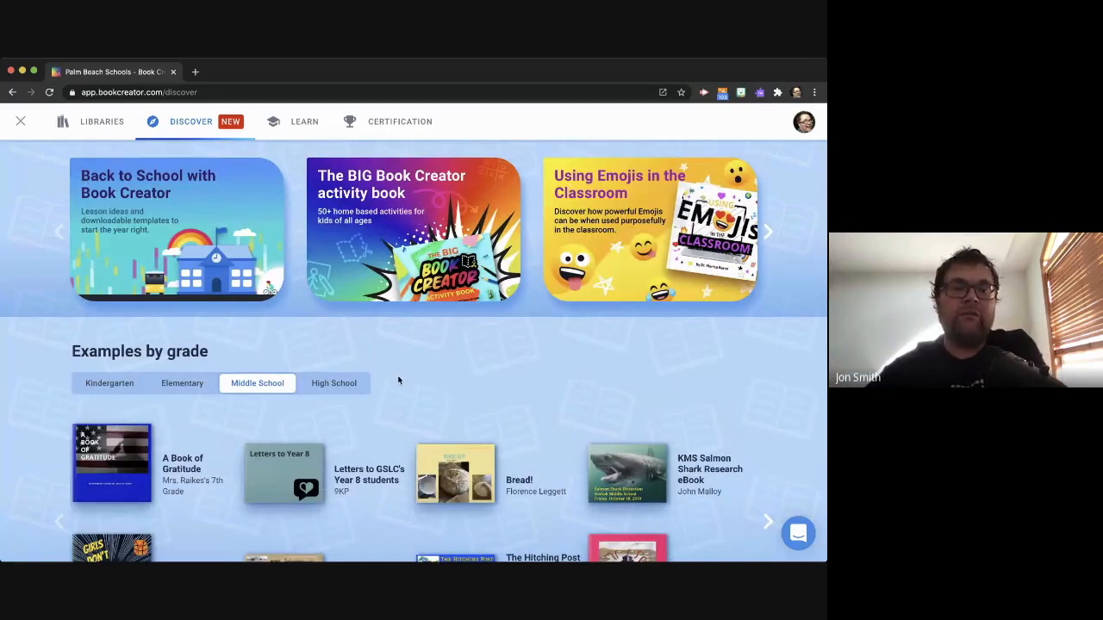
mouse_move(530, 400)
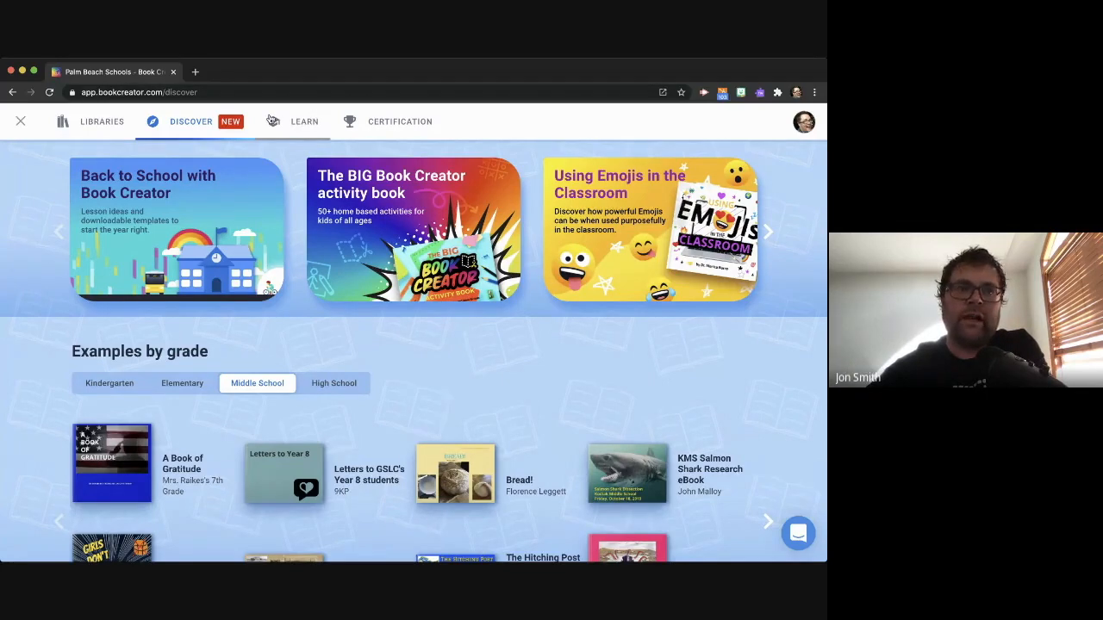
mouse_move(300, 128)
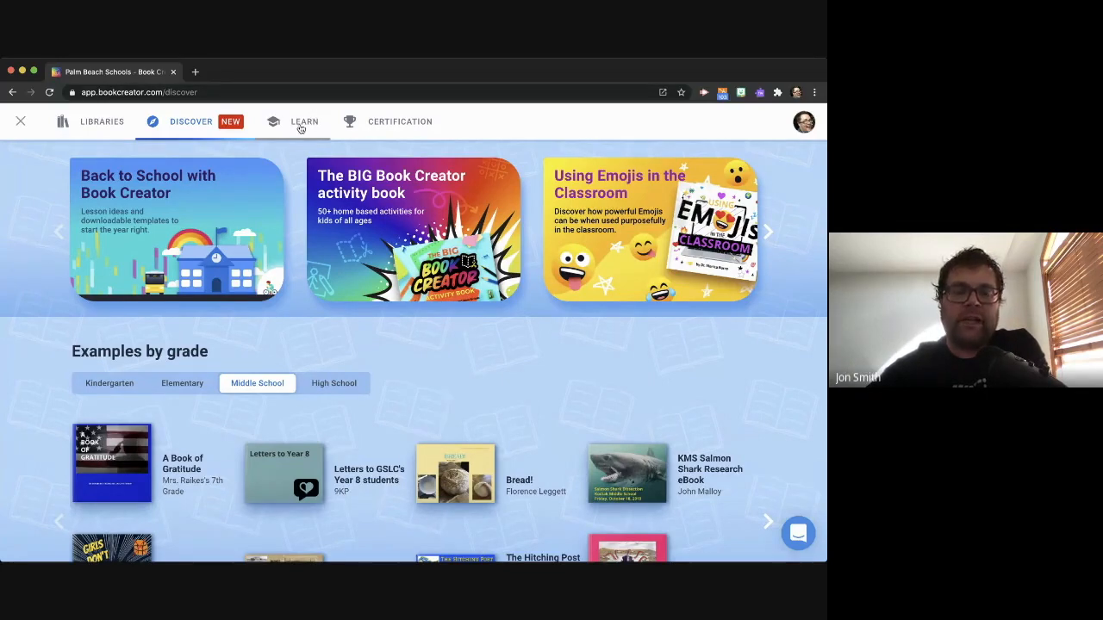
- Review the Learn knowledge base, then move to the Certification section
left_click(303, 120)
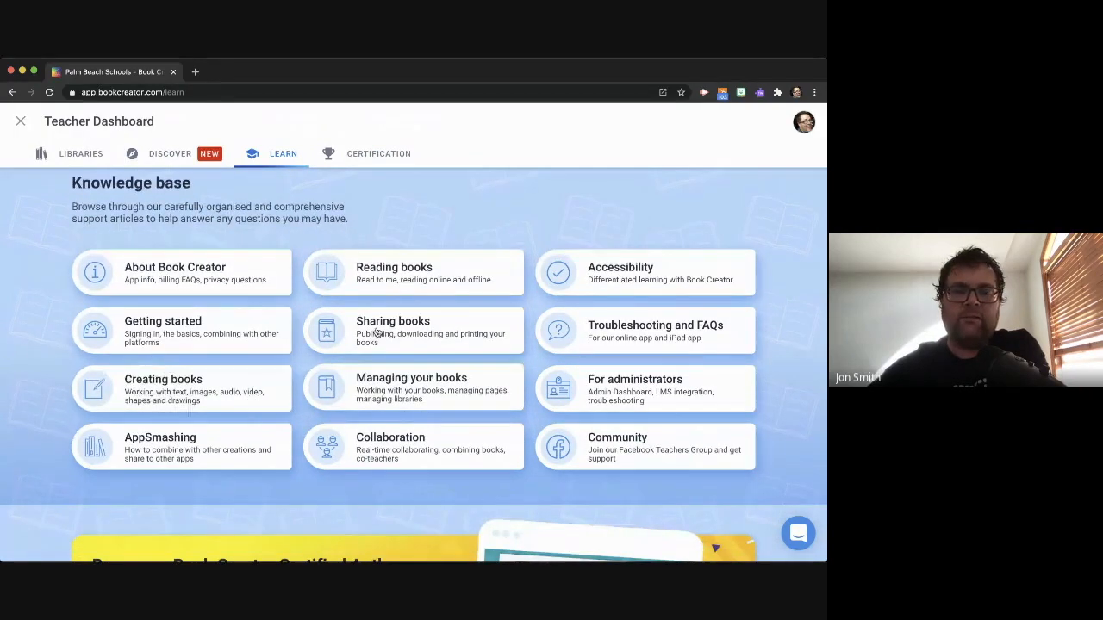
mouse_move(651, 372)
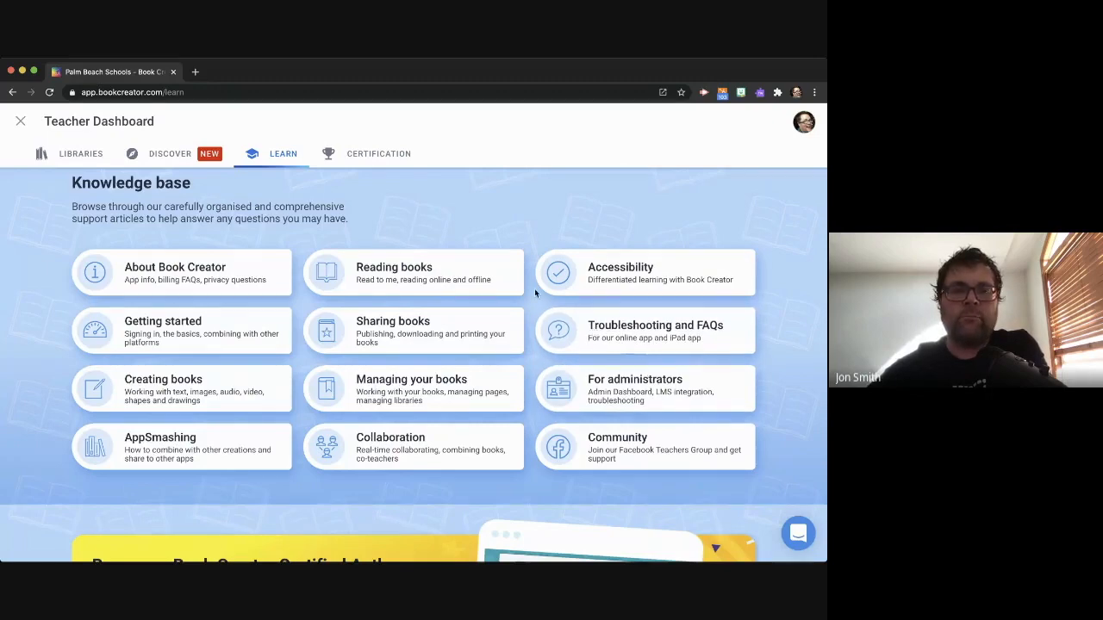
mouse_move(482, 226)
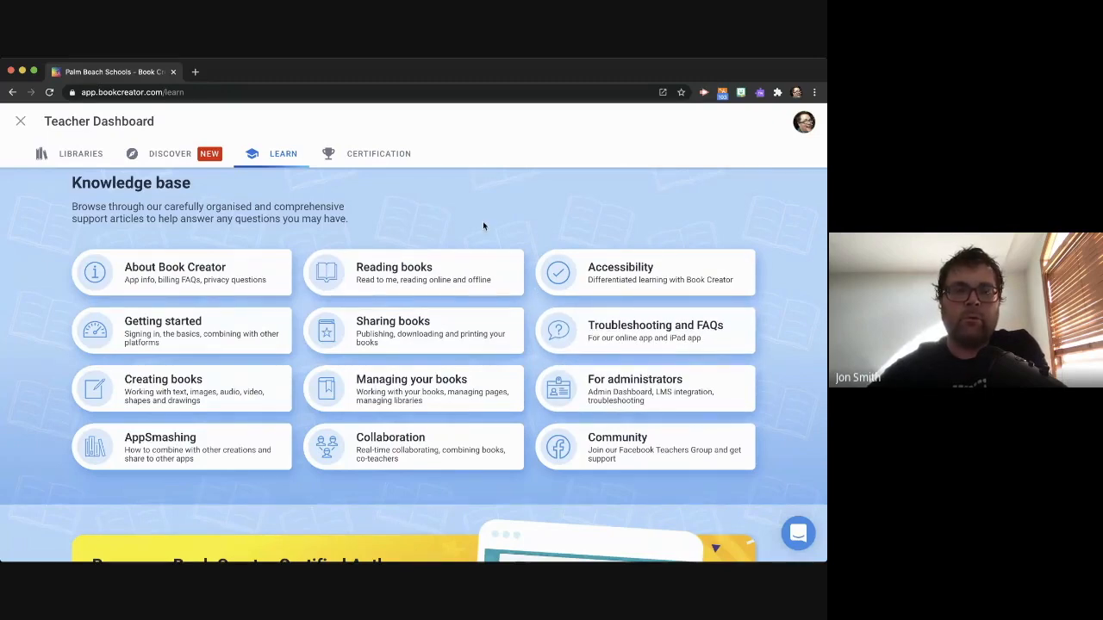
scroll("down", 3)
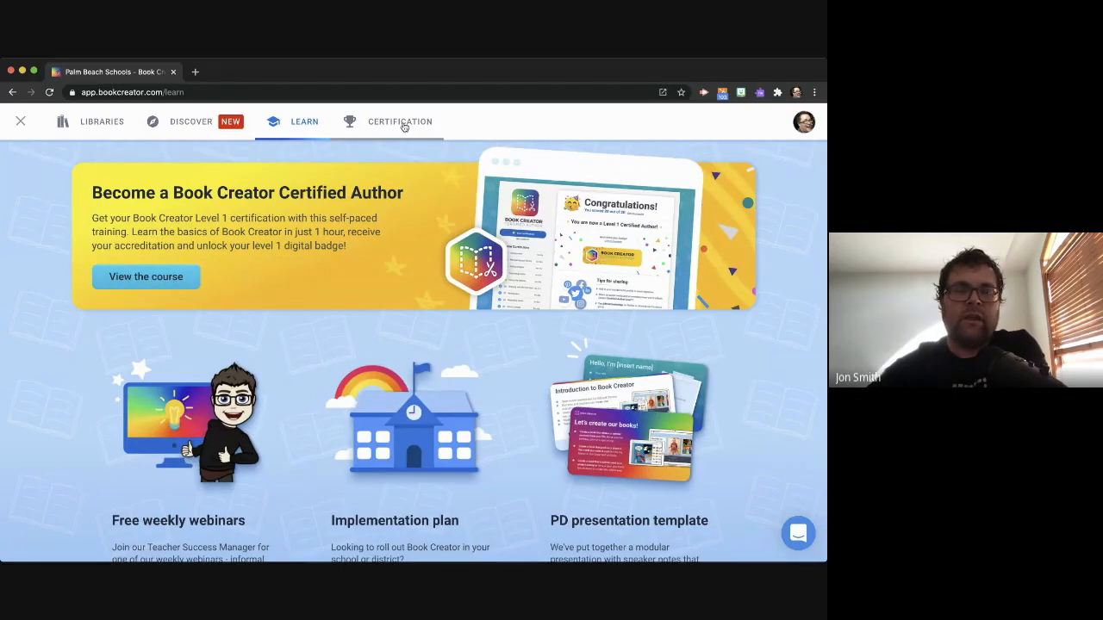
left_click(400, 120)
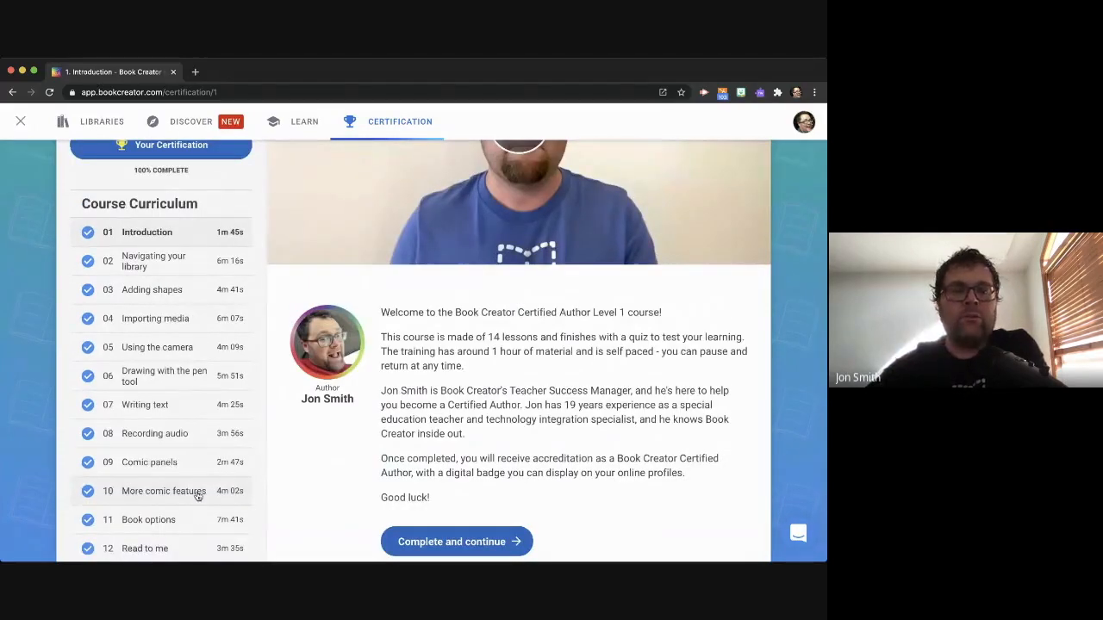
- Open the completed certification results showing 20 out of 20 and Level 1 status
left_click(455, 541)
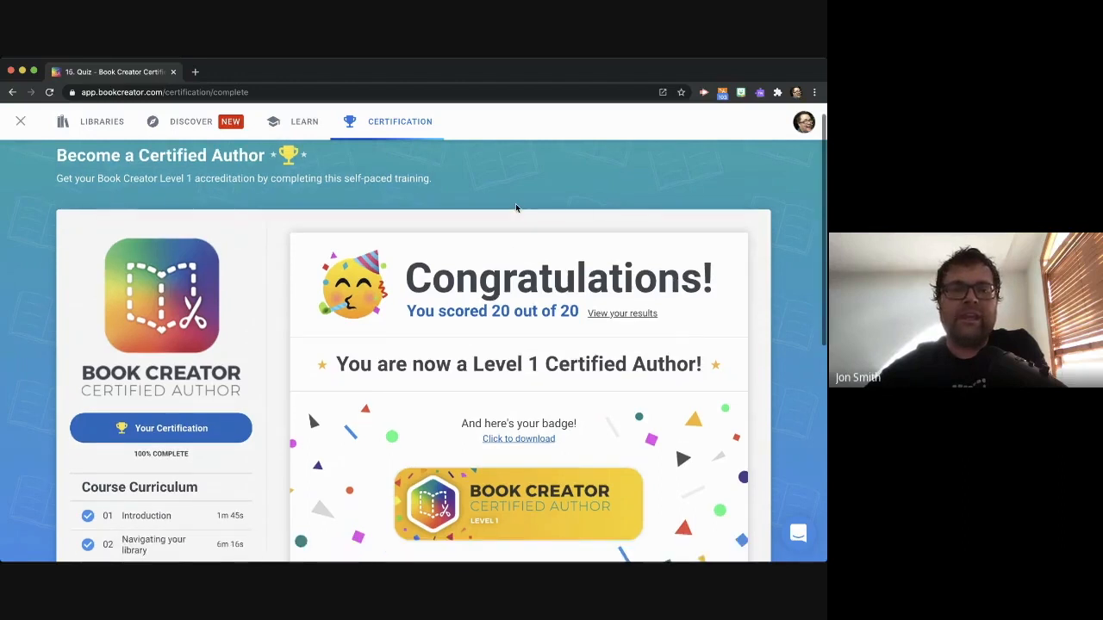
- Scroll through the certification results before returning to the library
scroll("down", 3)
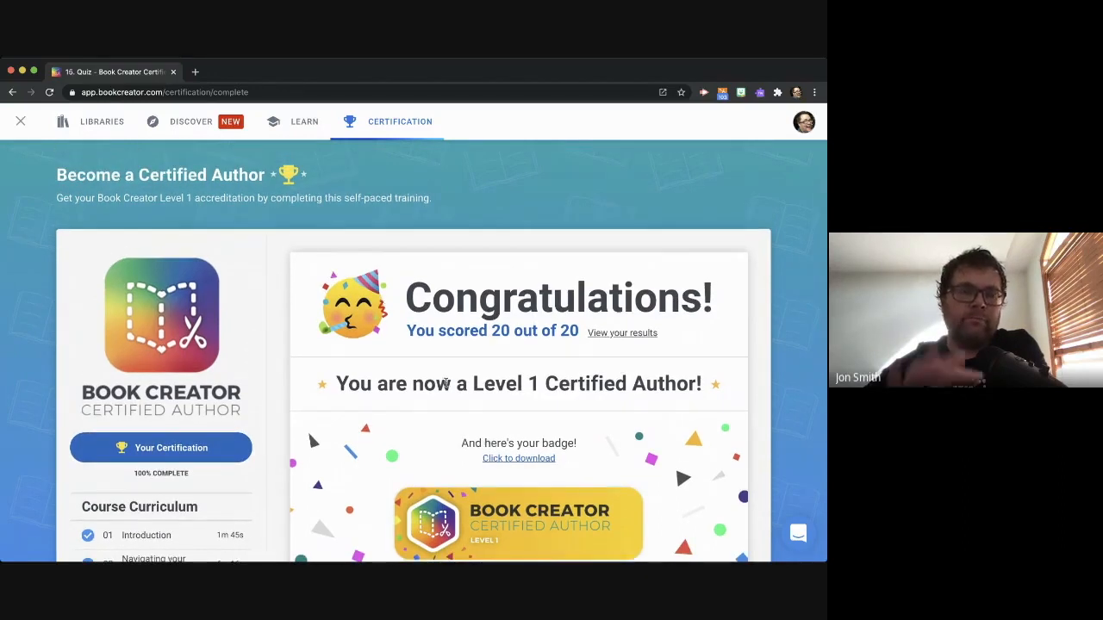
mouse_move(506, 366)
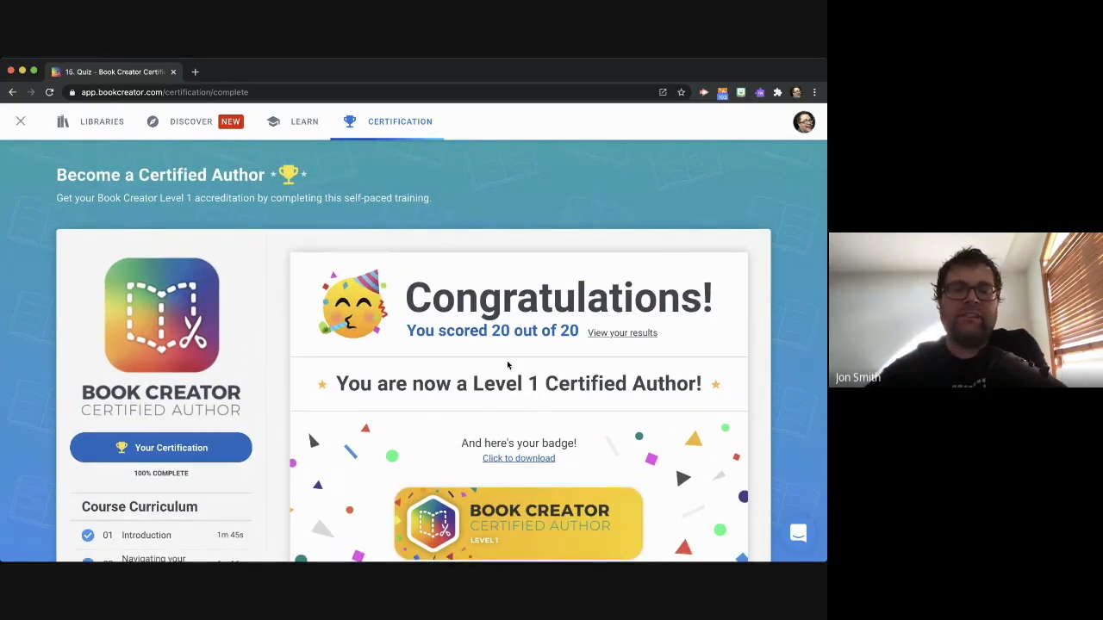
mouse_move(490, 193)
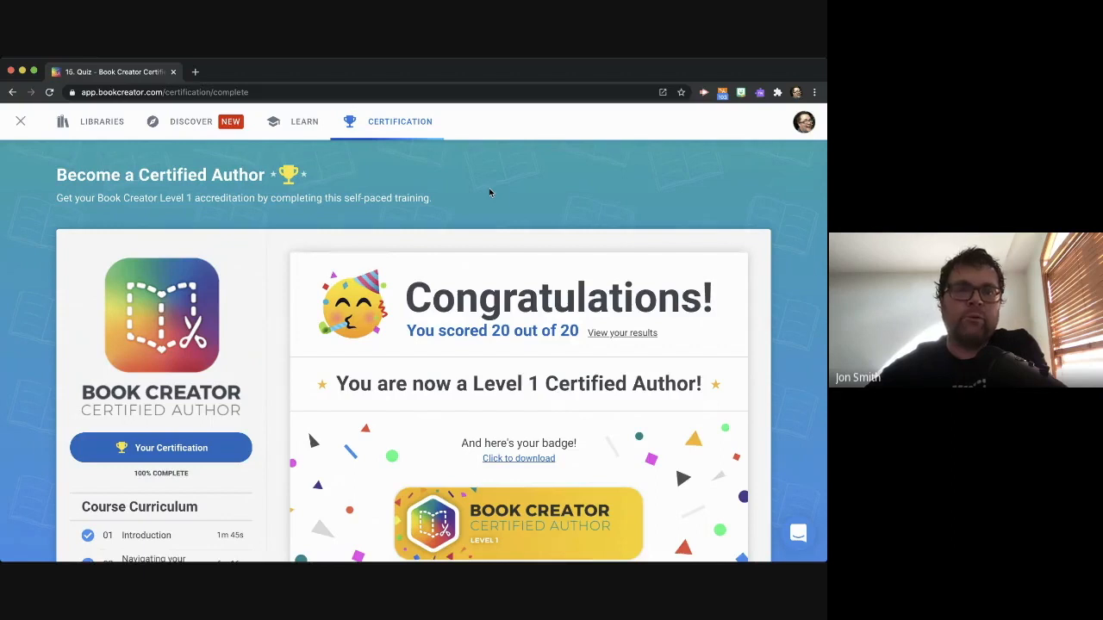
scroll("down", 3)
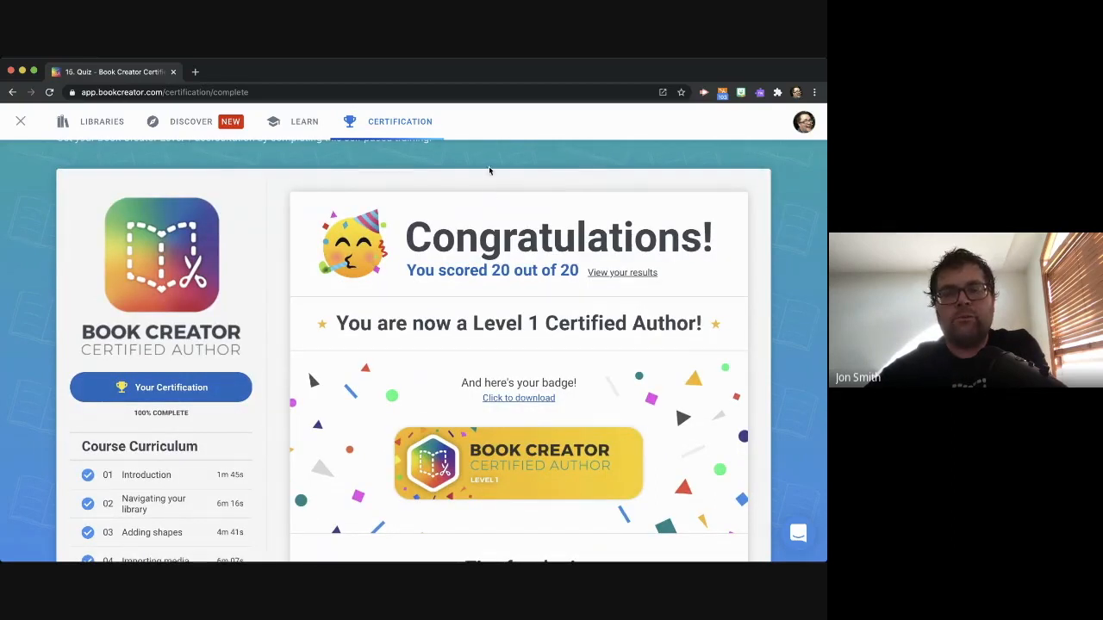
scroll("down", 3)
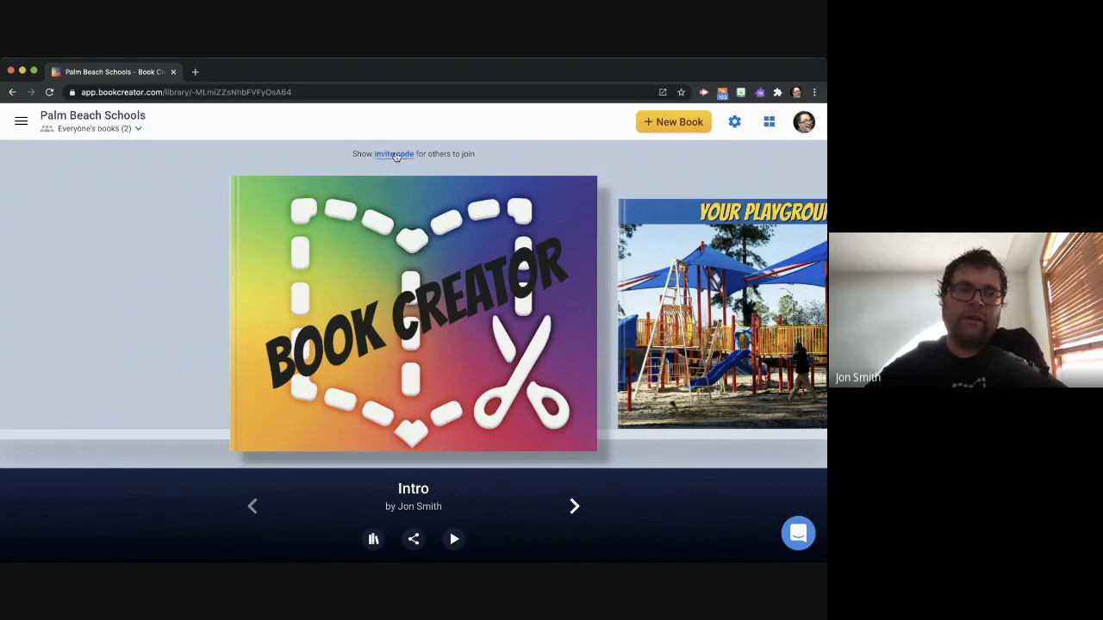
- Reveal the library's invite code, then close the Invite to library dialog
left_click(393, 153)
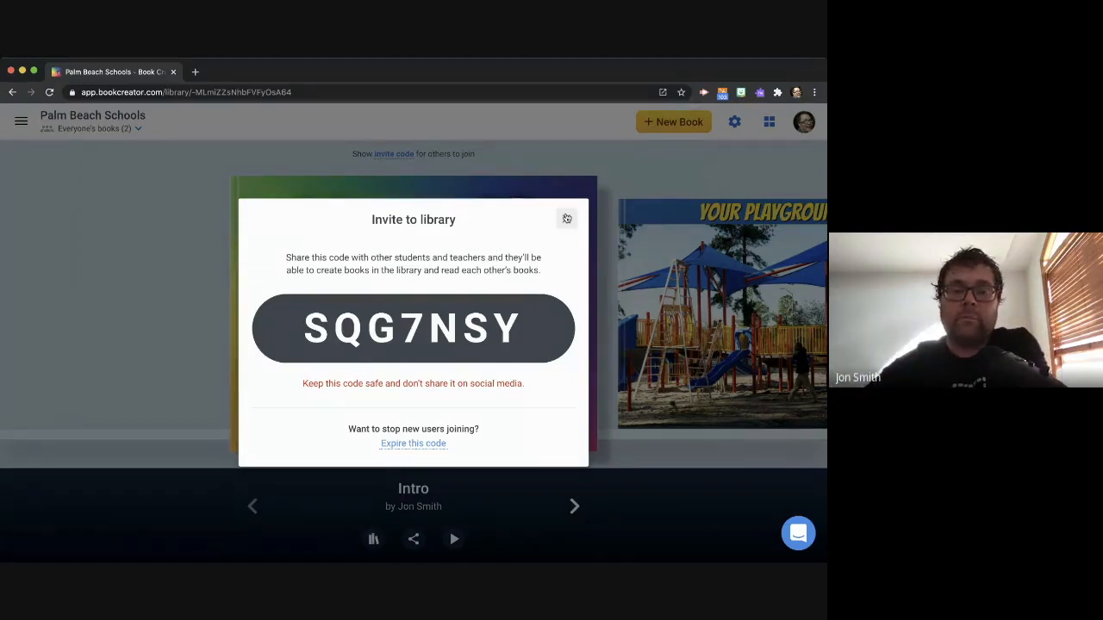
mouse_move(565, 219)
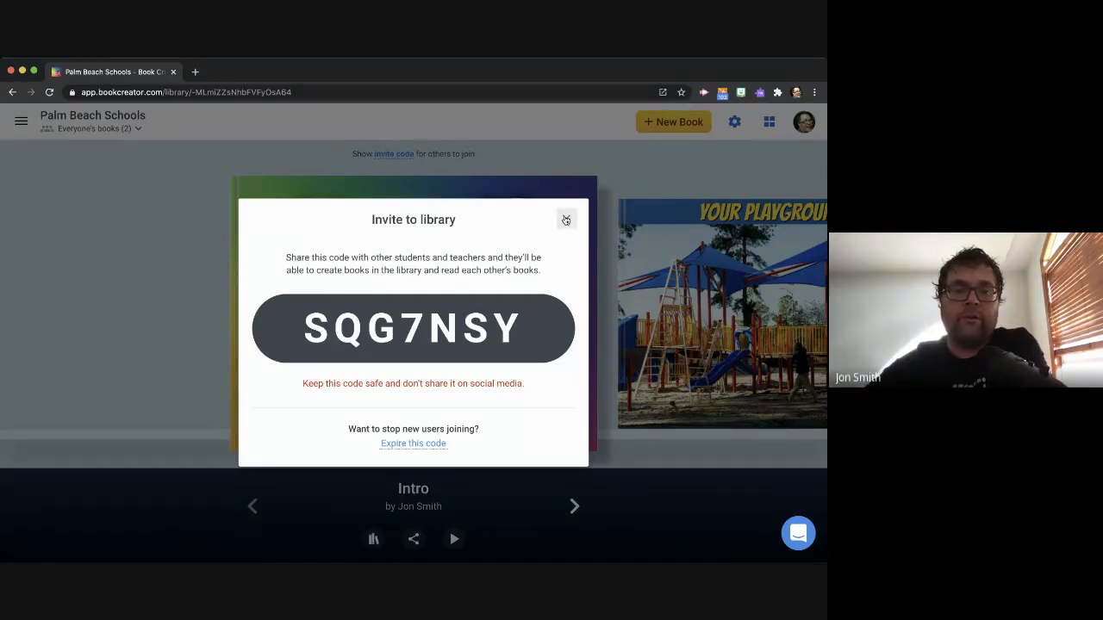
left_click(565, 220)
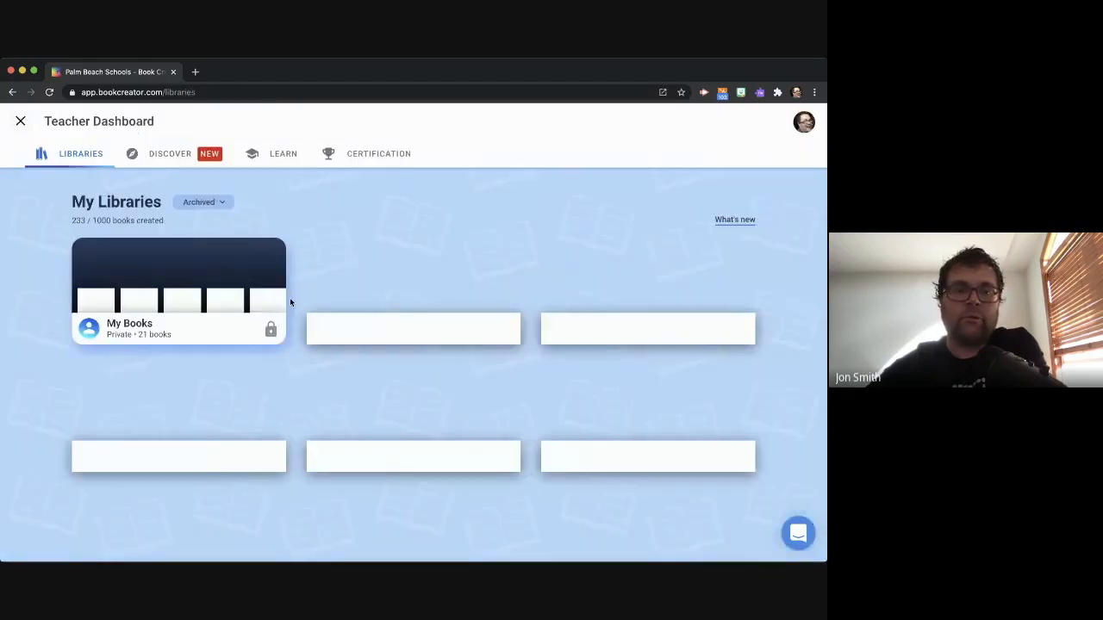
scroll("down", 3)
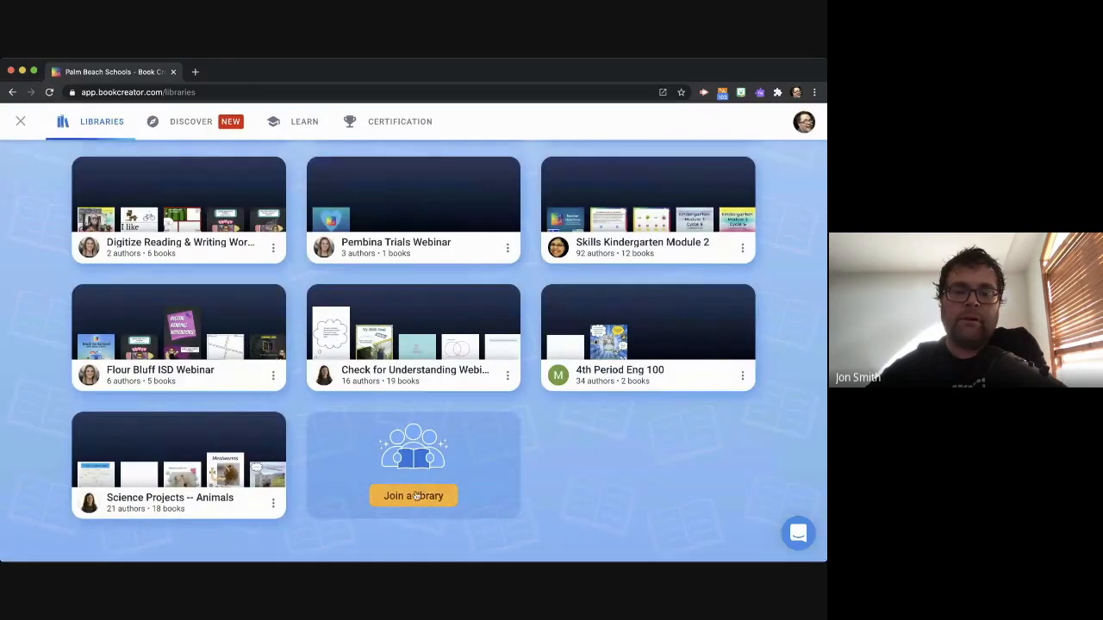
left_click(413, 496)
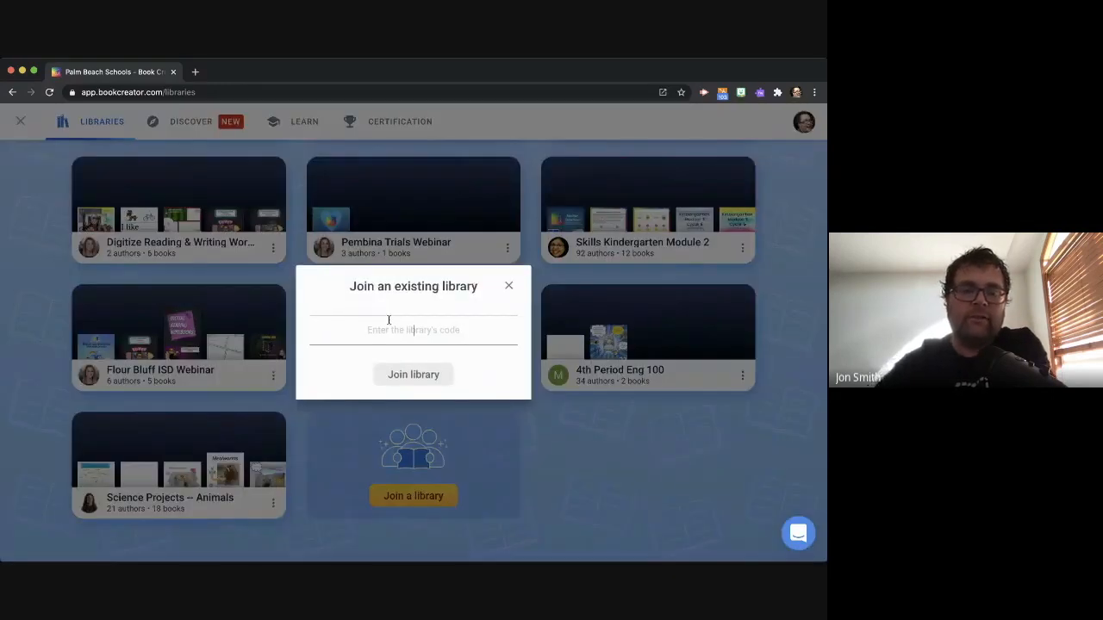
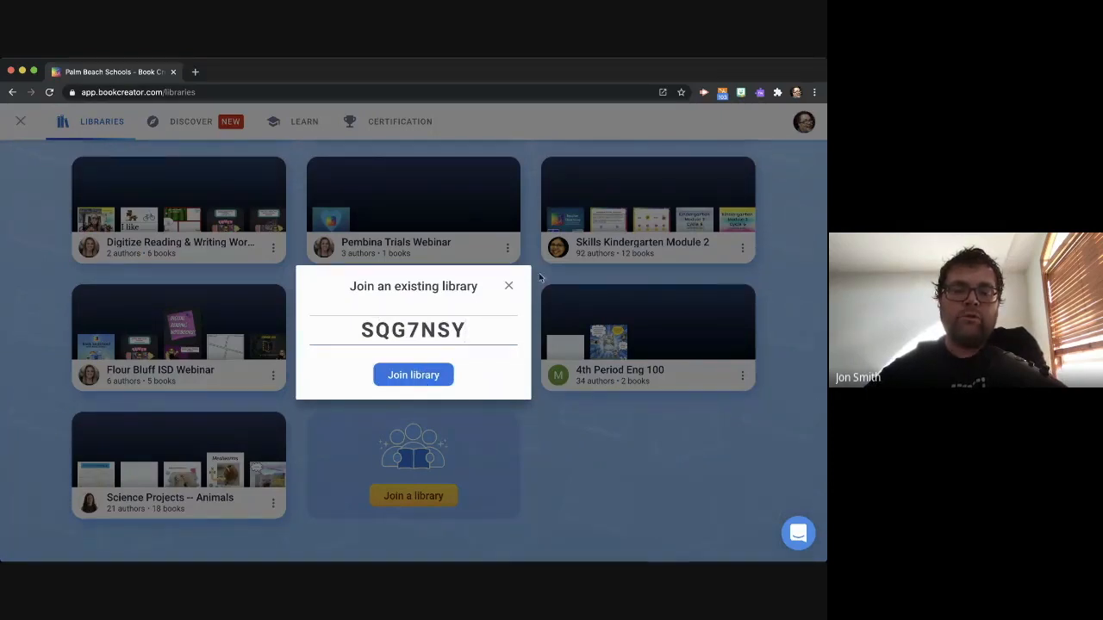
left_click(509, 286)
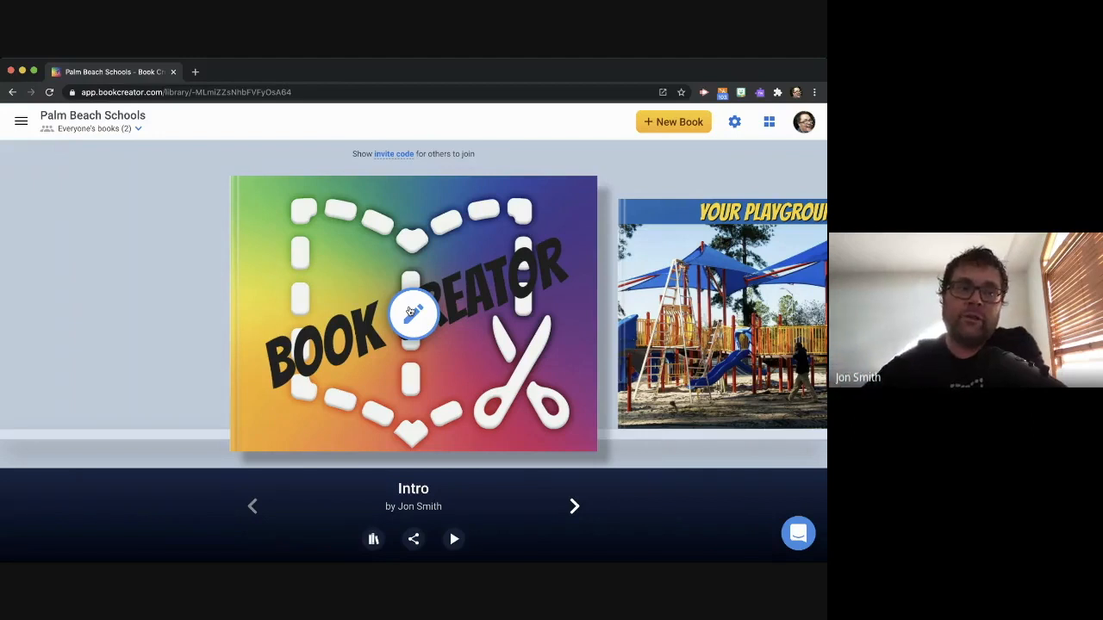
mouse_move(538, 463)
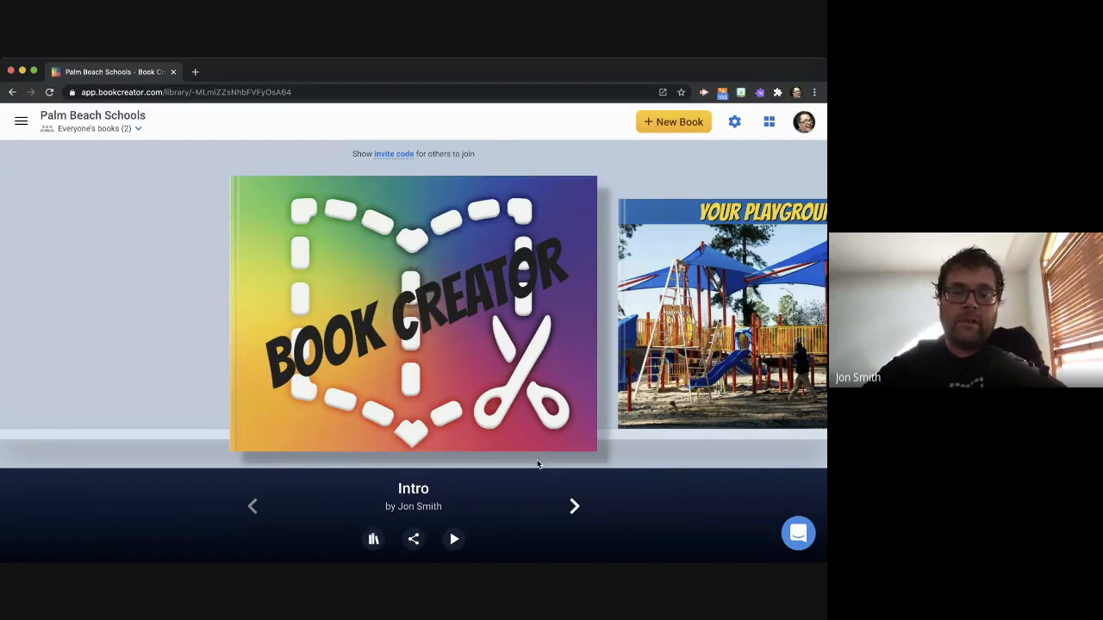
mouse_move(572, 506)
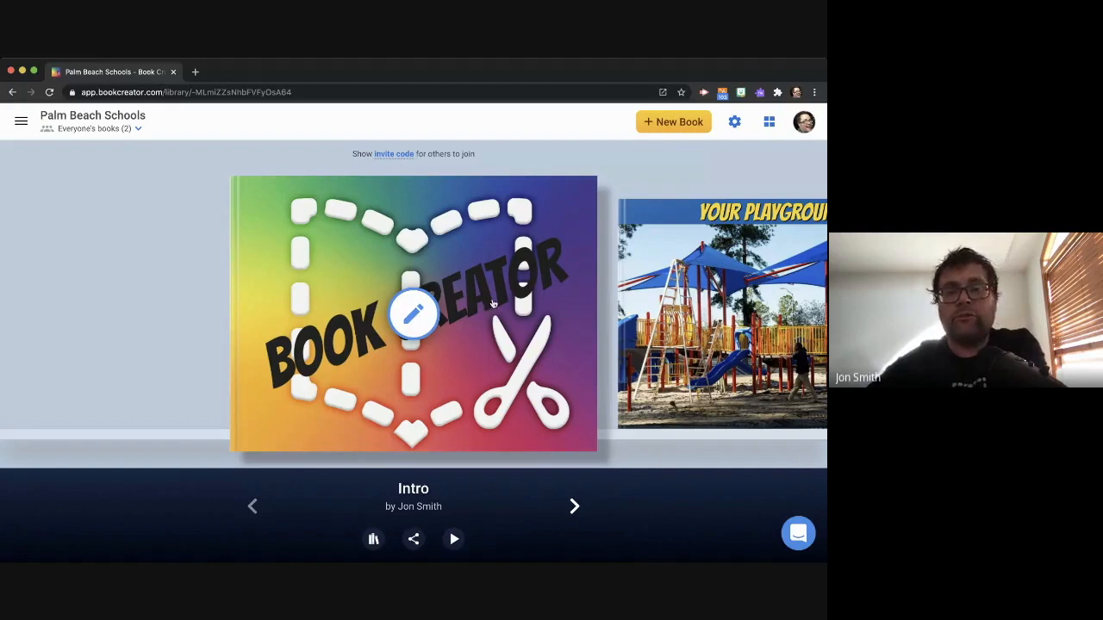
mouse_move(639, 169)
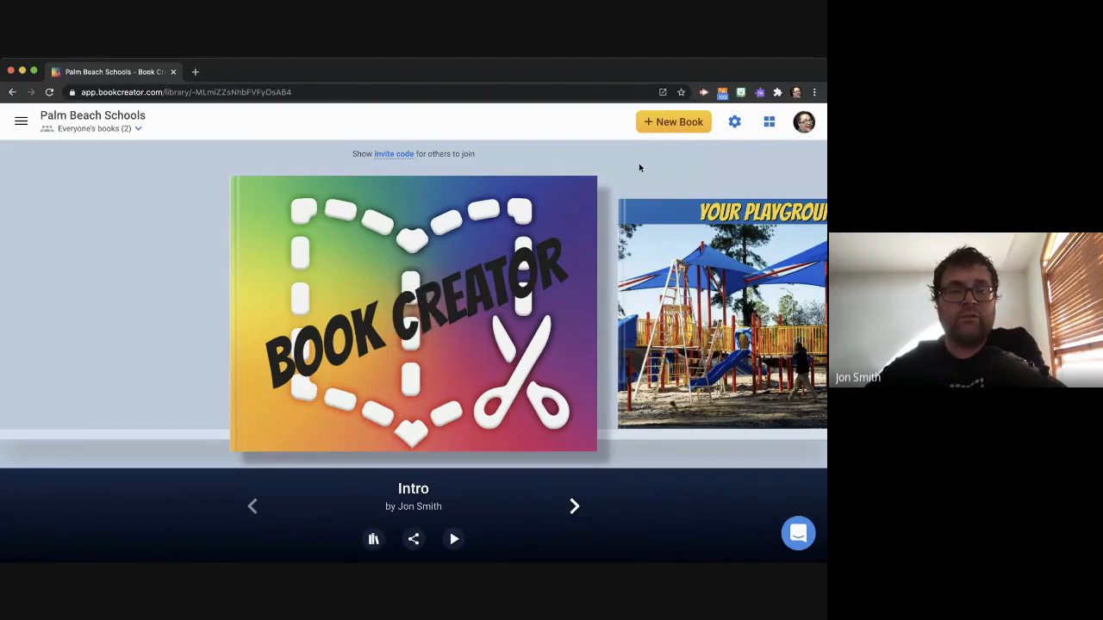
mouse_move(663, 188)
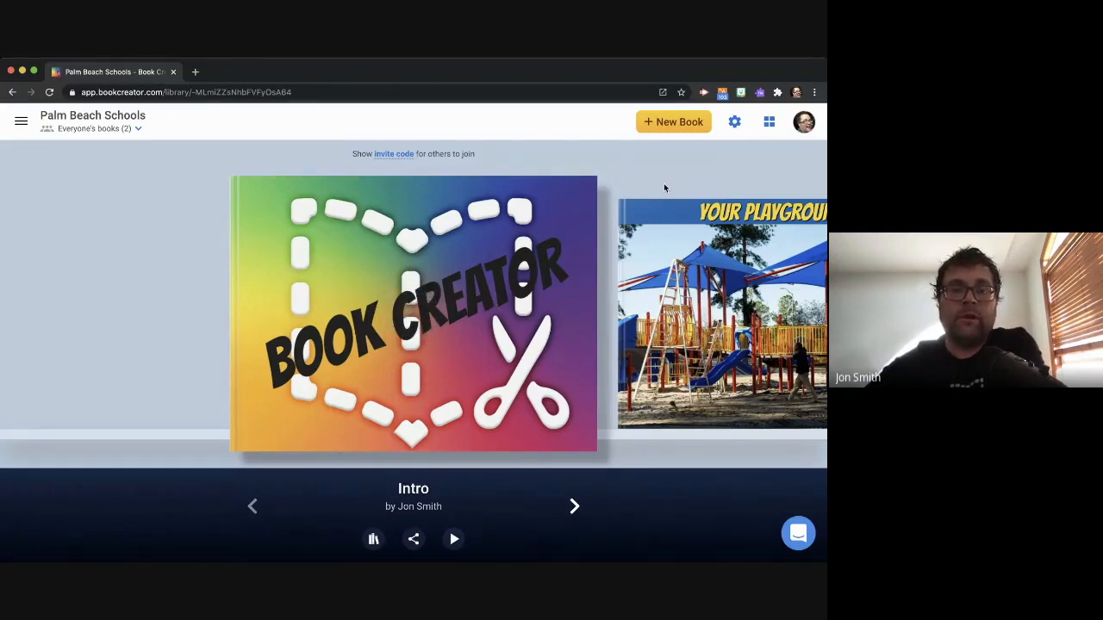
mouse_move(672, 120)
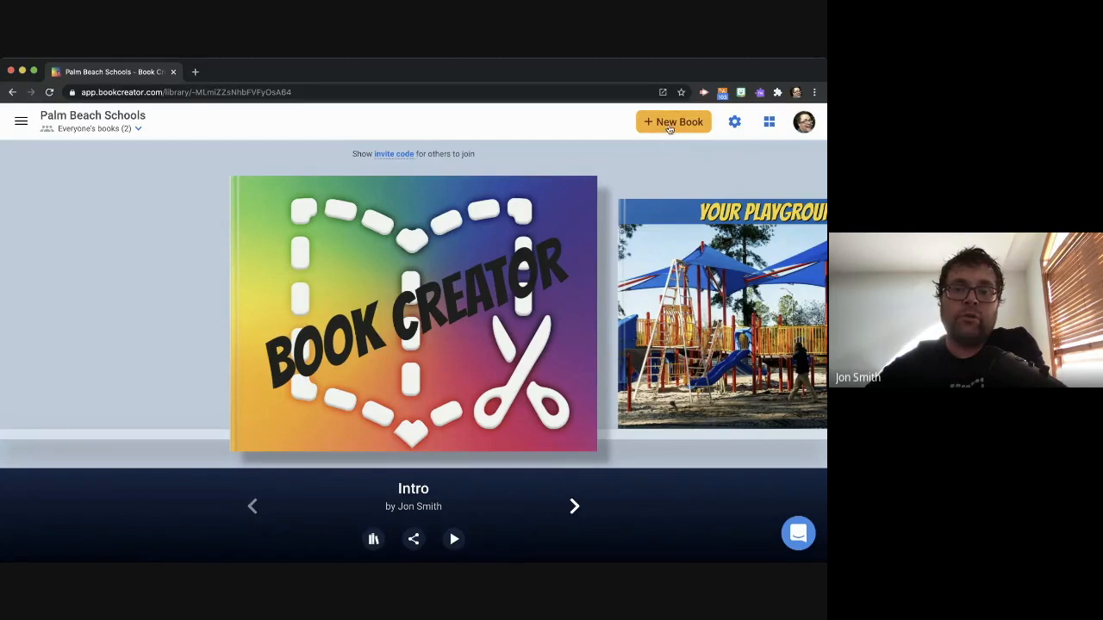
left_click(673, 121)
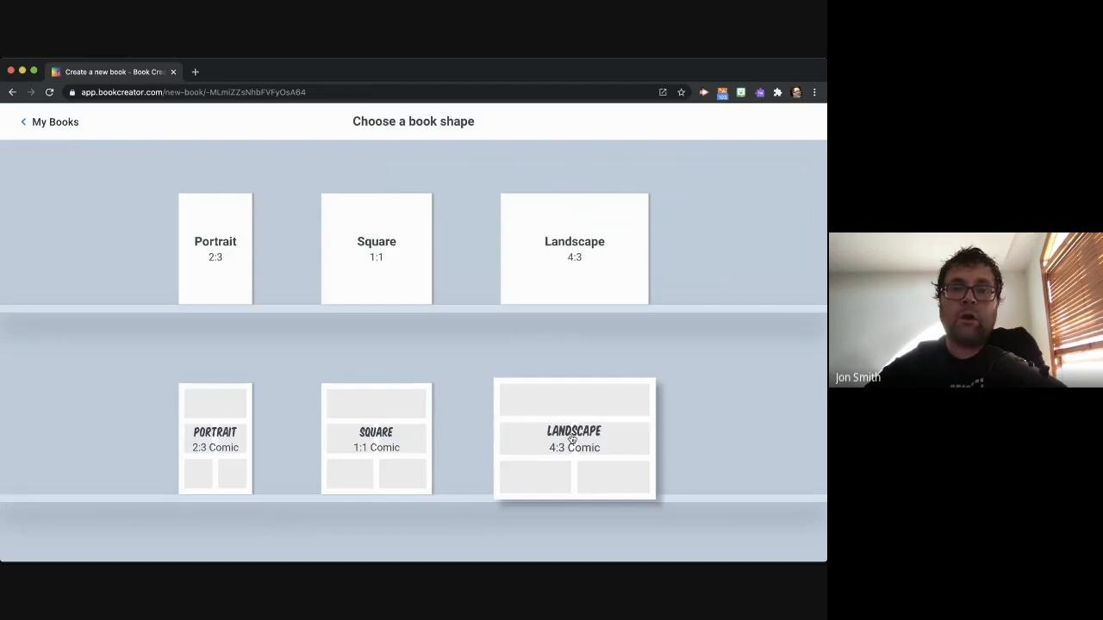
mouse_move(276, 445)
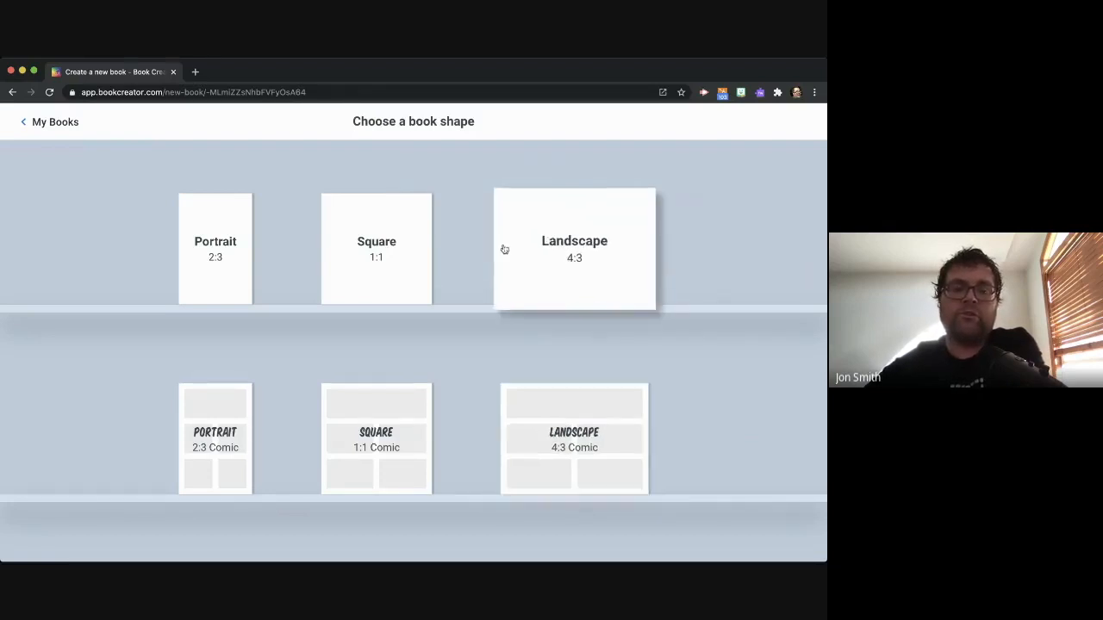
mouse_move(479, 427)
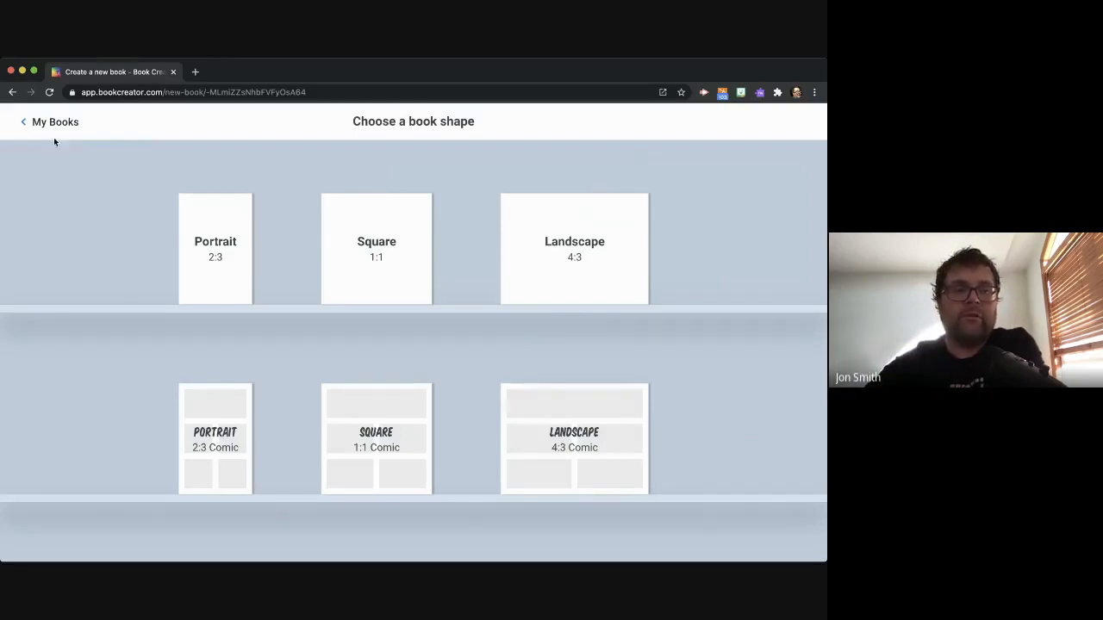
left_click(48, 121)
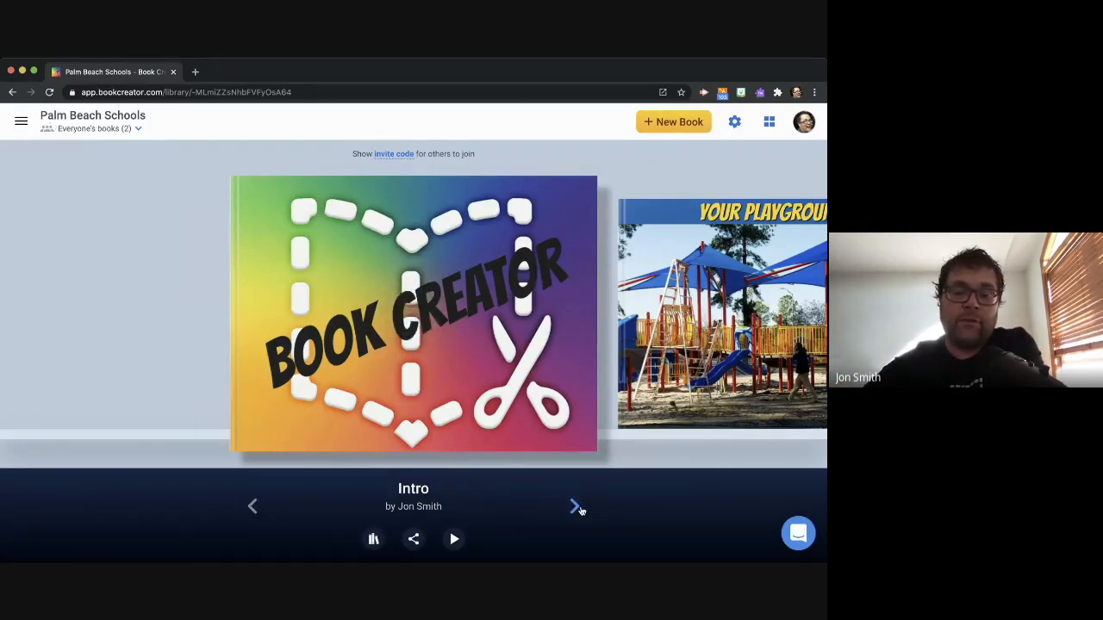
left_click(576, 506)
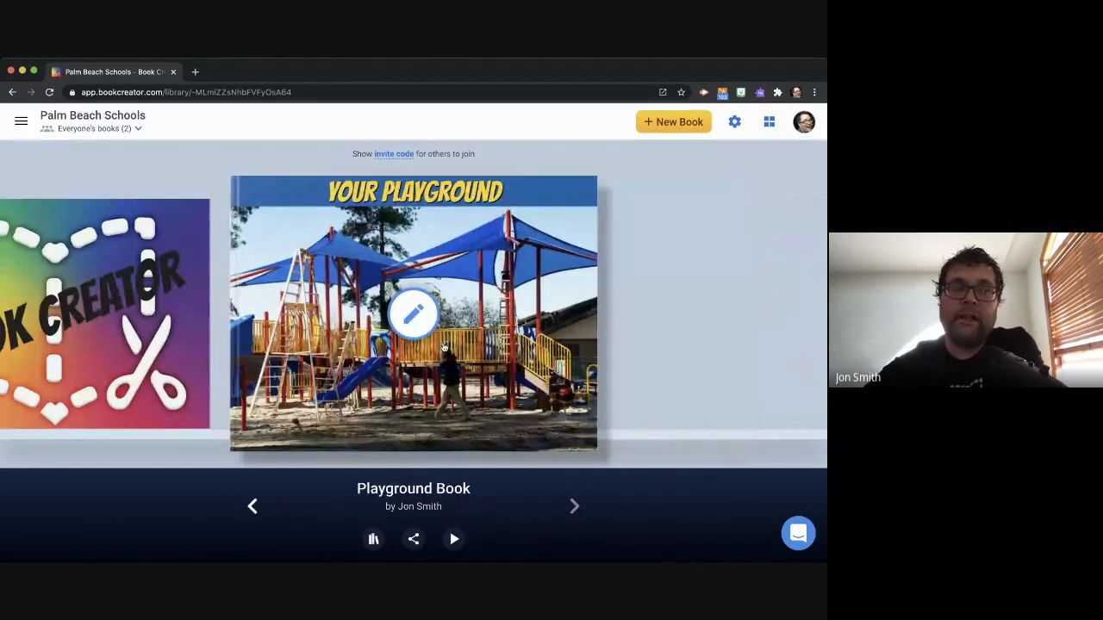
mouse_move(417, 479)
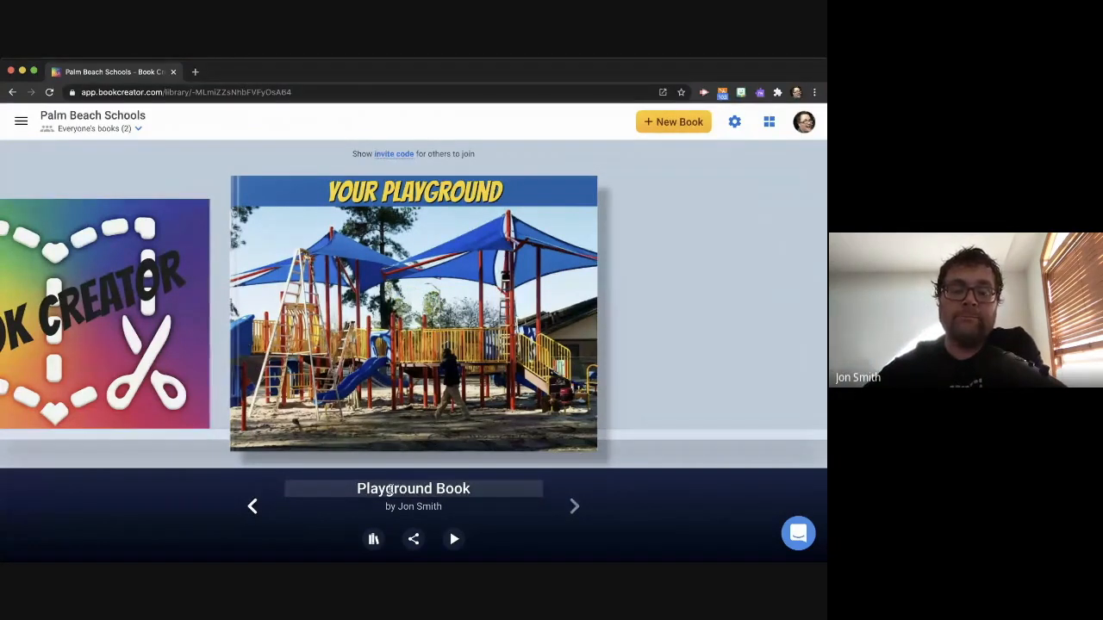
left_click(414, 538)
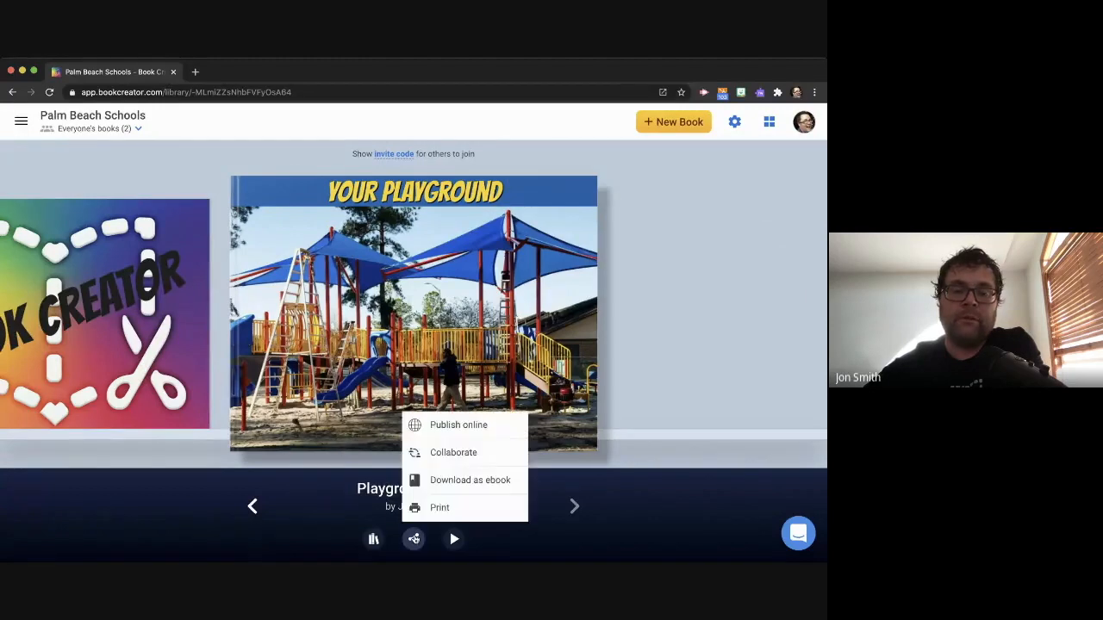
left_click(453, 451)
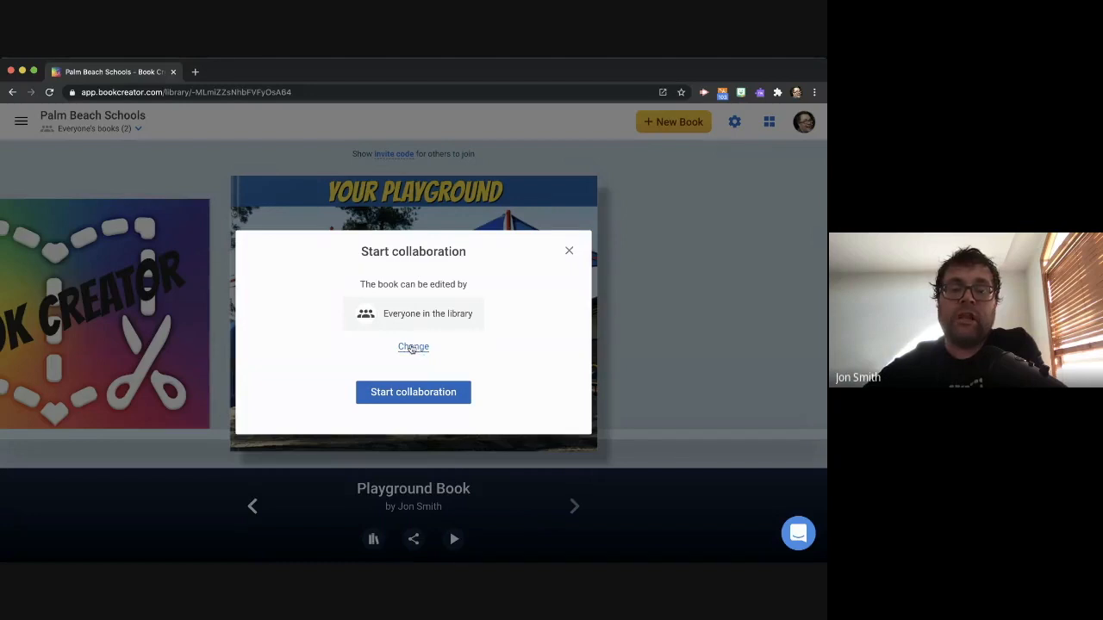
left_click(413, 347)
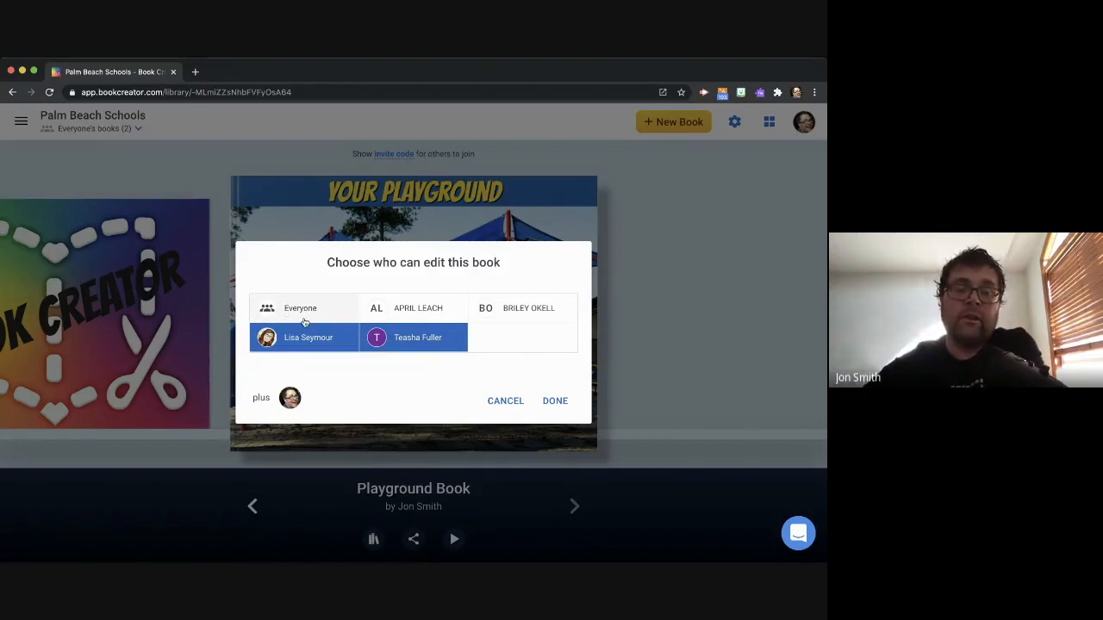
left_click(299, 306)
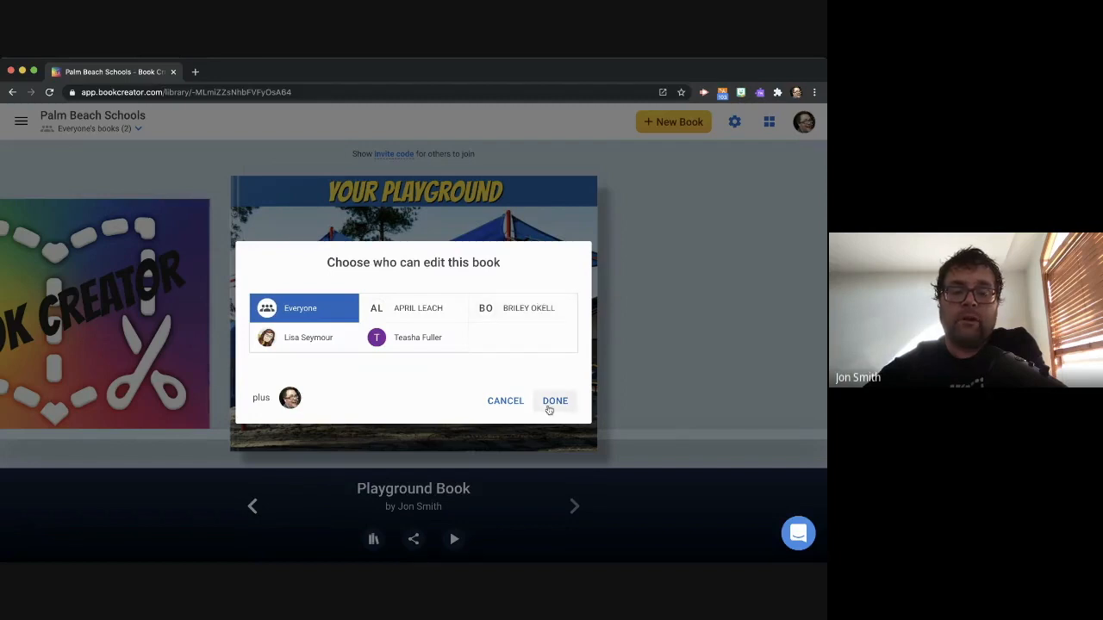
left_click(554, 400)
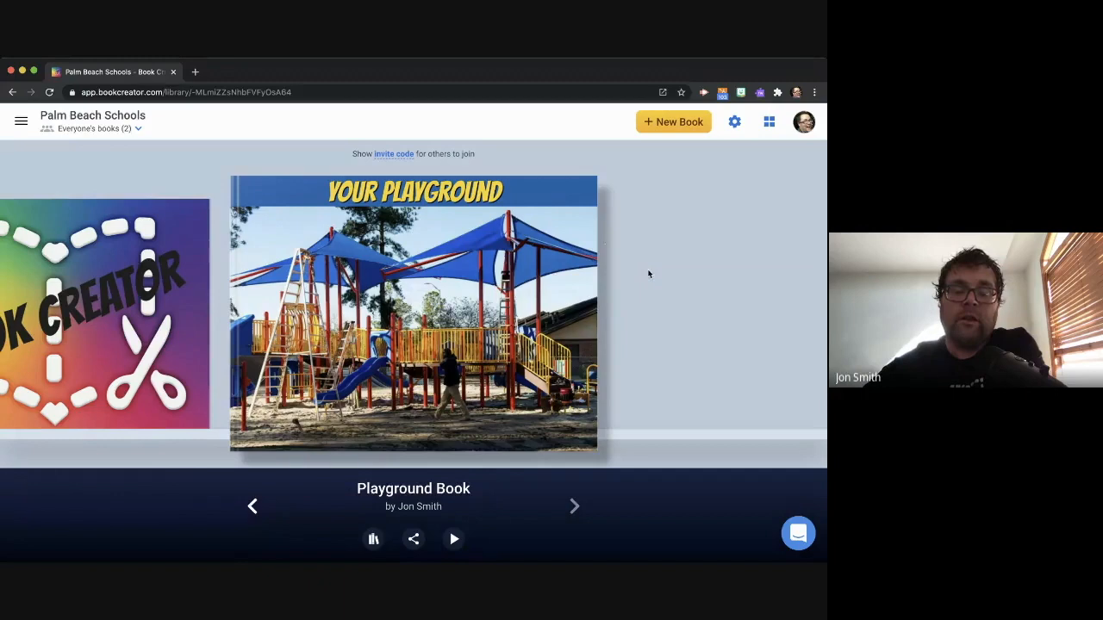
- Start collaboration on the Playground Book with everyone in the library and enter the book to edit
left_click(414, 538)
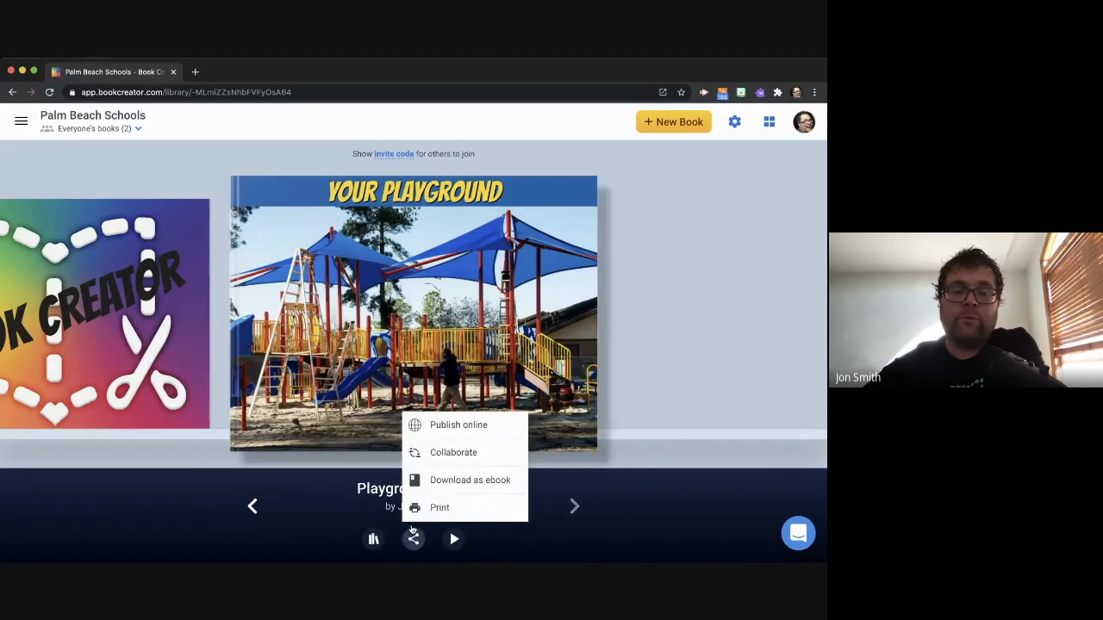
left_click(453, 451)
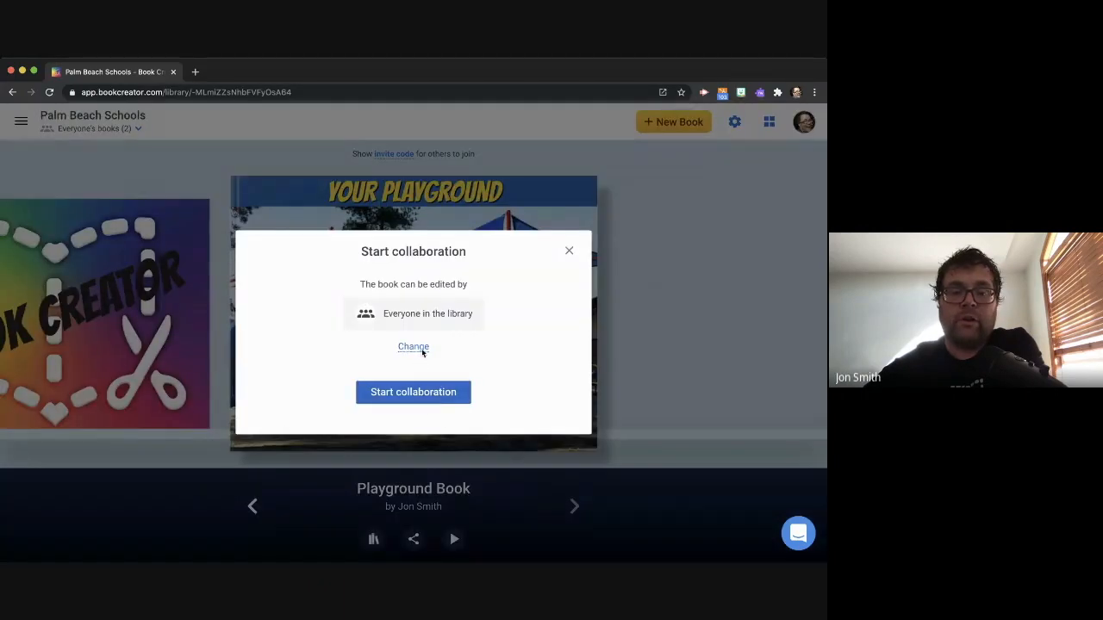
left_click(569, 252)
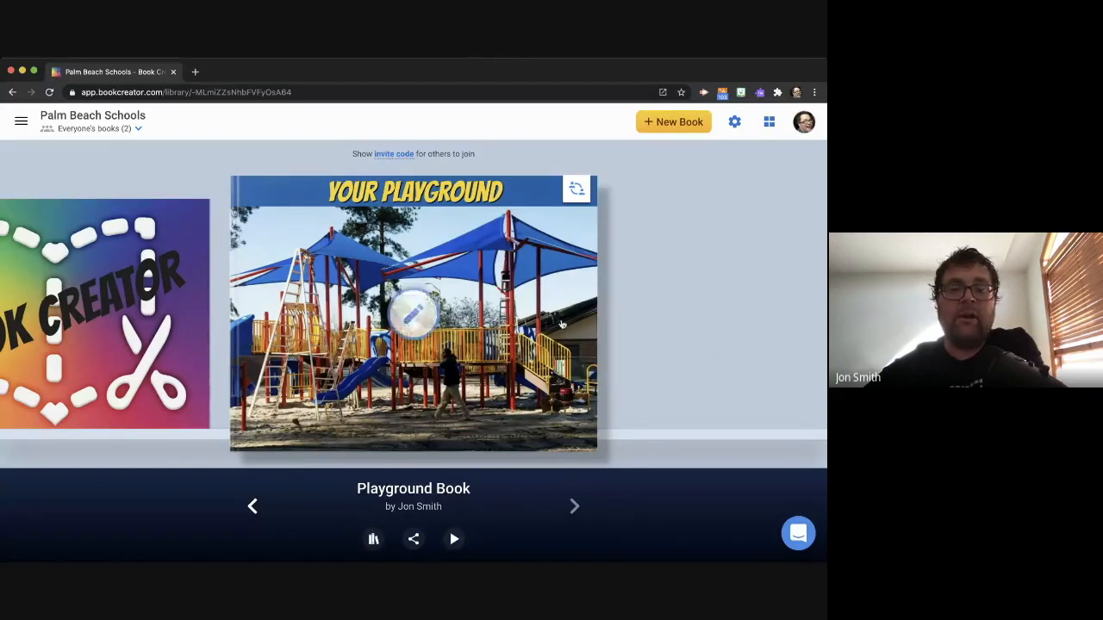
left_click(414, 314)
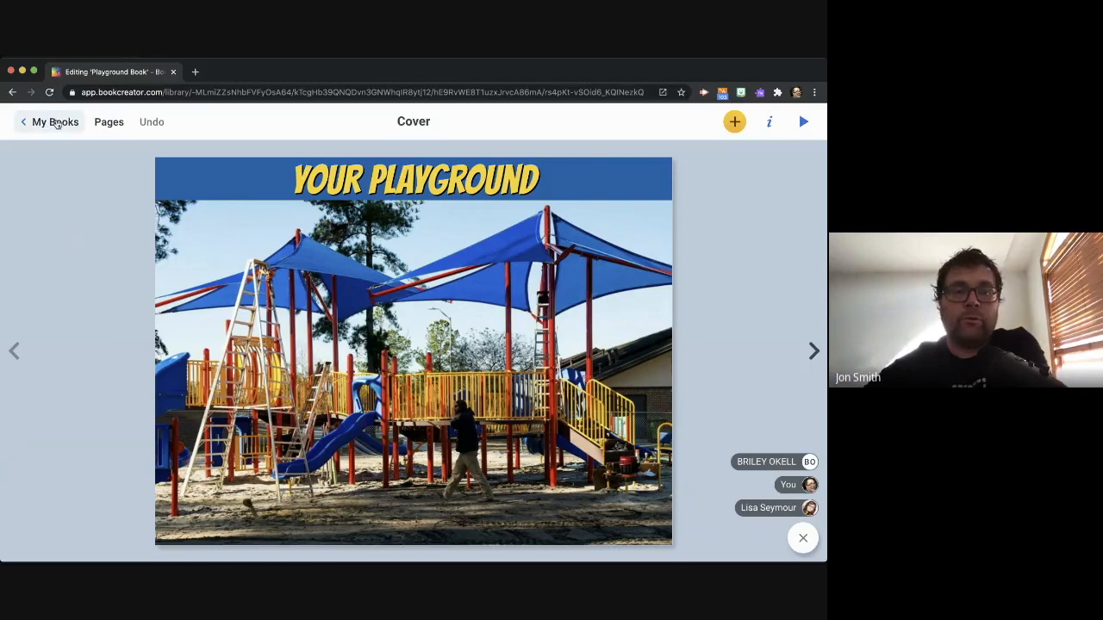
- Return from the Playground Book editor to the library via My Books
left_click(56, 121)
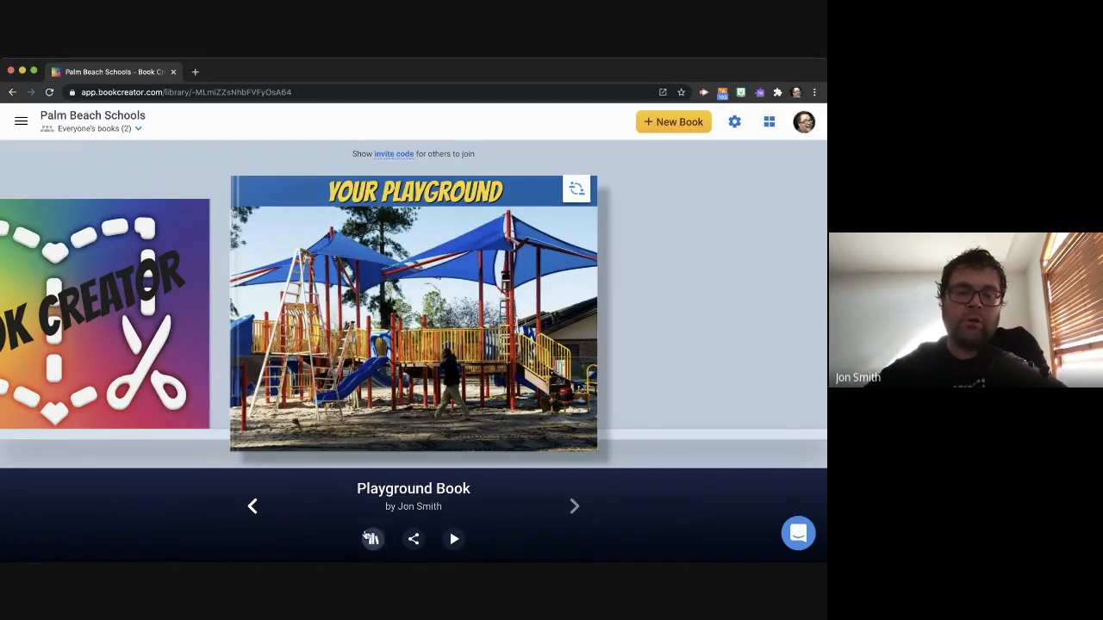
left_click(372, 537)
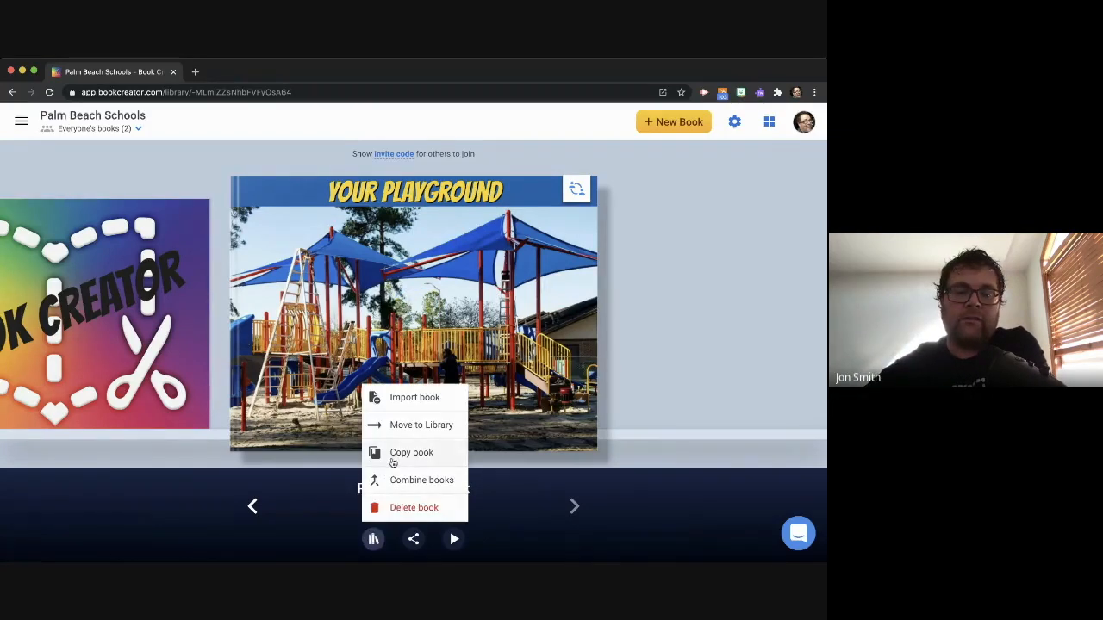
left_click(420, 479)
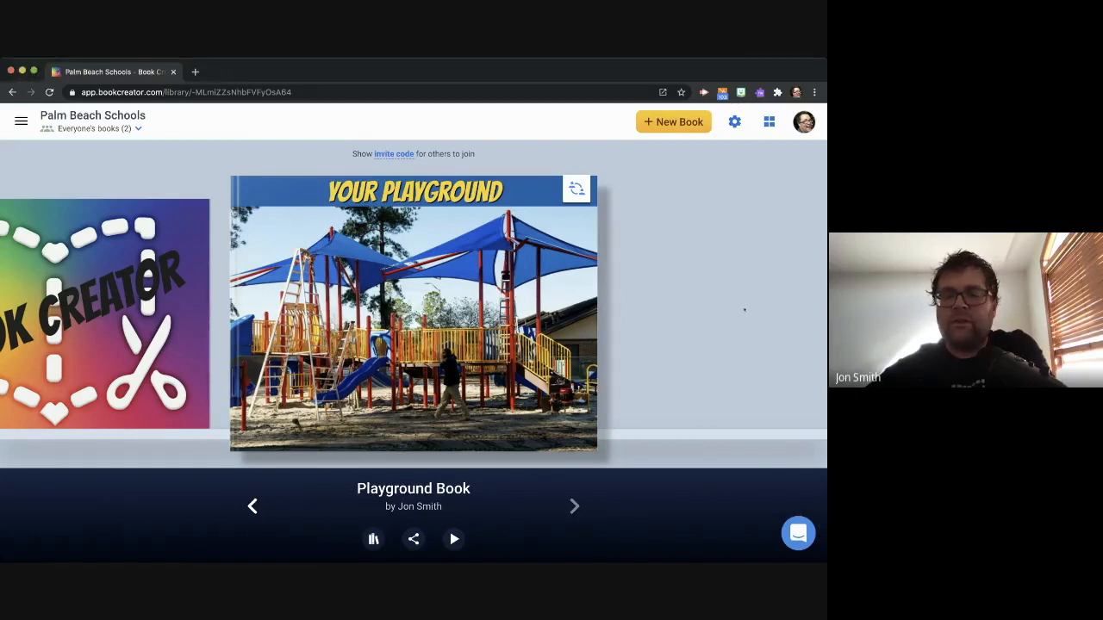
- Reopen the Playground Book, go to its last page and add a blank page toward ten pages
left_click(414, 314)
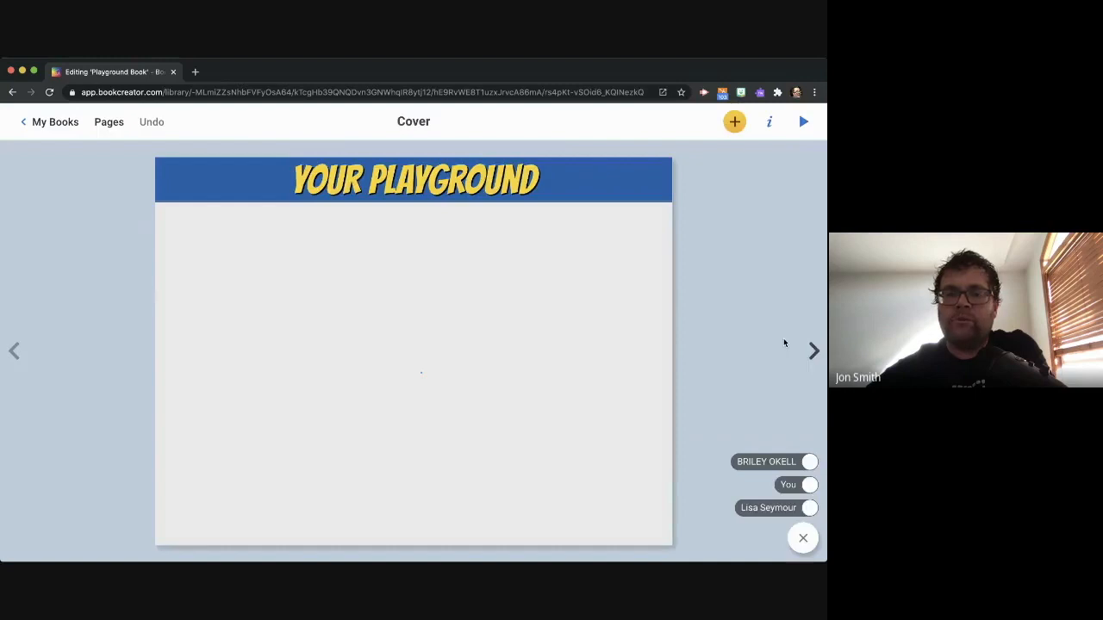
left_click(813, 351)
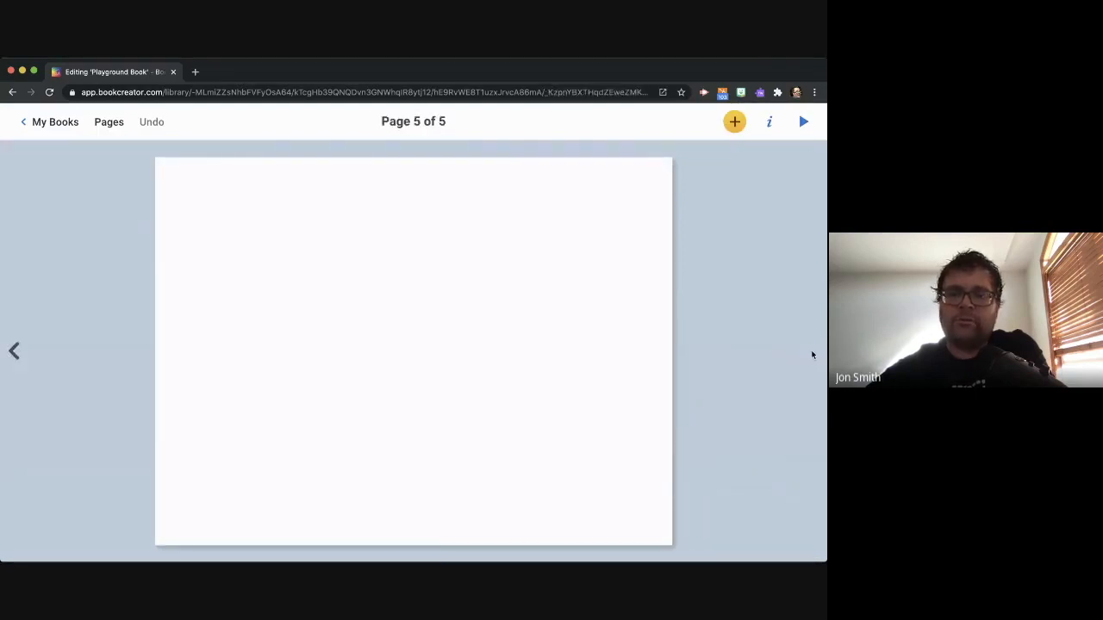
left_click(733, 121)
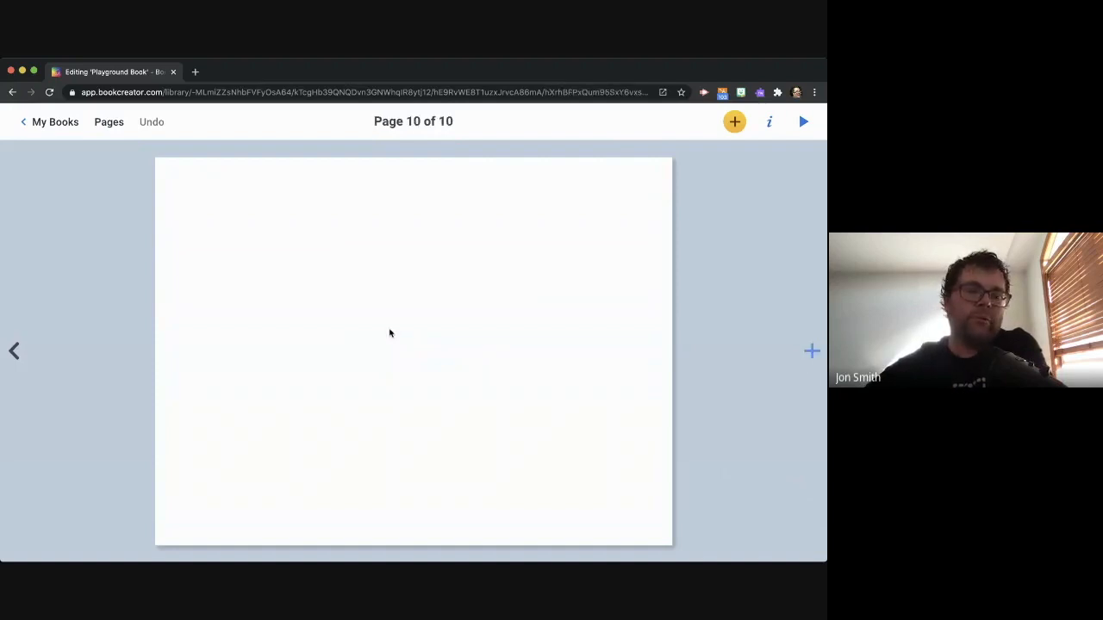
mouse_move(480, 362)
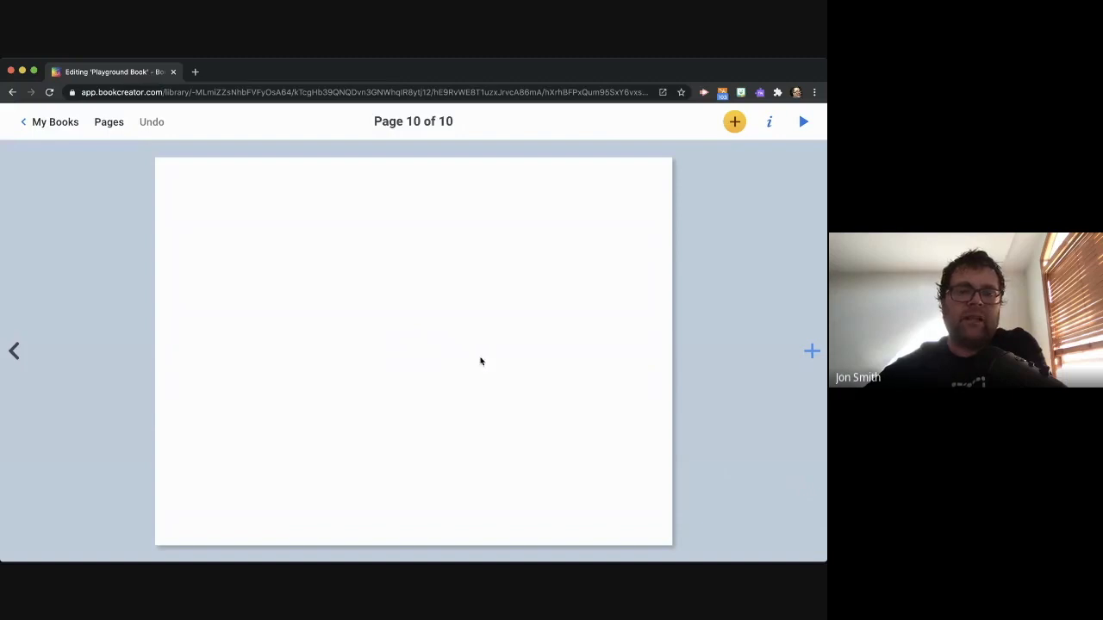
mouse_move(510, 367)
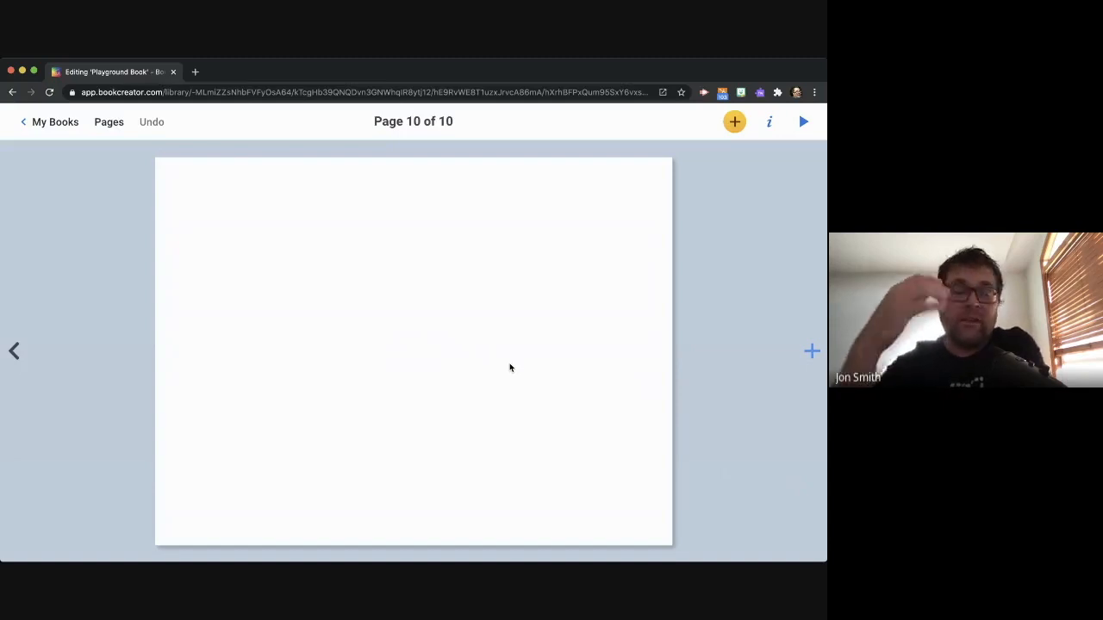
mouse_move(530, 324)
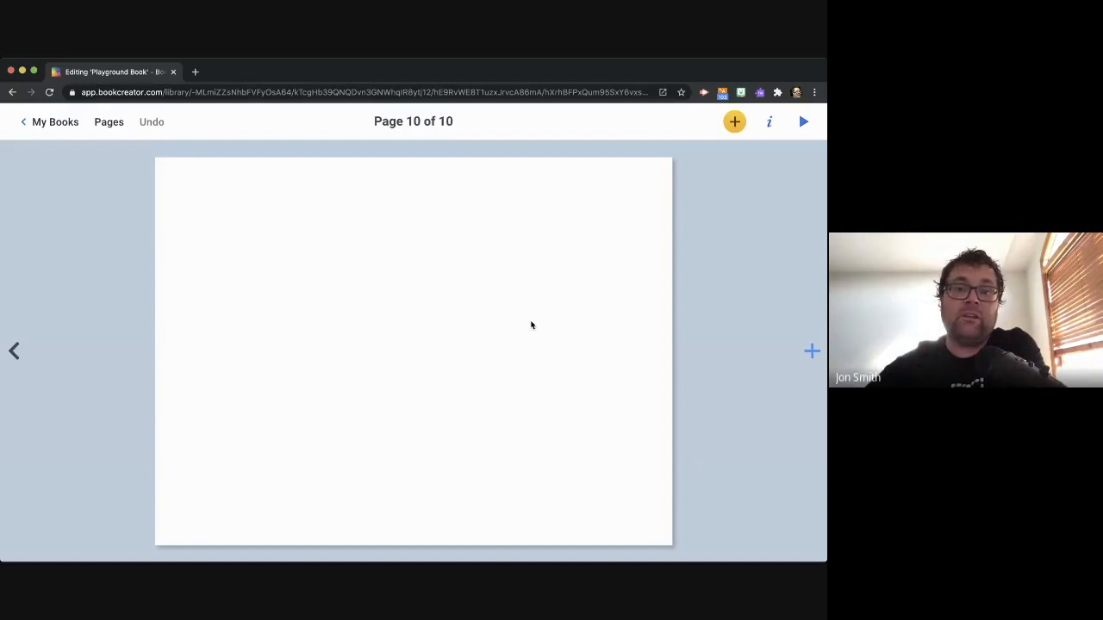
mouse_move(734, 272)
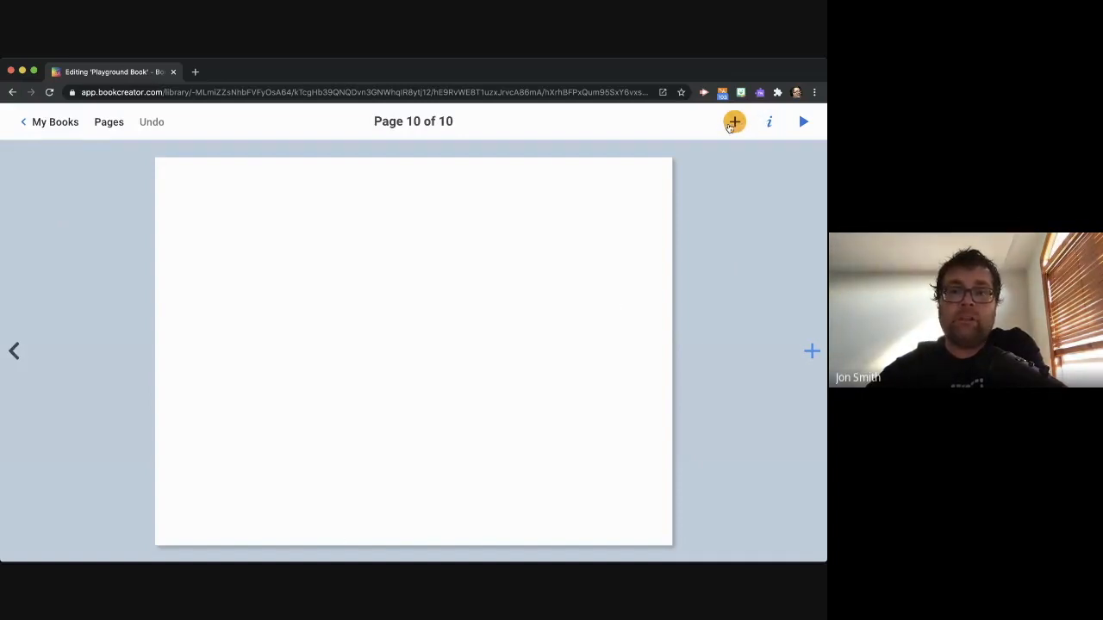
- Browse the add-content menu's Media and Shapes tabs, ending on the Shapes choices for page 10
left_click(734, 121)
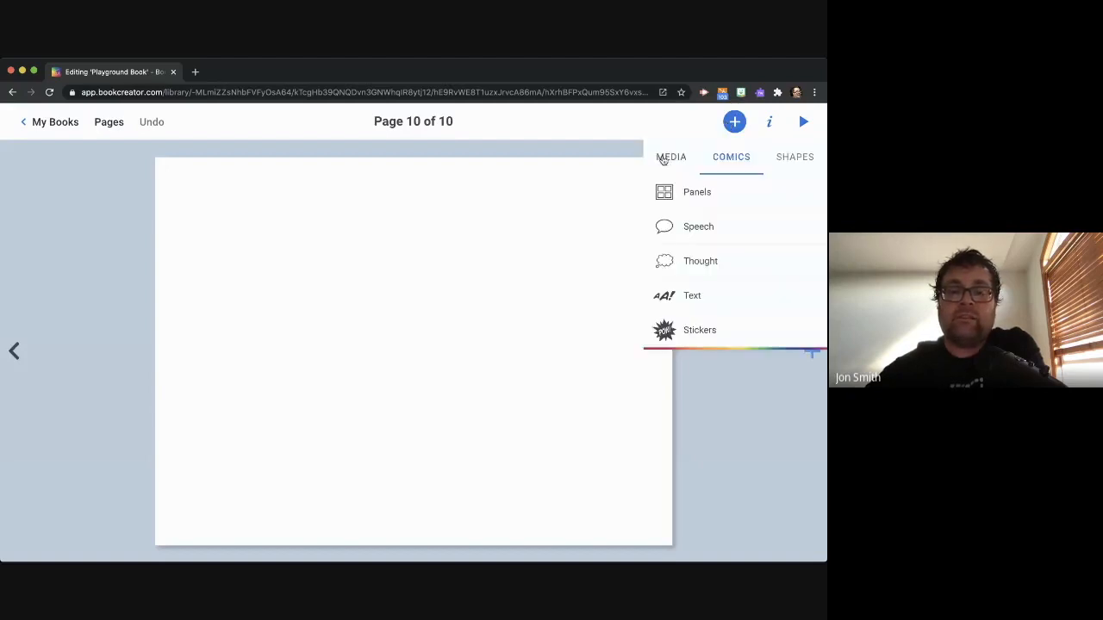
left_click(672, 156)
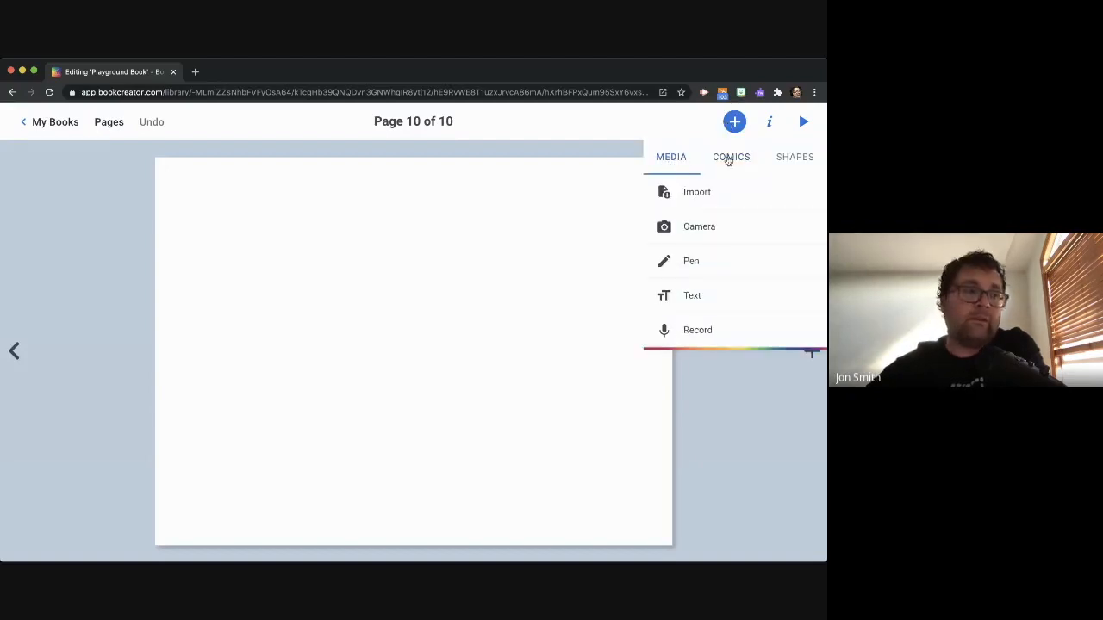
left_click(793, 157)
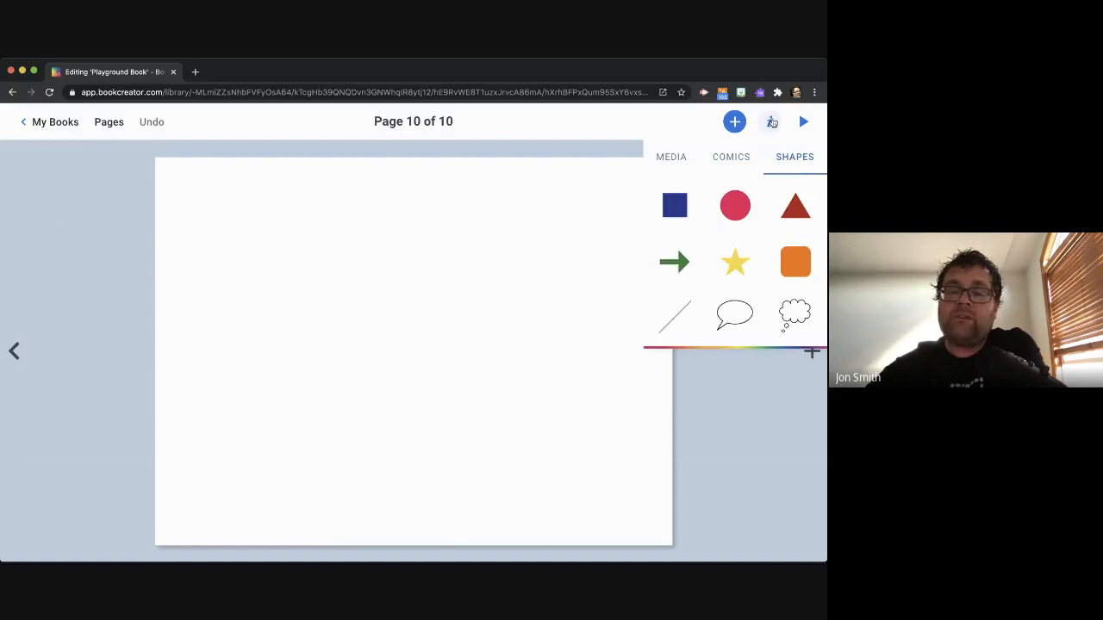
left_click(768, 120)
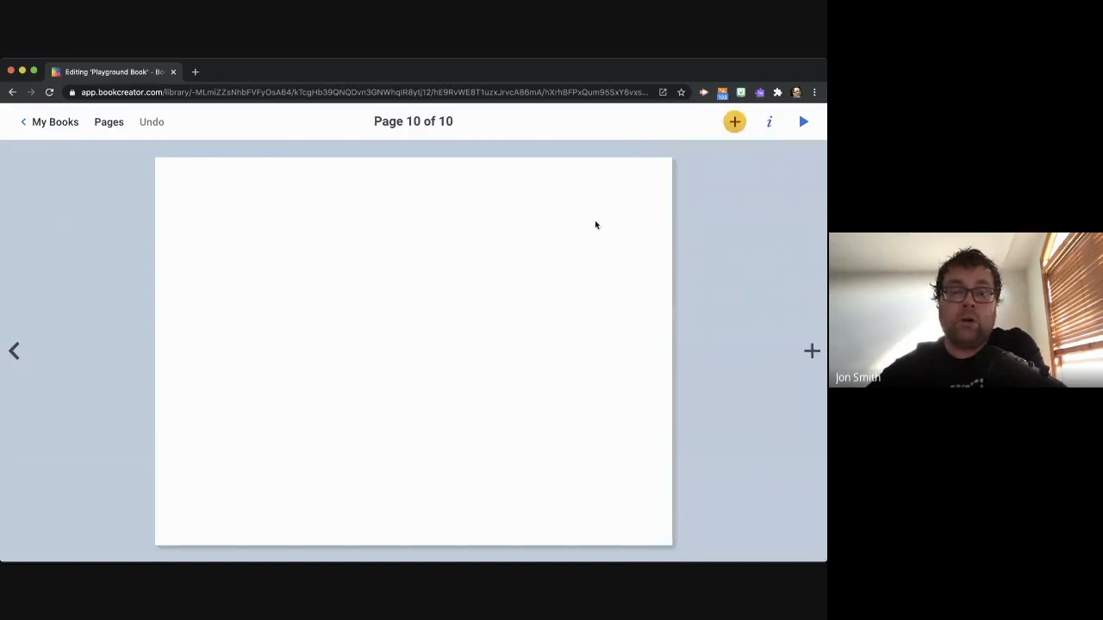
mouse_move(742, 196)
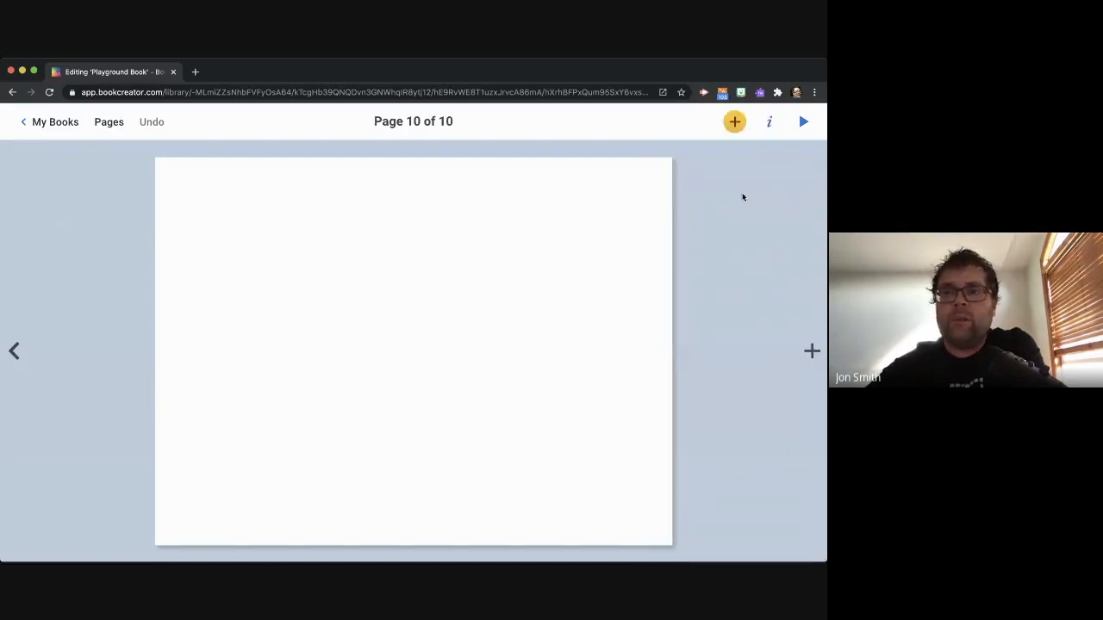
left_click(734, 121)
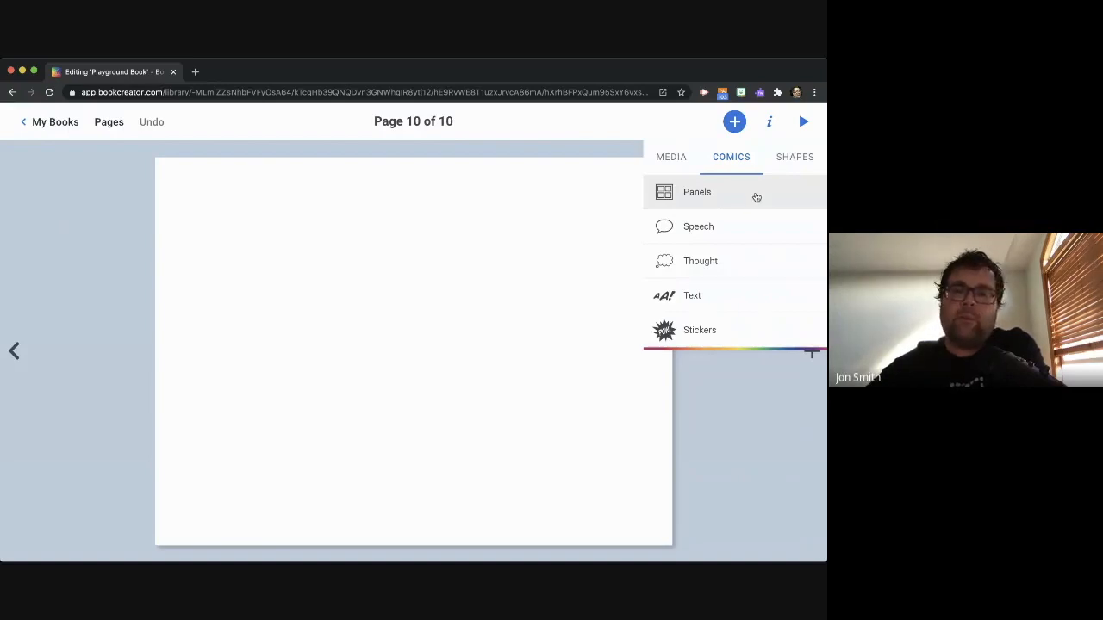
left_click(794, 157)
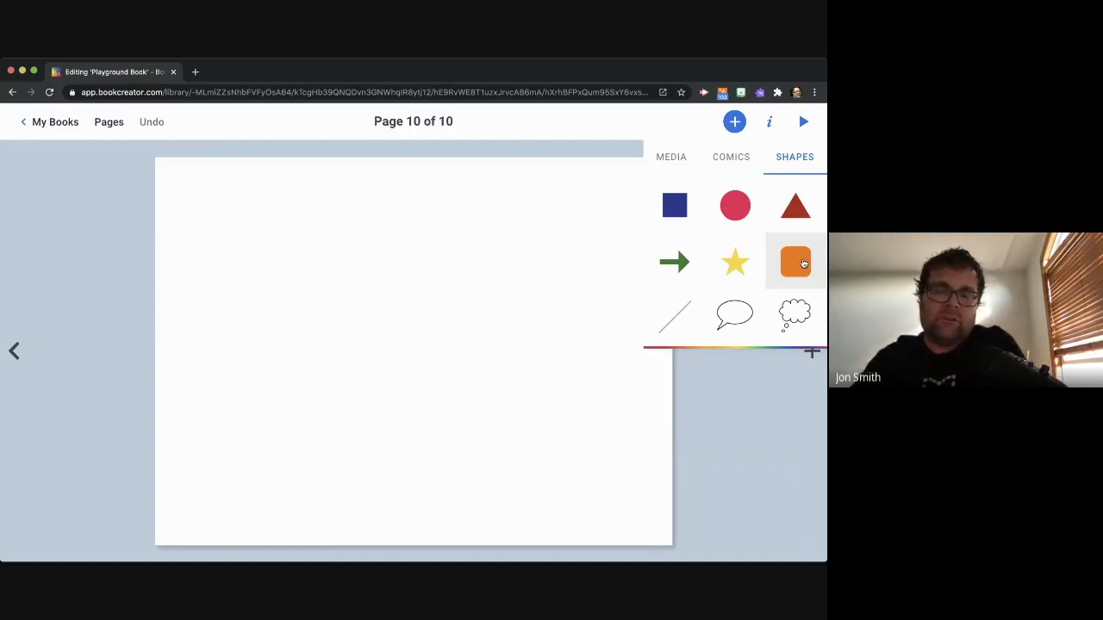
- Add an orange rounded rectangle, stretch it into a pill and label it FEEDBACK AND COMMENTS
left_click(794, 262)
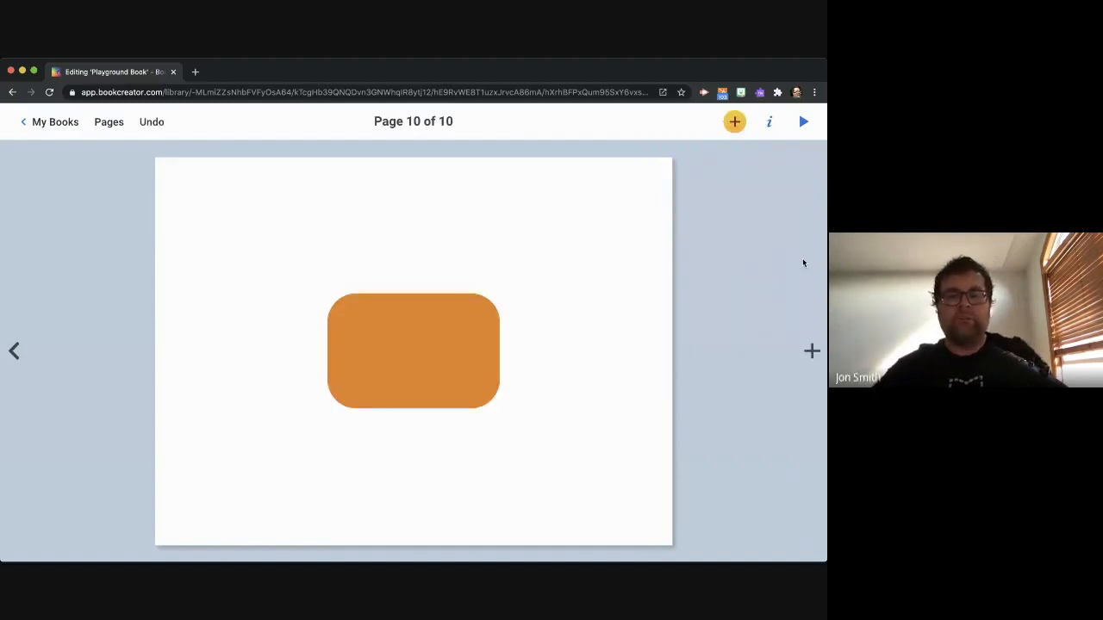
left_click(414, 352)
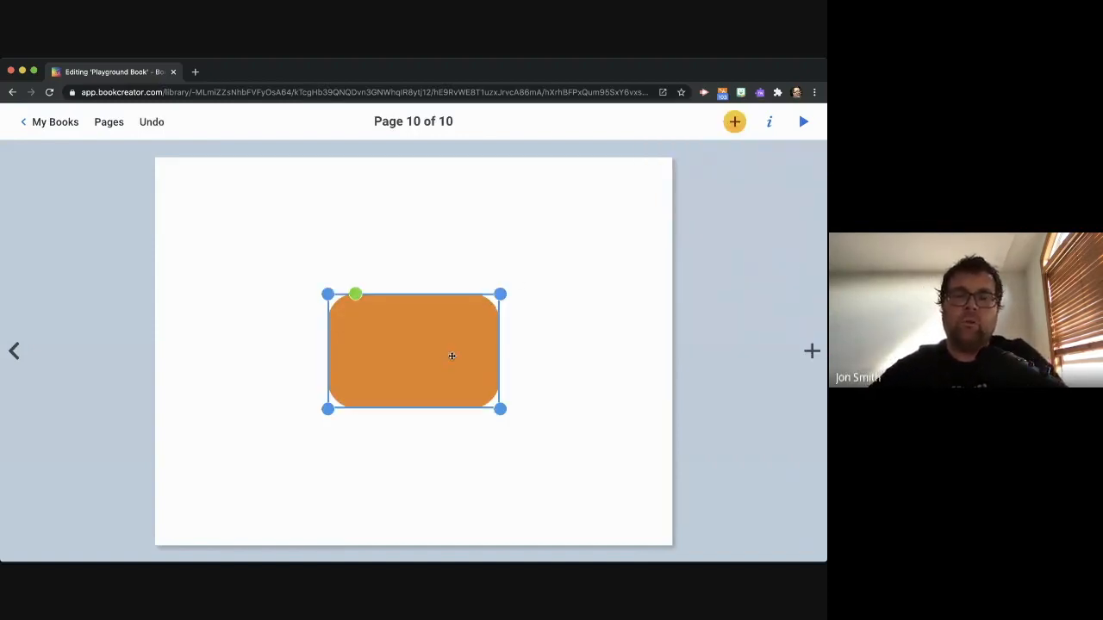
left_click_drag(499, 410, 555, 362)
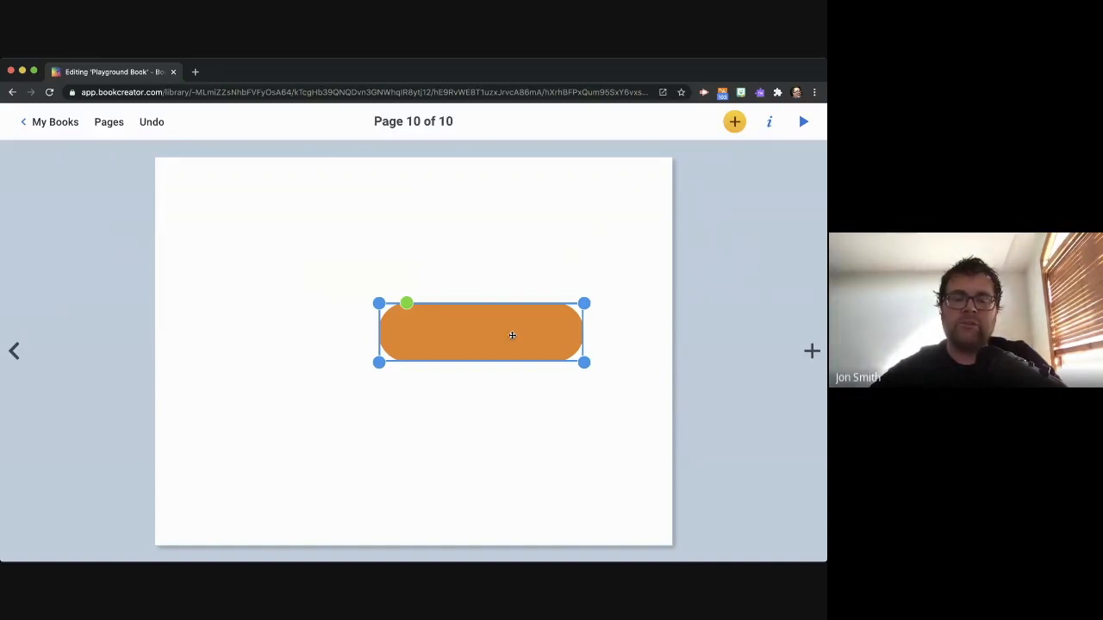
mouse_move(482, 381)
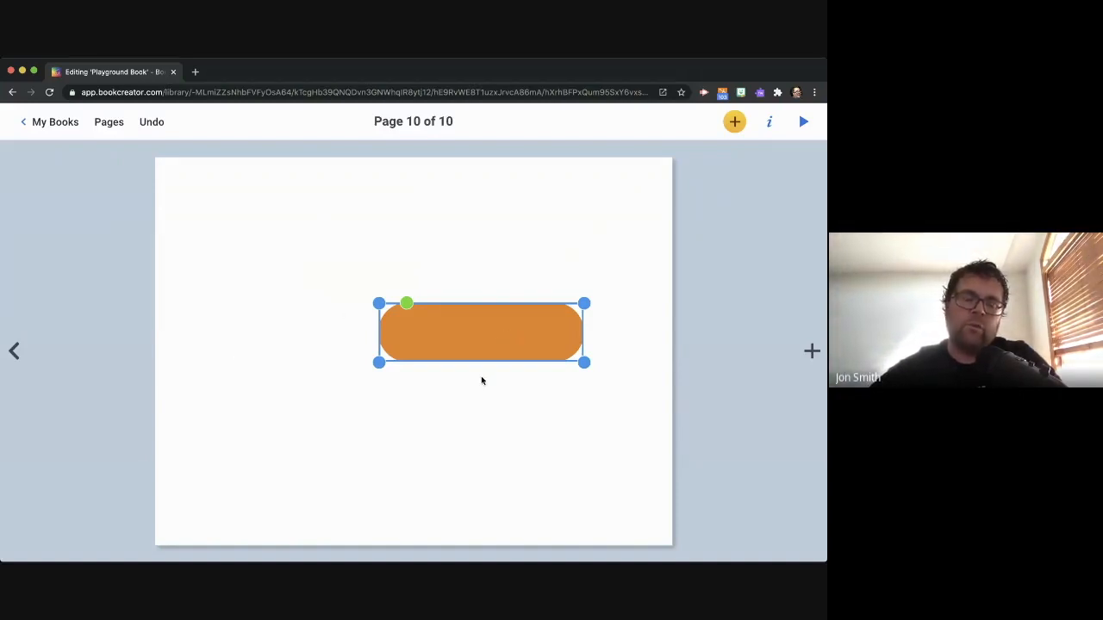
mouse_move(500, 333)
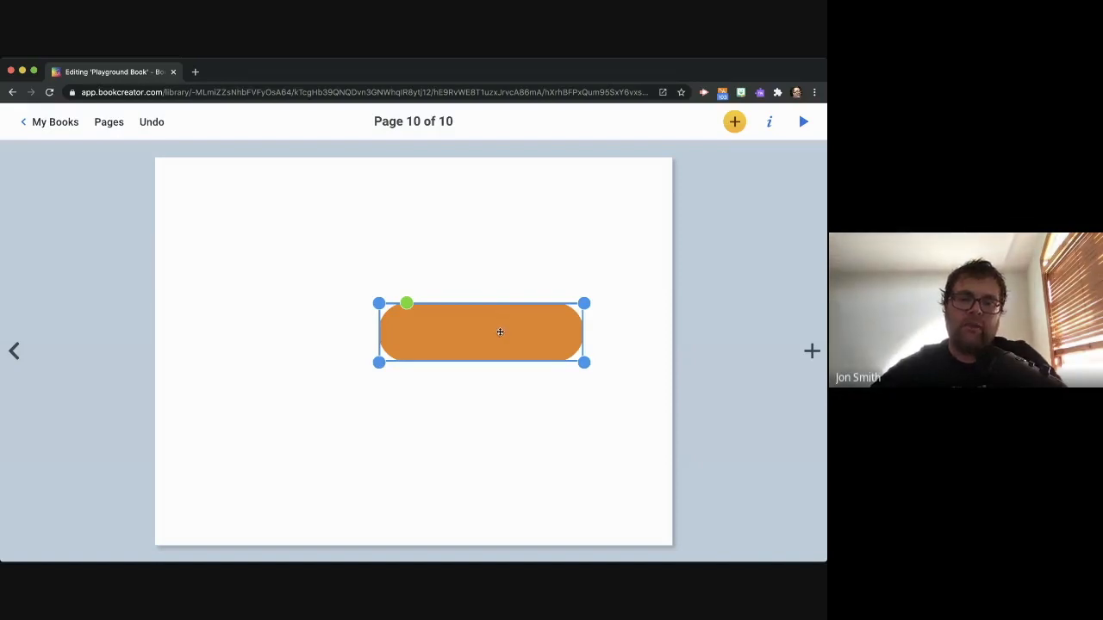
type("FEEDBACK AND COMMENTS")
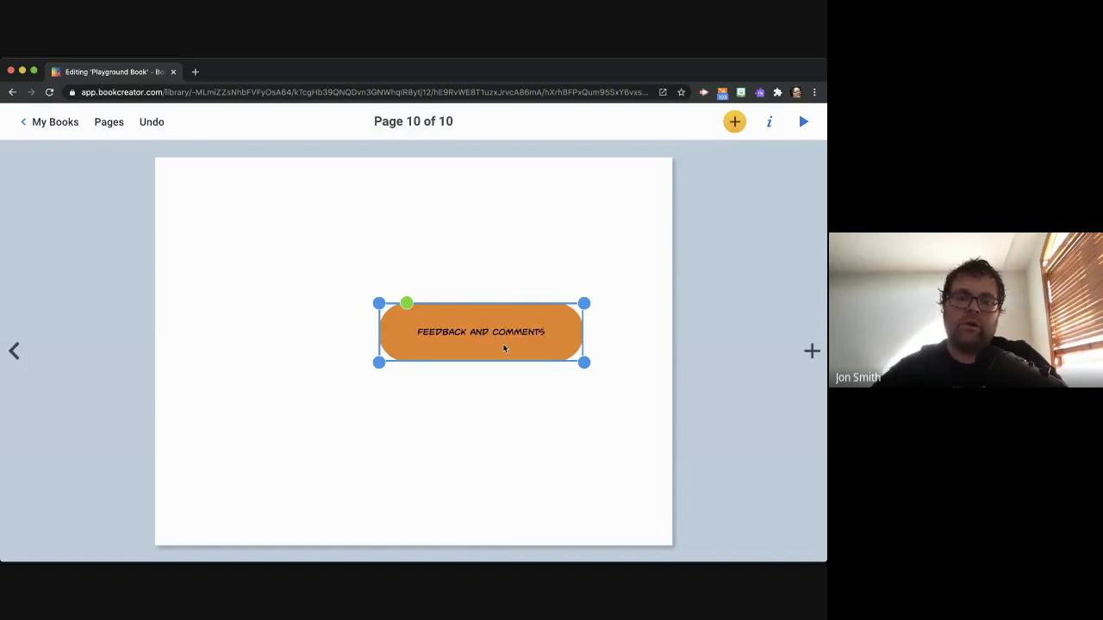
- Move the labelled pill to page 10's top-right corner and finish editing it
left_click_drag(481, 331, 696, 181)
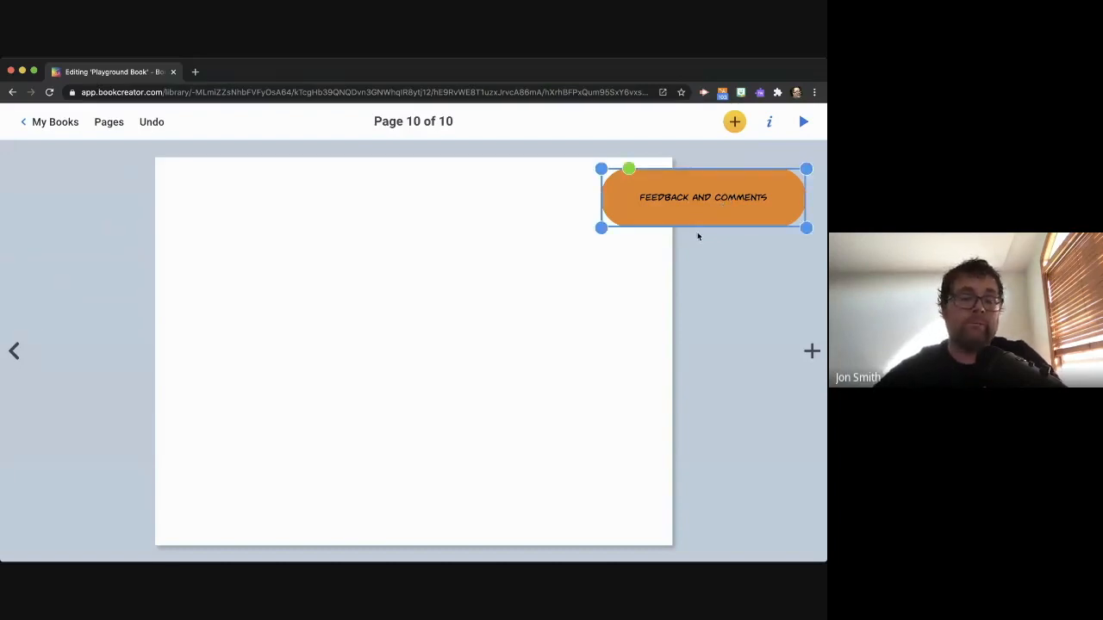
left_click(627, 280)
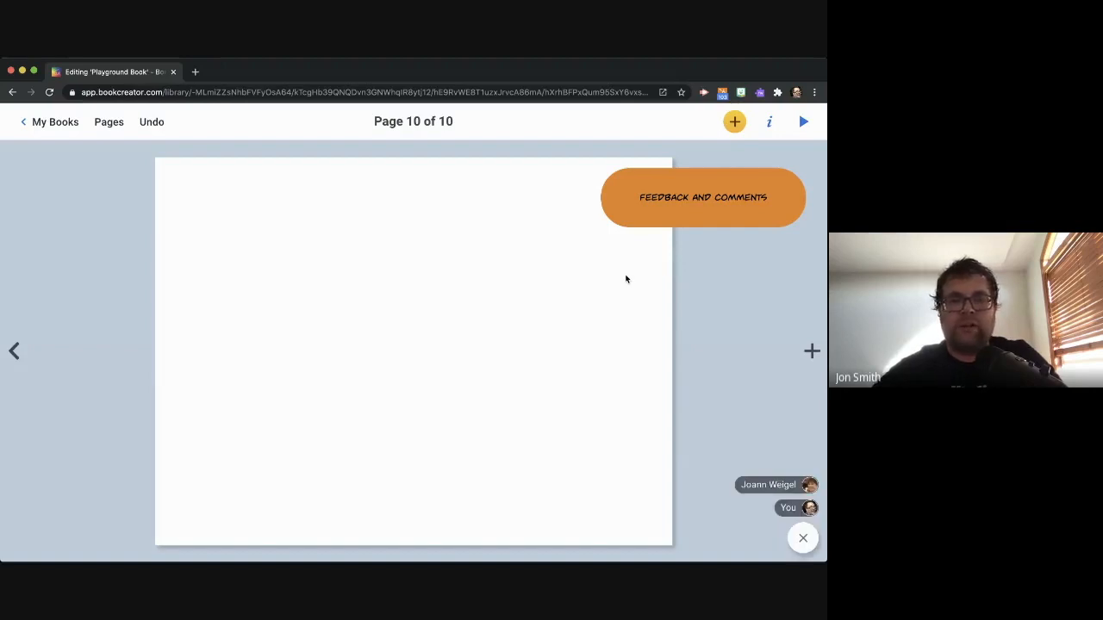
left_click(803, 538)
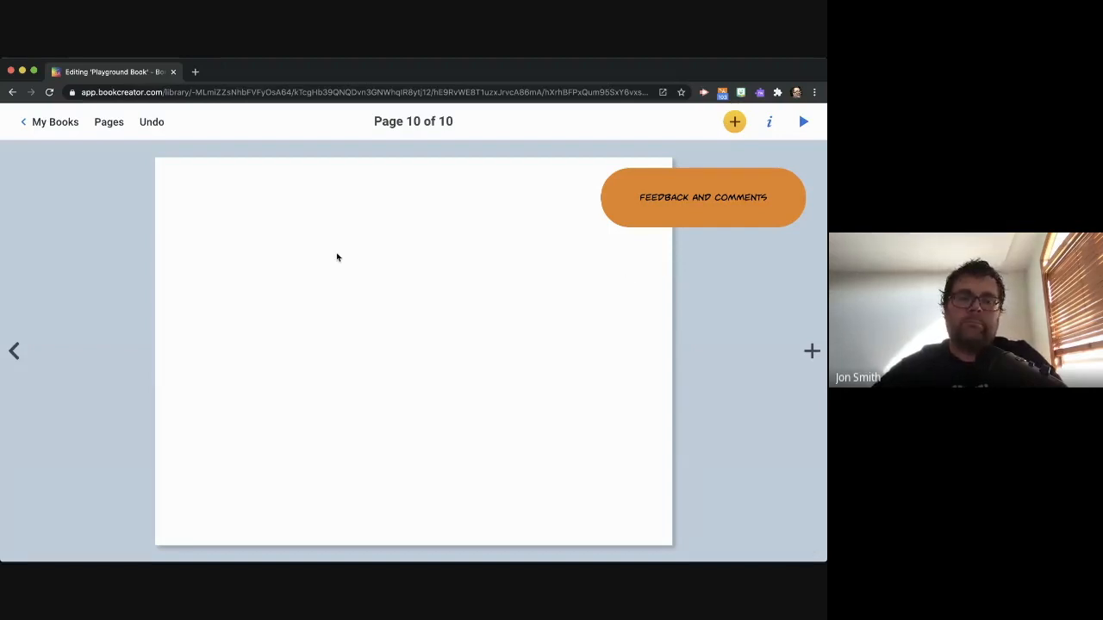
mouse_move(95, 149)
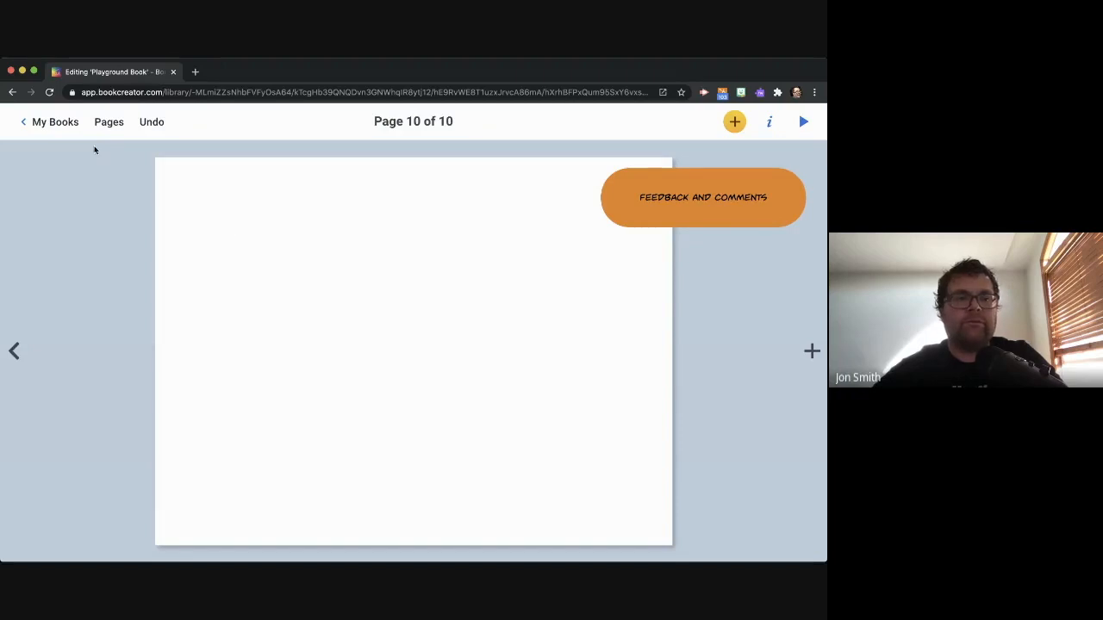
- Leave the editor for the Palm Beach Schools library via My Books
left_click(55, 121)
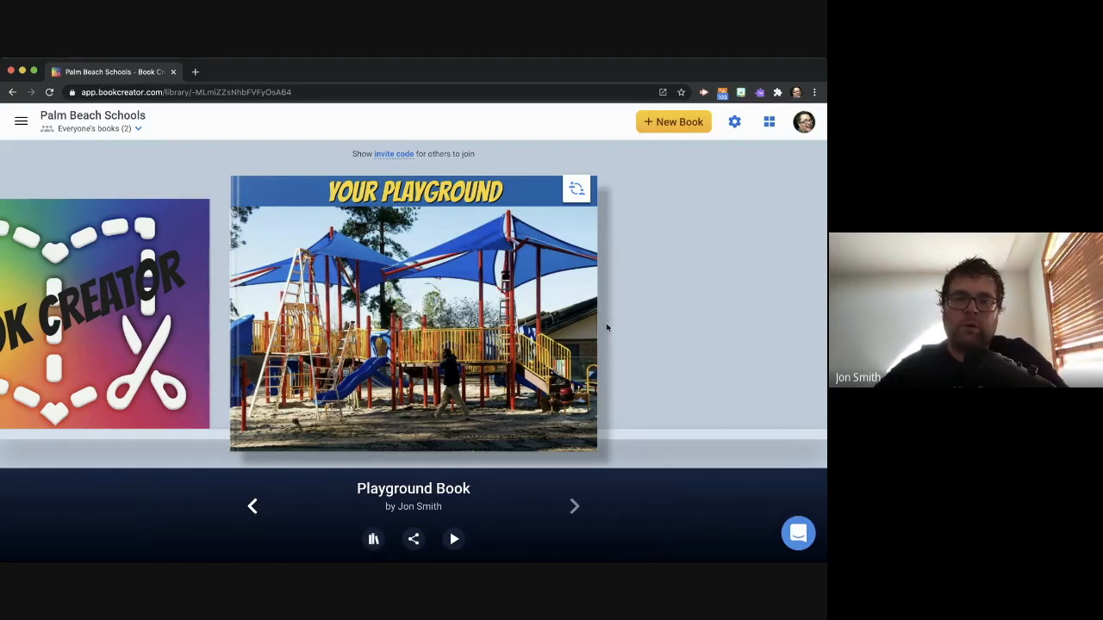
mouse_move(634, 339)
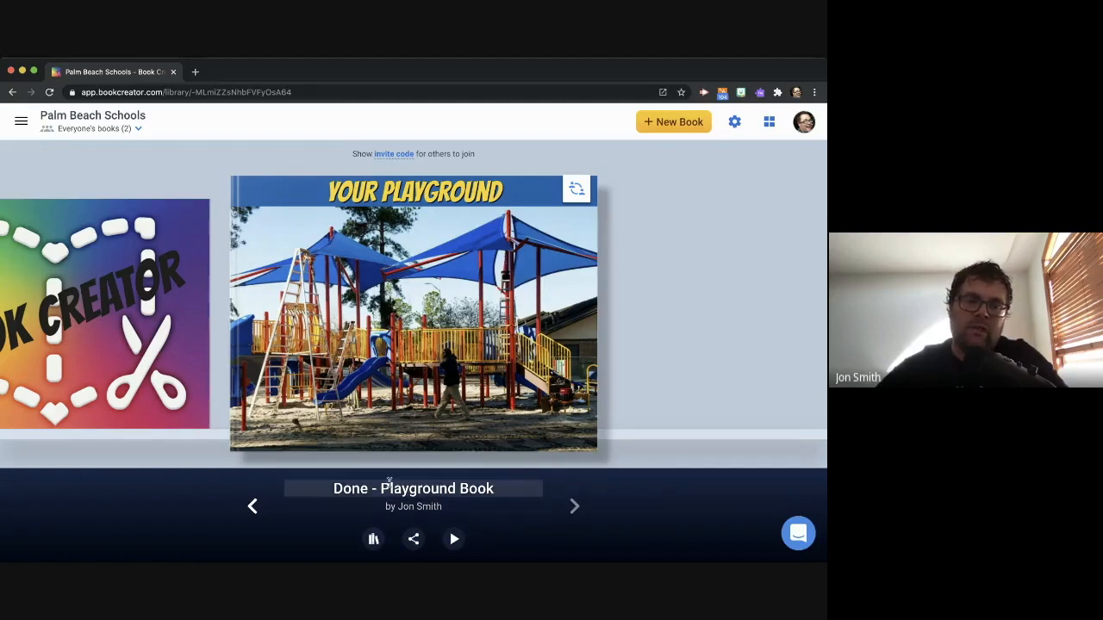
- Open the playground book and return to the library to retitle it Graded - Playground Book
left_click(413, 314)
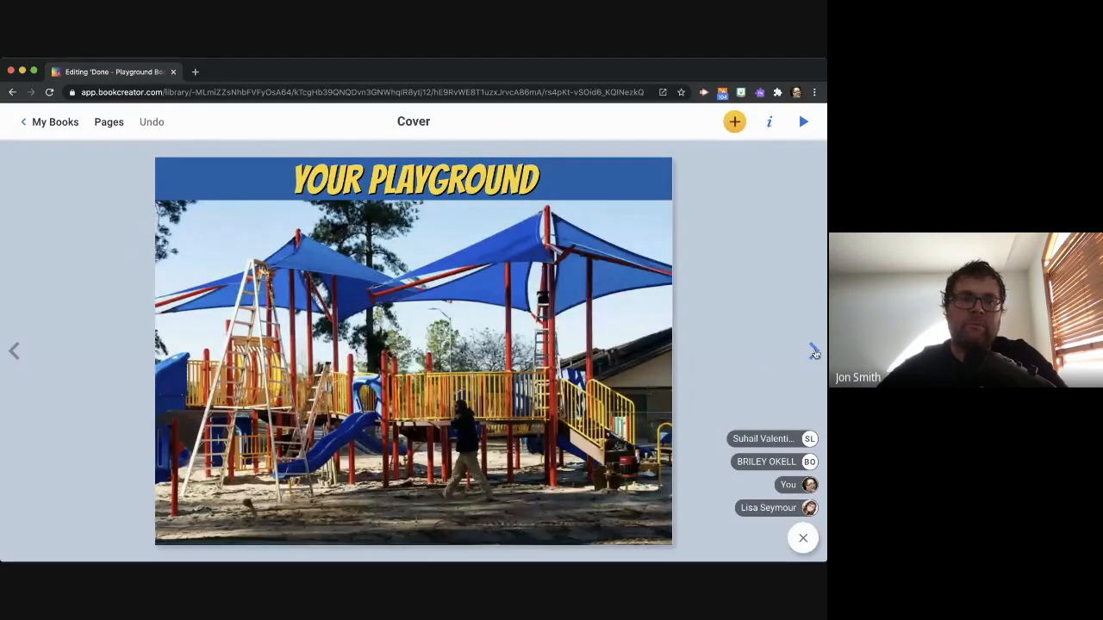
left_click(54, 121)
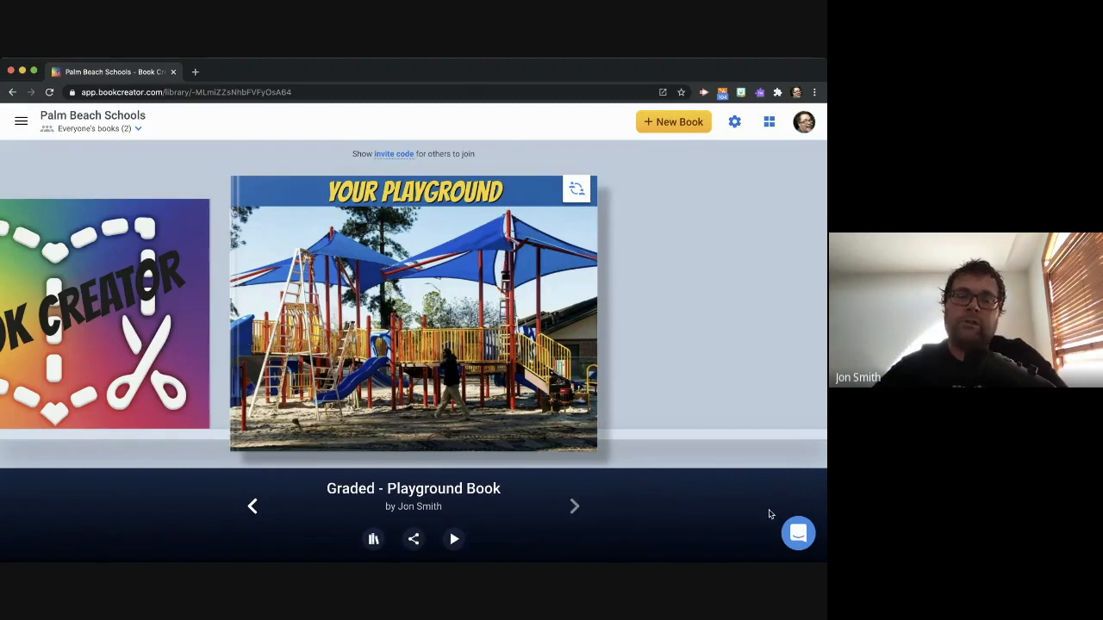
mouse_move(658, 219)
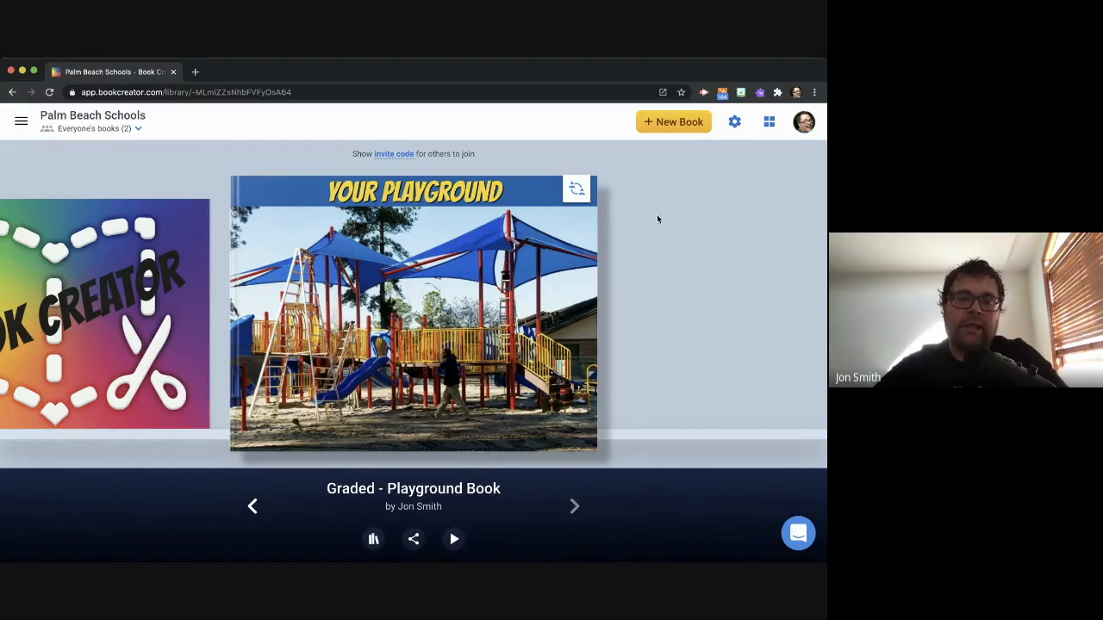
mouse_move(251, 507)
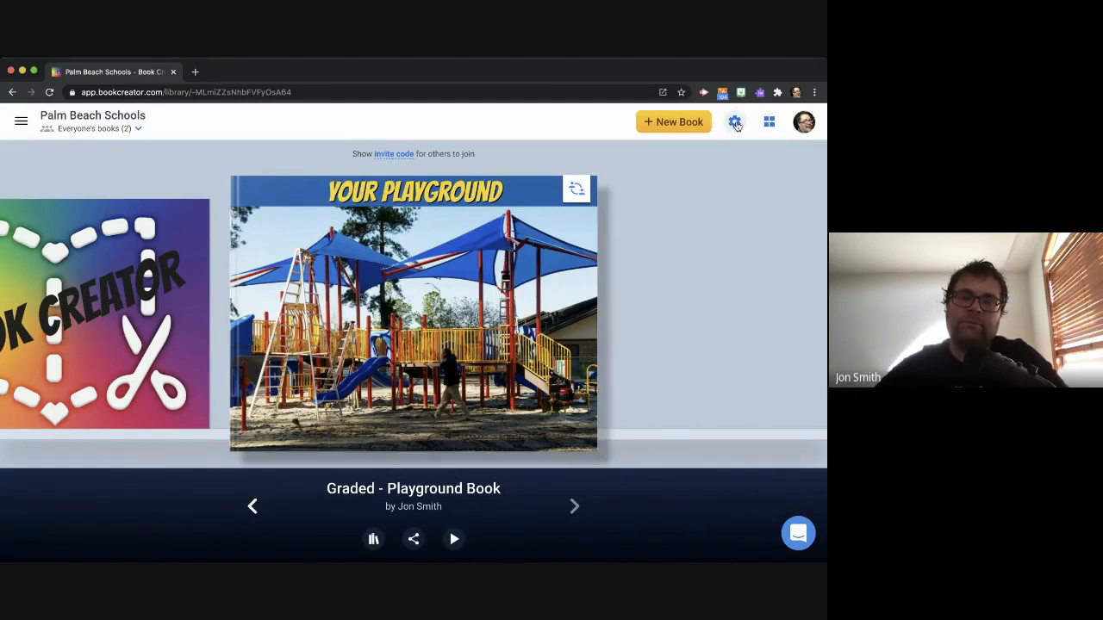
left_click(734, 120)
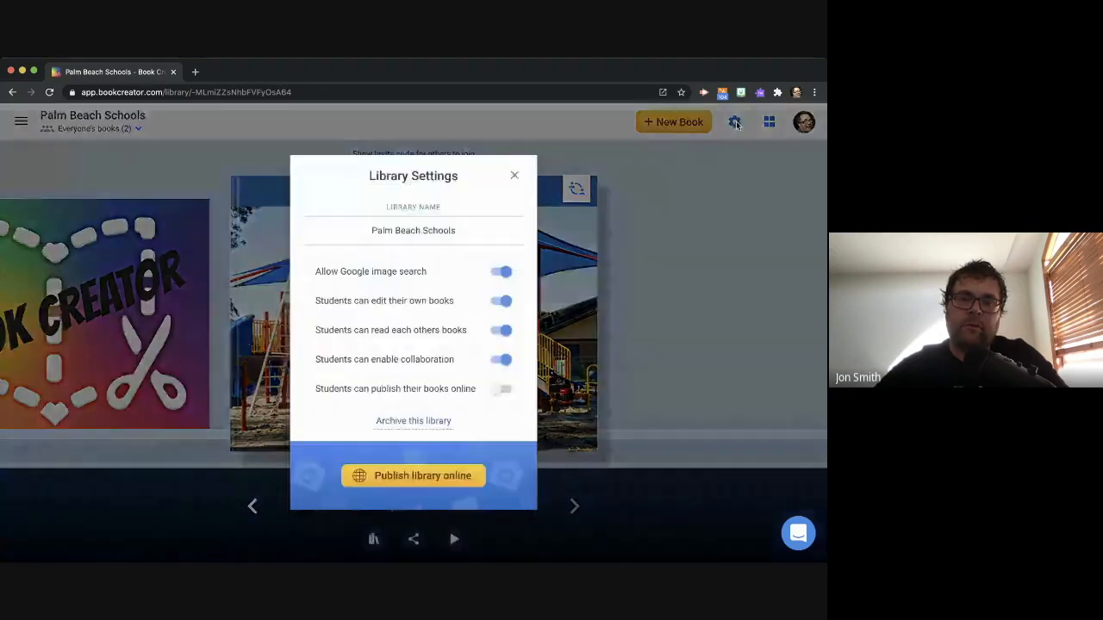
mouse_move(393, 336)
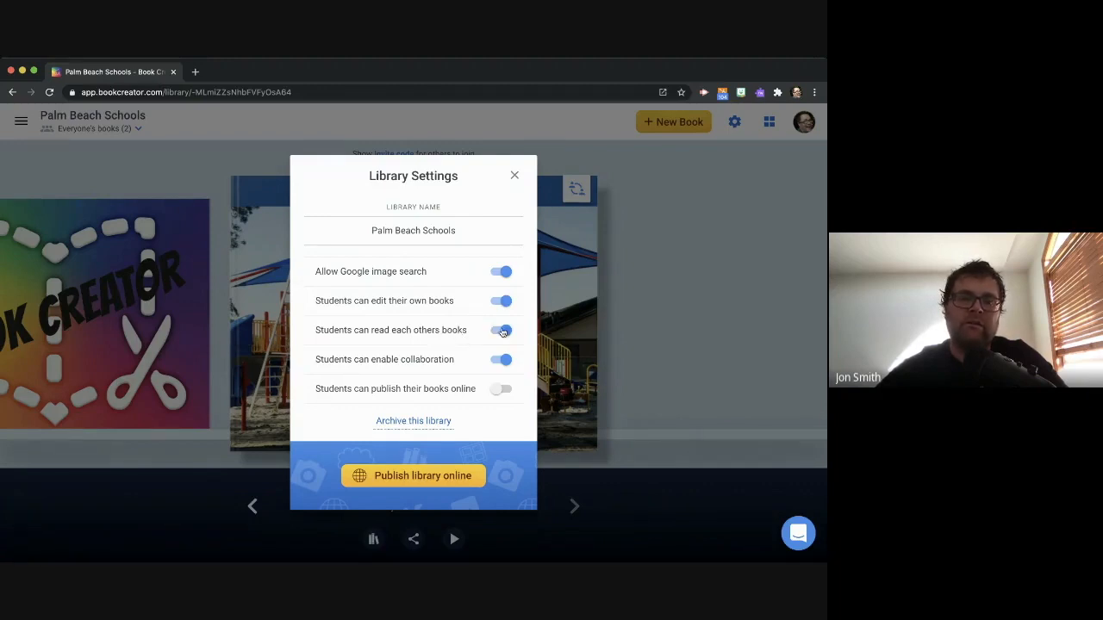
left_click(503, 330)
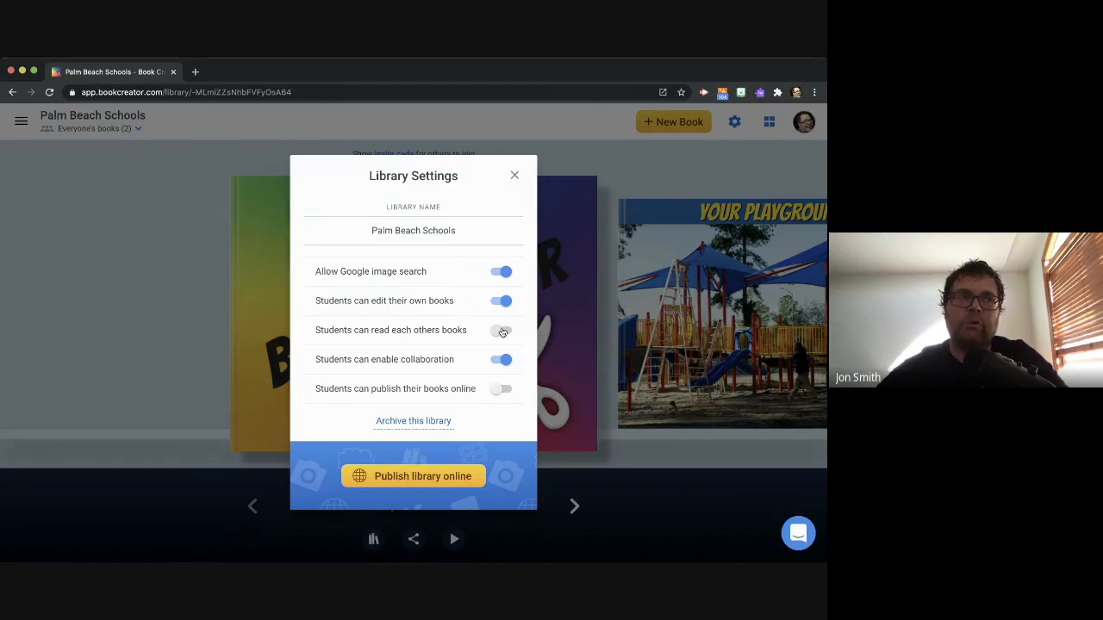
left_click(501, 330)
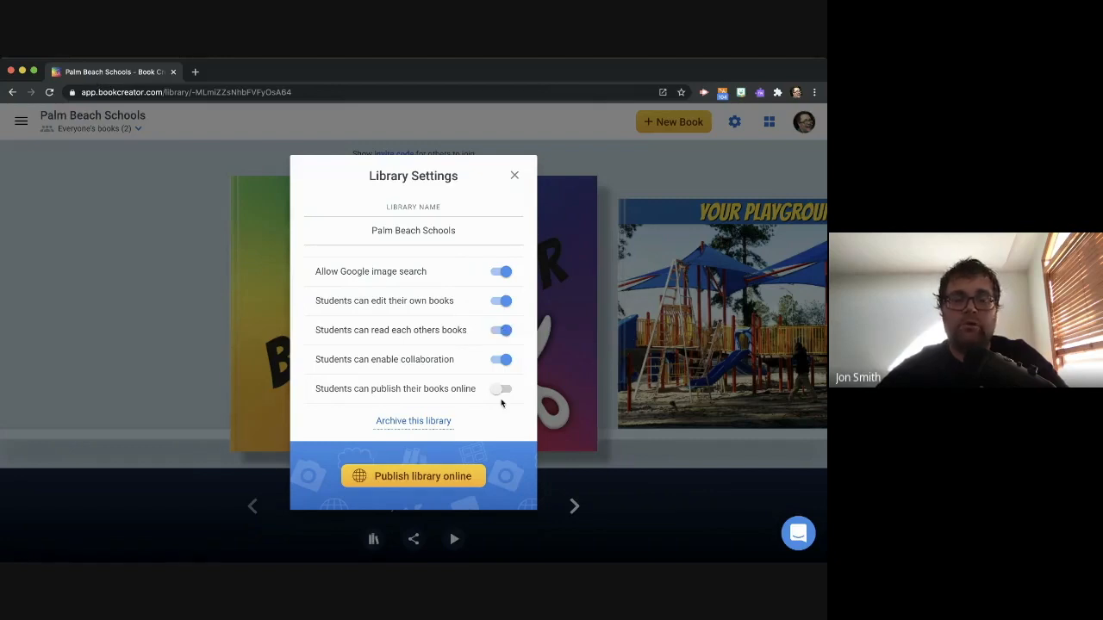
left_click(514, 175)
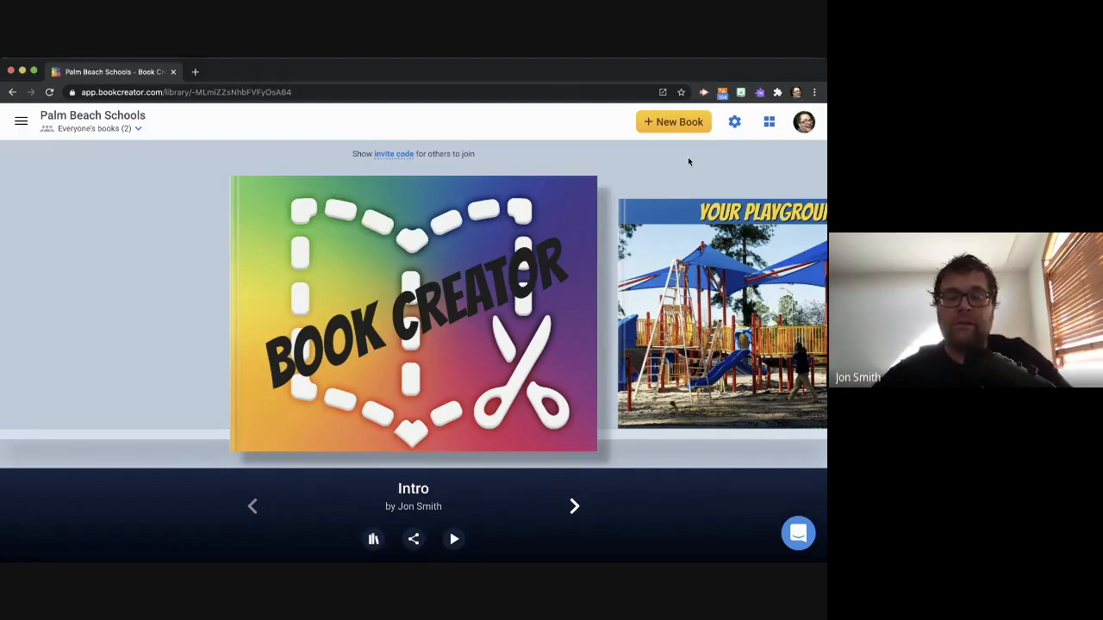
- Select and open the Playground Book, then jump to page 10 from the Pages overview
left_click(574, 506)
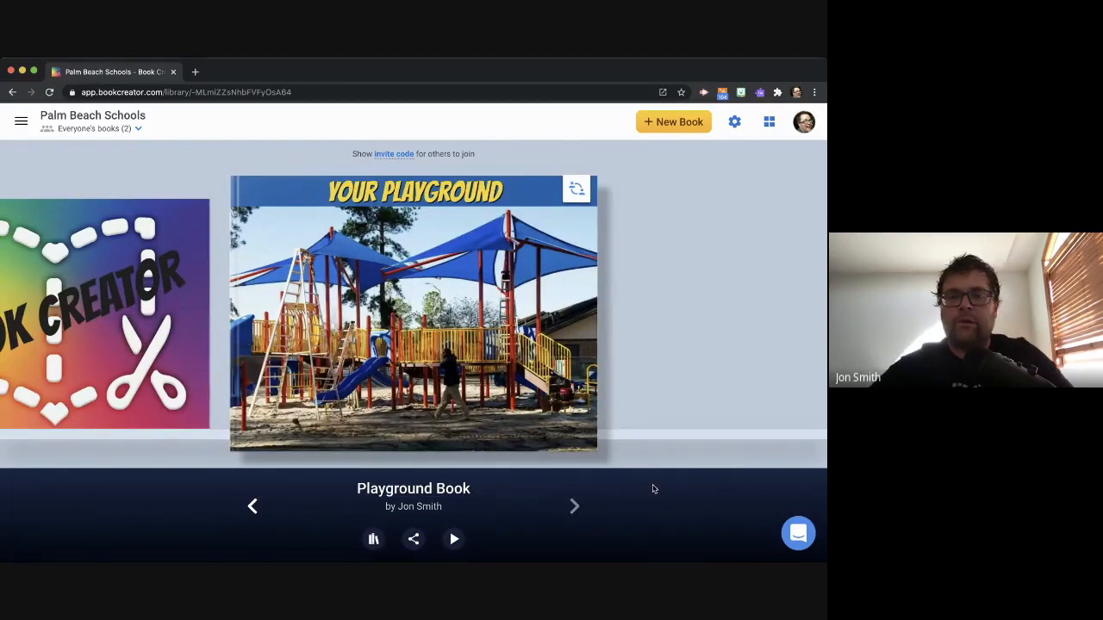
left_click(413, 313)
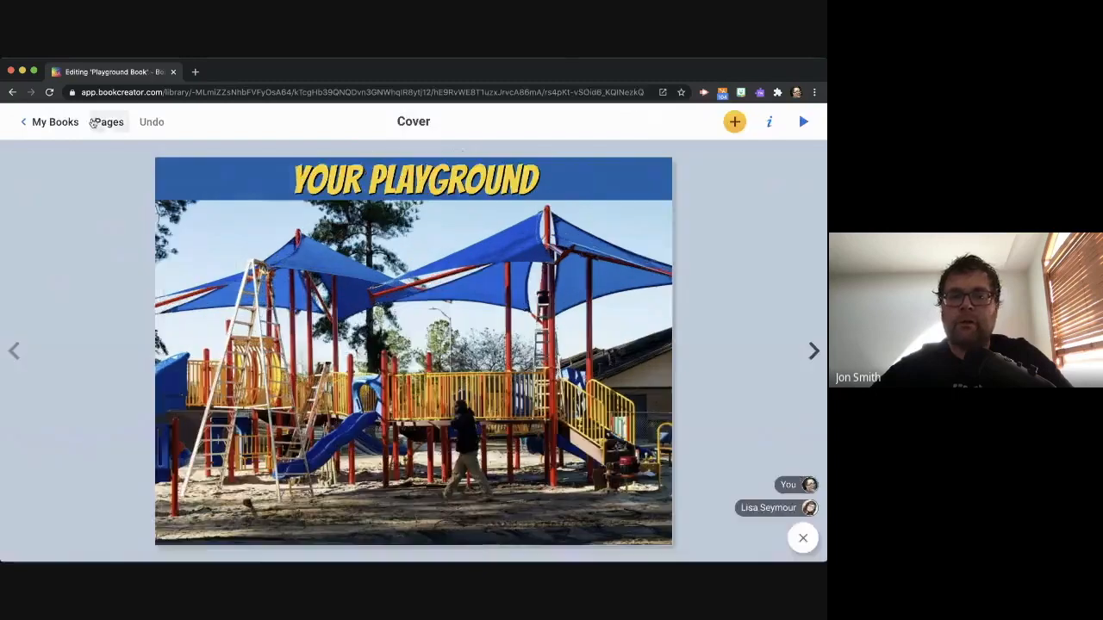
left_click(106, 121)
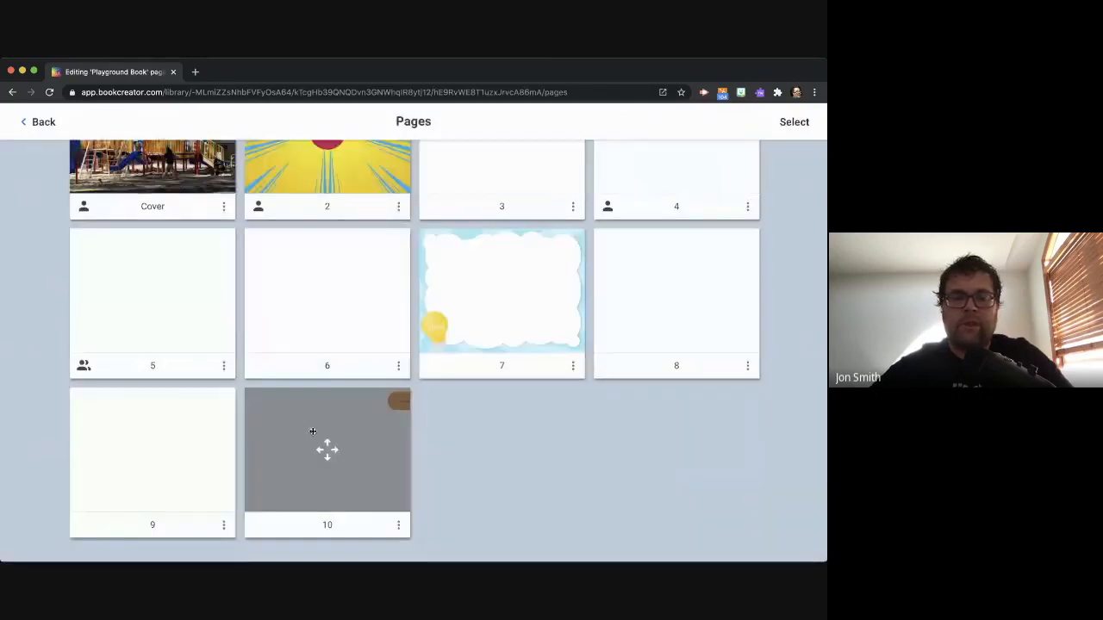
double_click(328, 448)
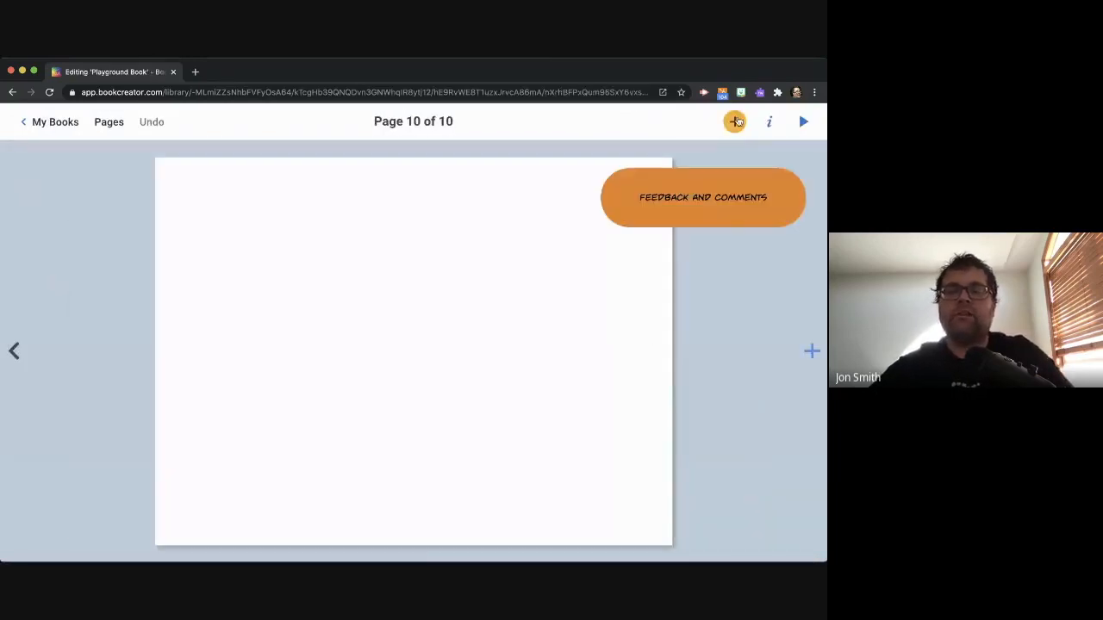
- Bring up the media import choices for page 10 and start a Google image search
left_click(734, 120)
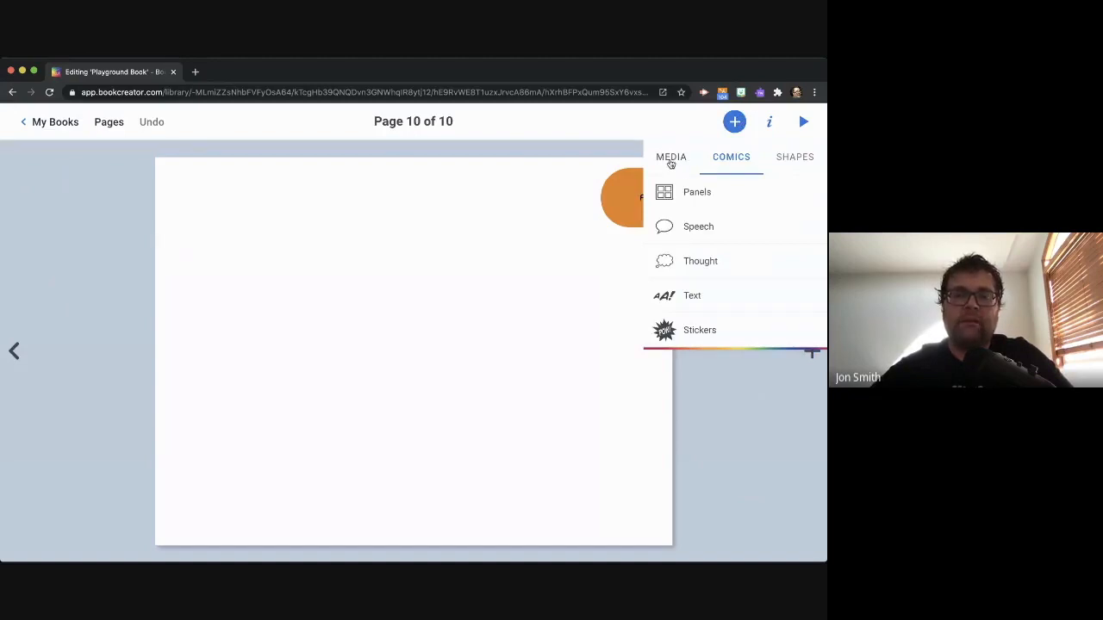
left_click(672, 157)
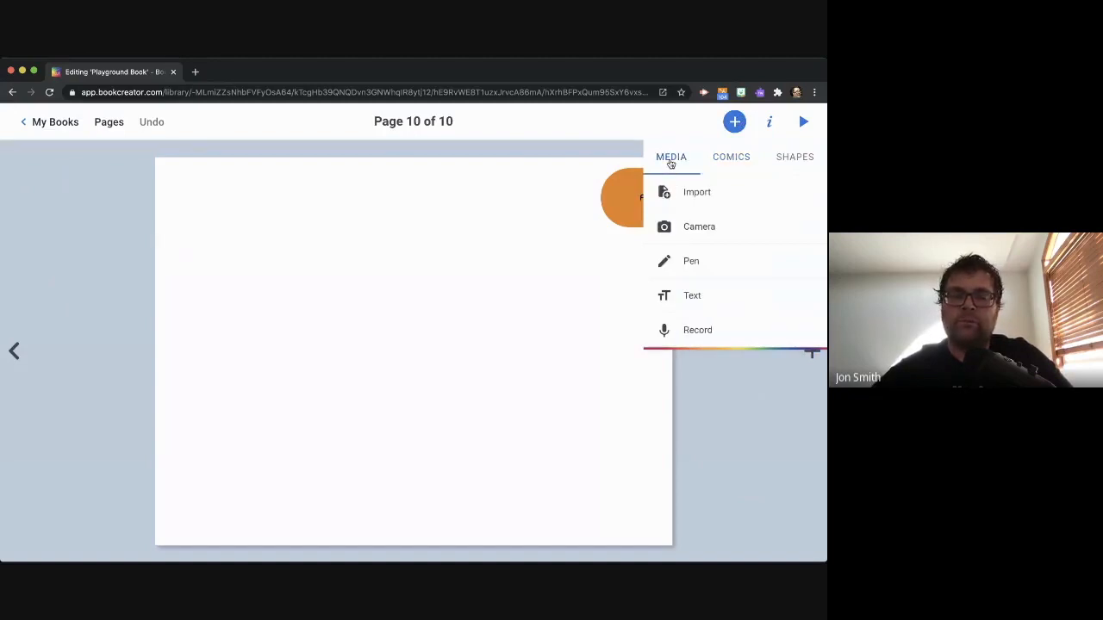
mouse_move(696, 191)
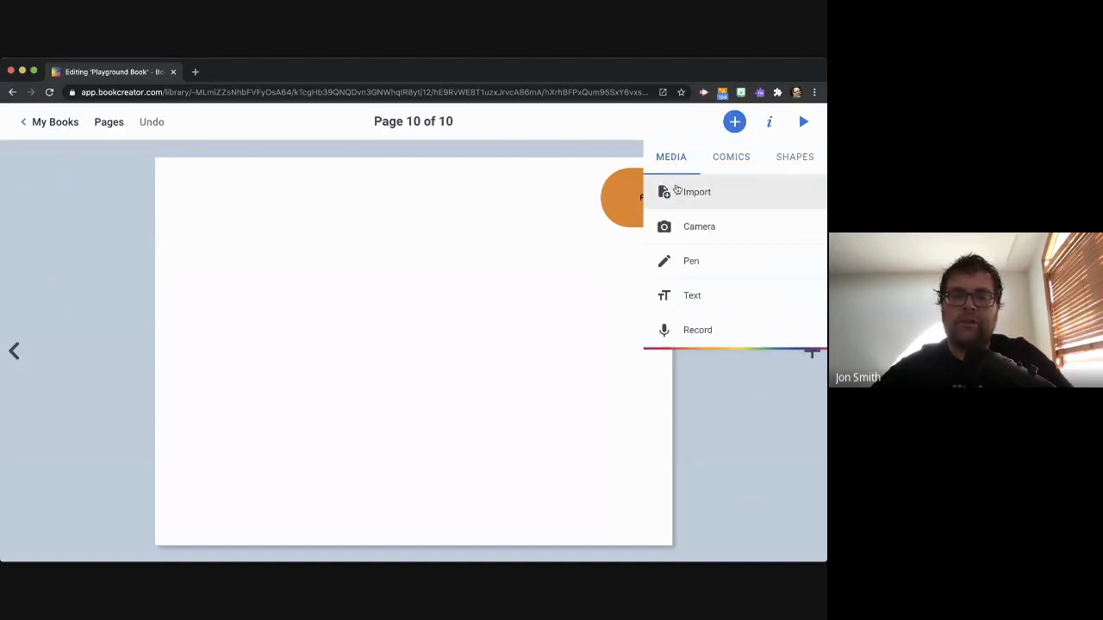
left_click(734, 120)
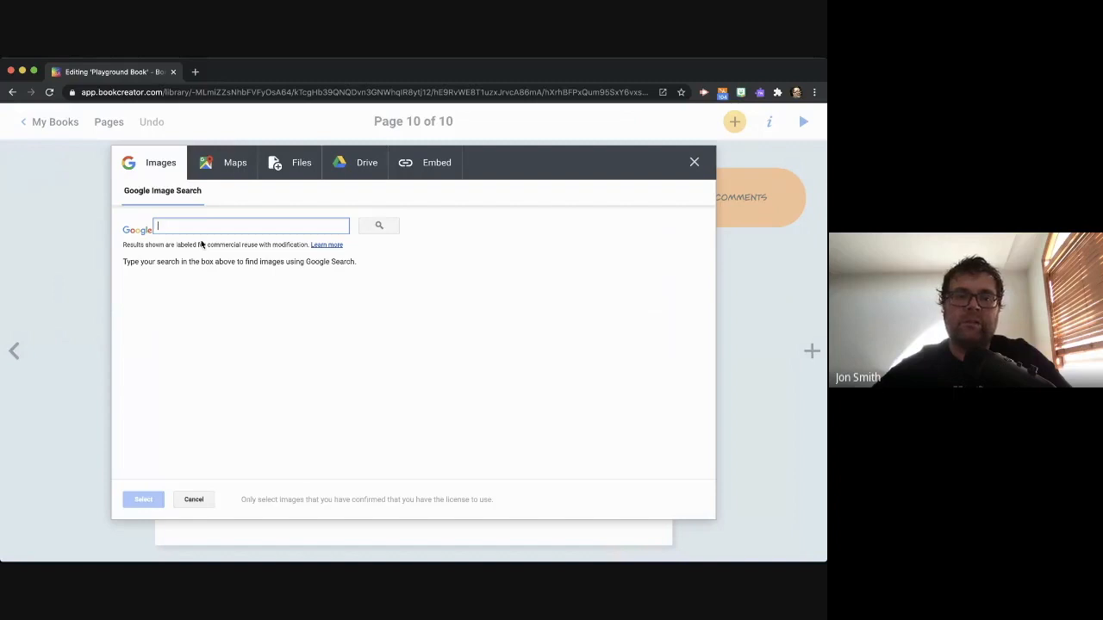
mouse_move(214, 228)
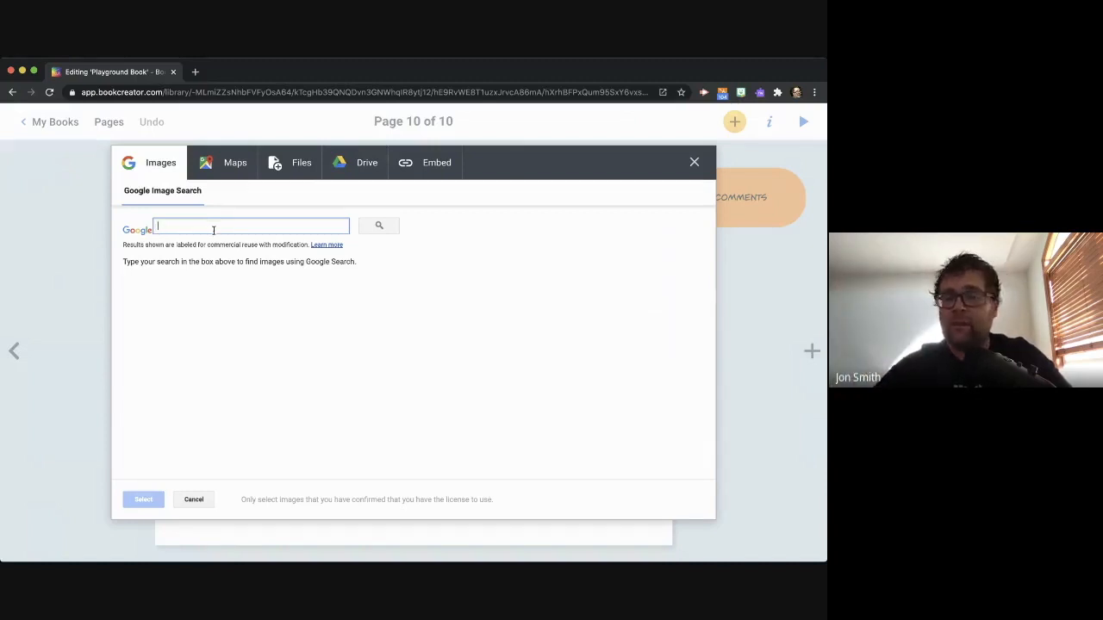
- Search for 'car' and insert the vintage street cars photo onto page 10
type("car")
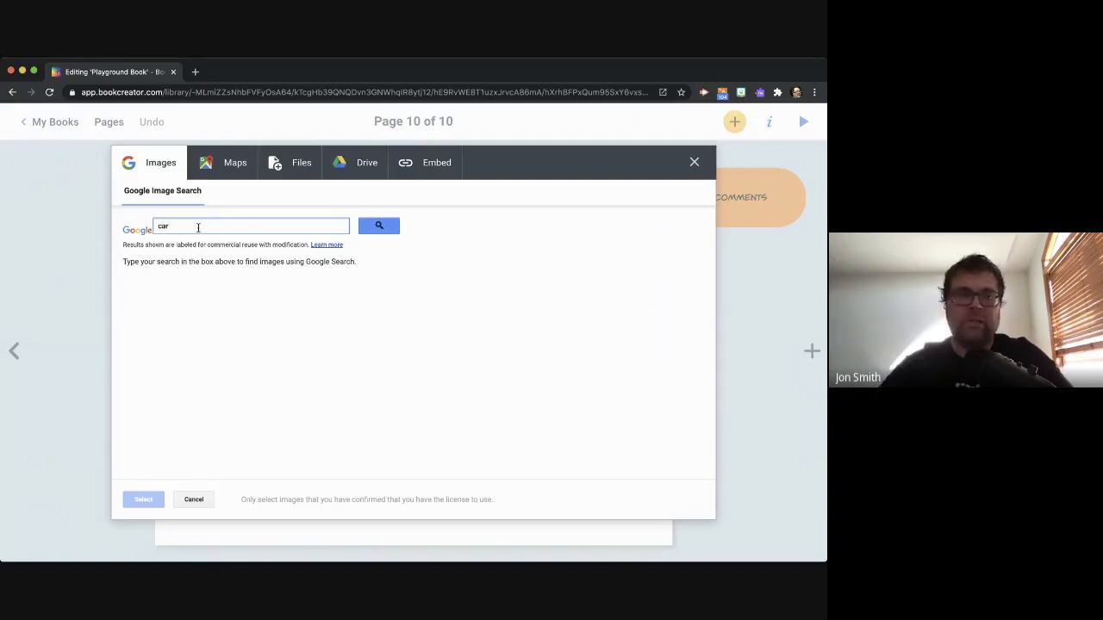
left_click(379, 226)
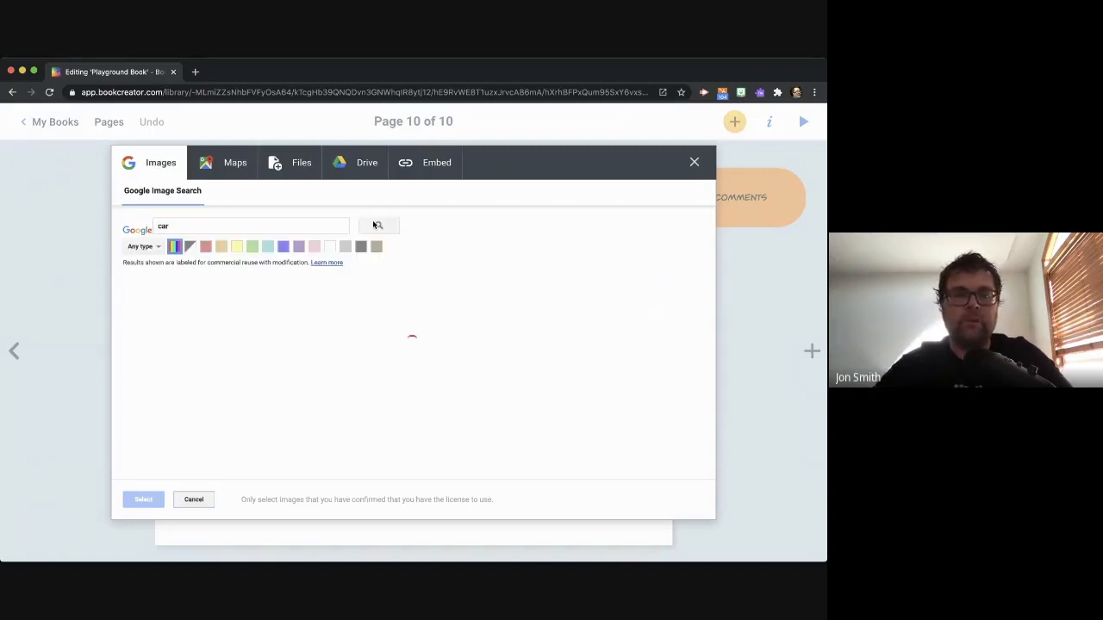
left_click(551, 418)
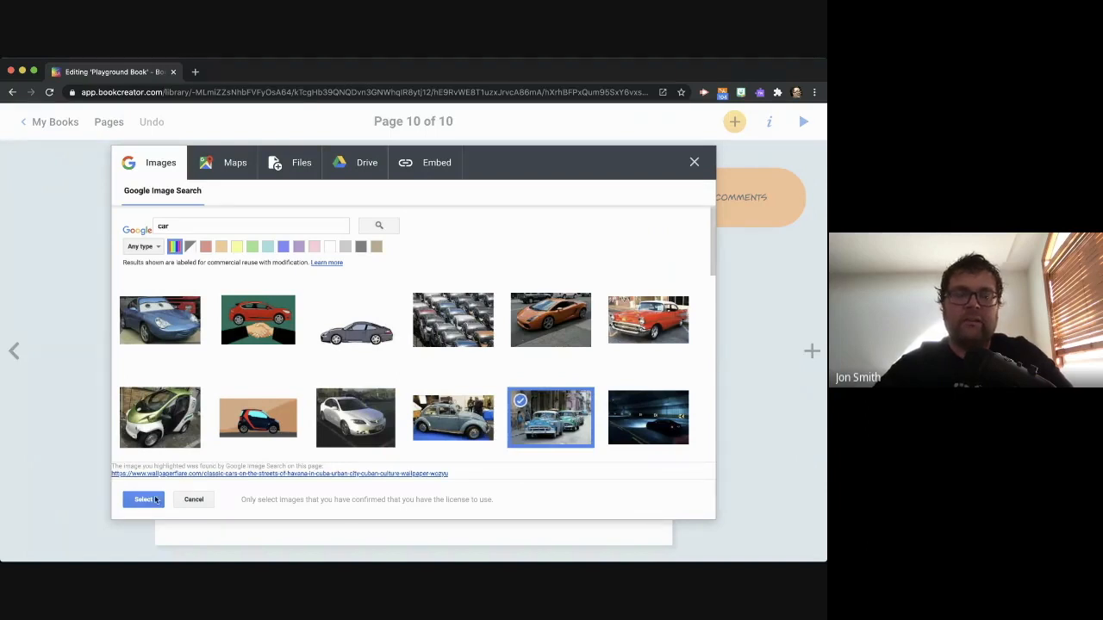
left_click(141, 500)
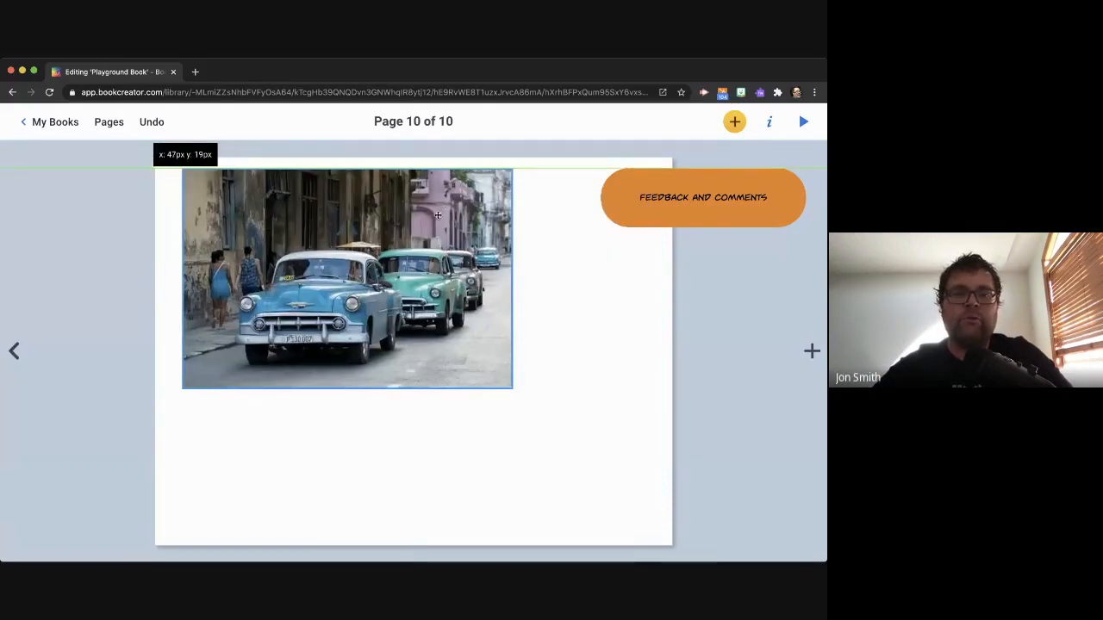
- Select the new car photo and reopen the import panel for Images, Maps, Files, Drive and Embed
left_click(345, 275)
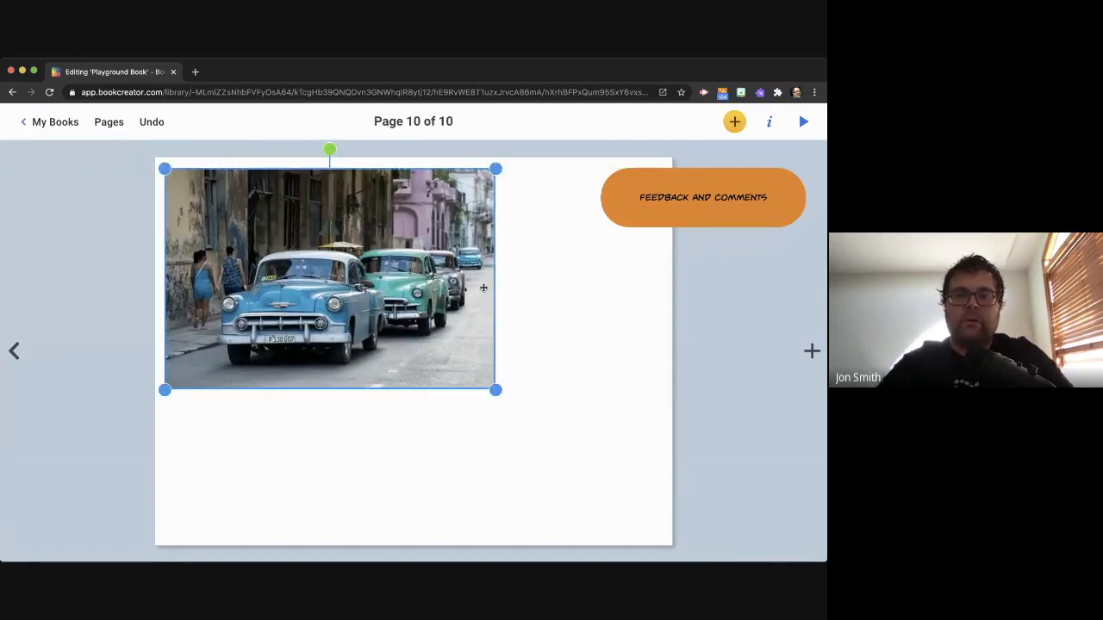
left_click(734, 121)
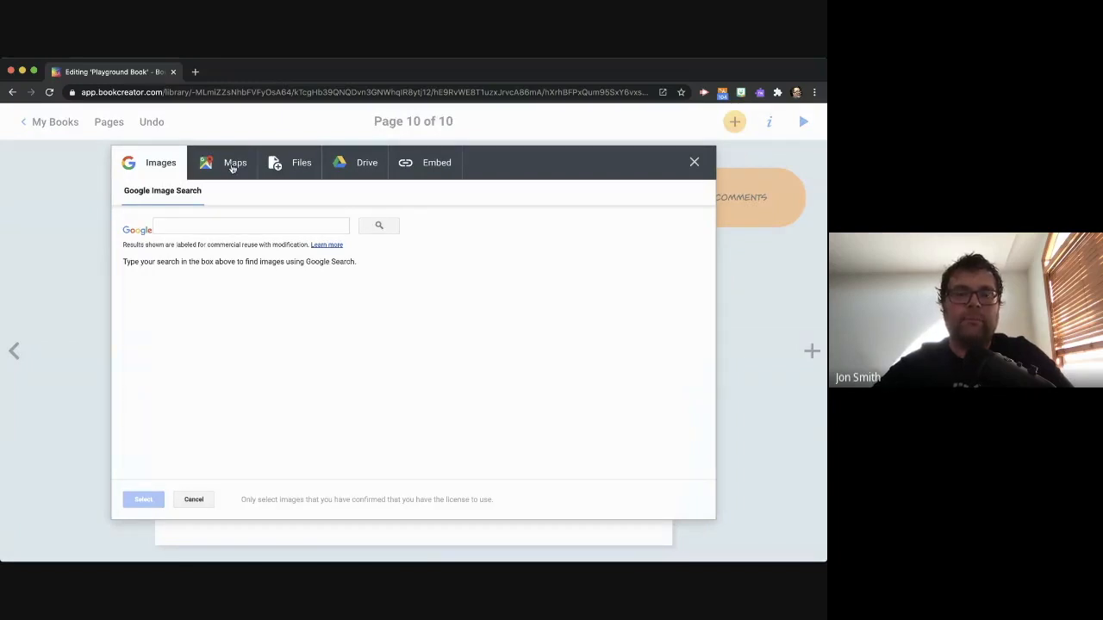
mouse_move(283, 138)
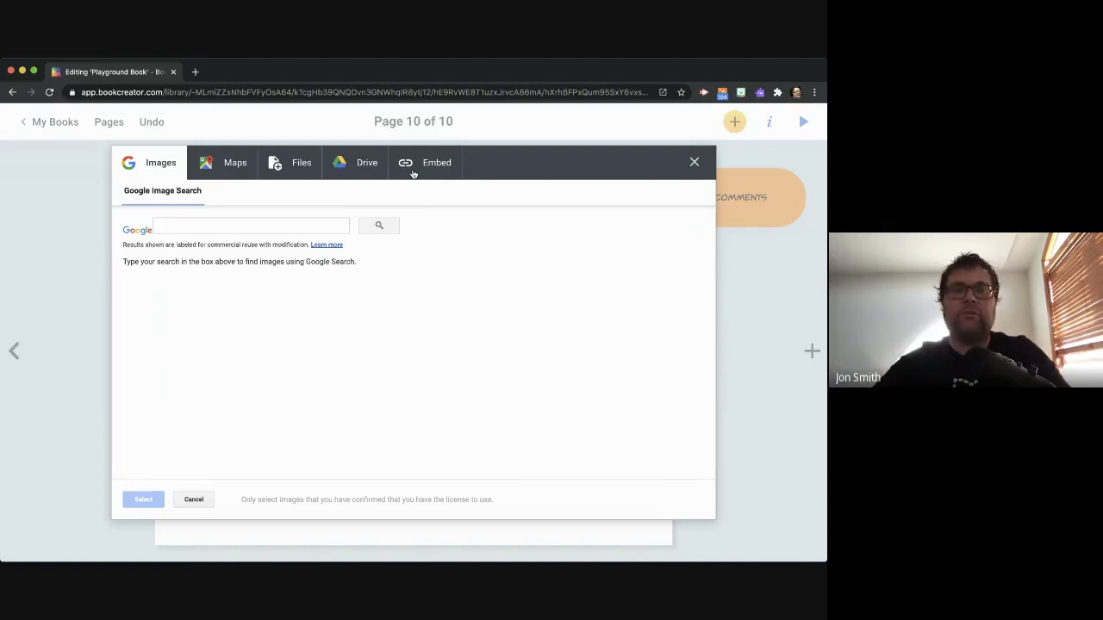
- Switch the import panel to Embed, then start a new Chrome tab for youtube.com
left_click(436, 162)
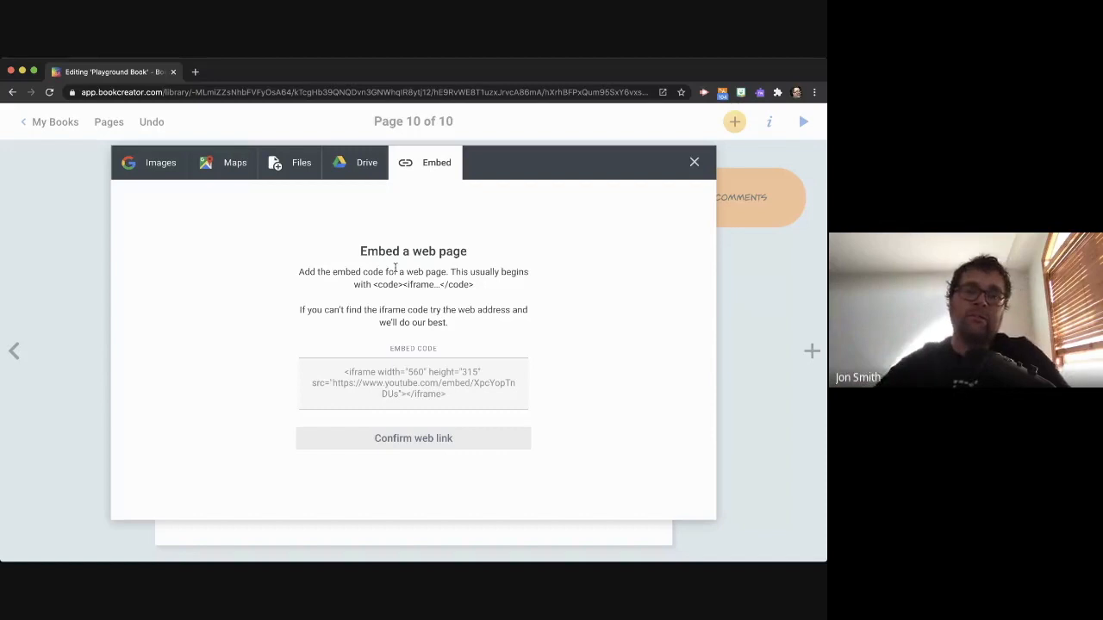
left_click(330, 72)
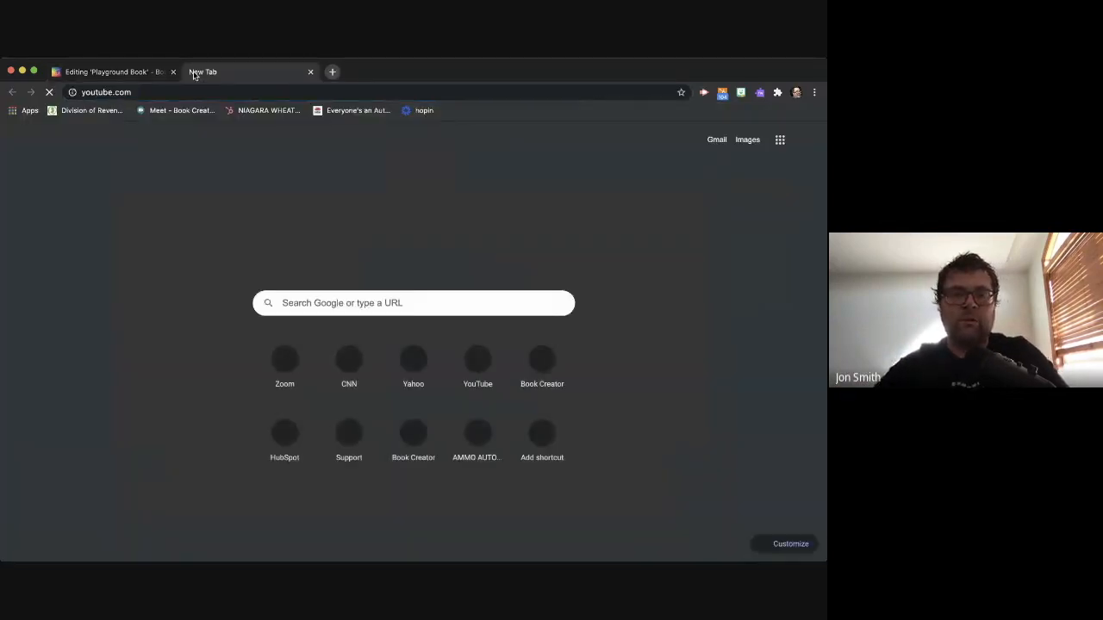
- On YouTube, bring up the Land Rover Defender video's Share > Embed iframe code
left_click(478, 360)
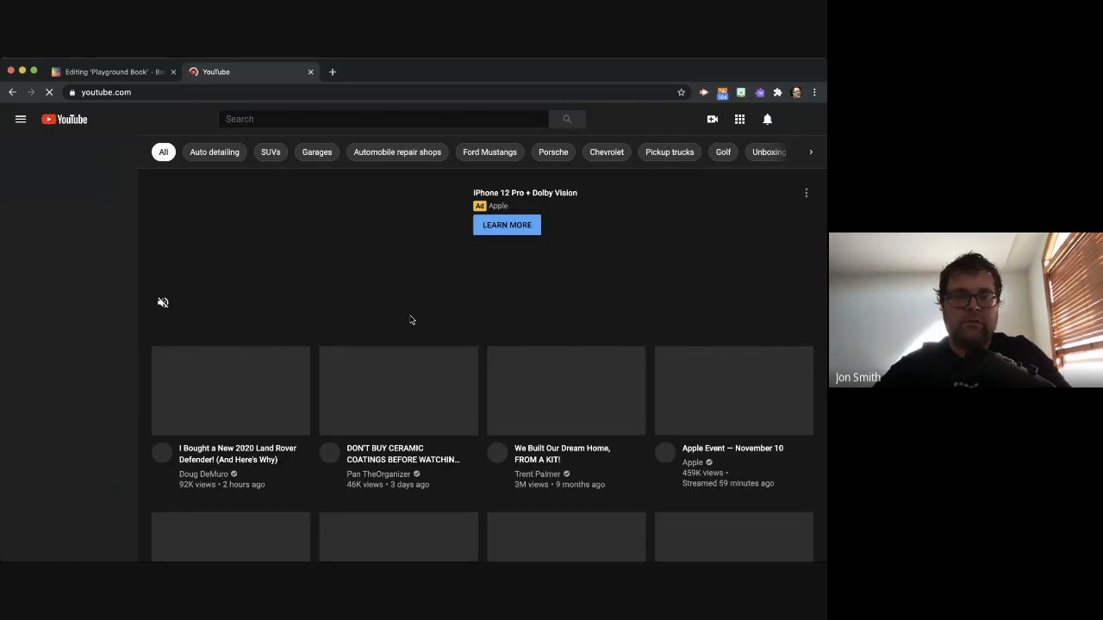
left_click(231, 389)
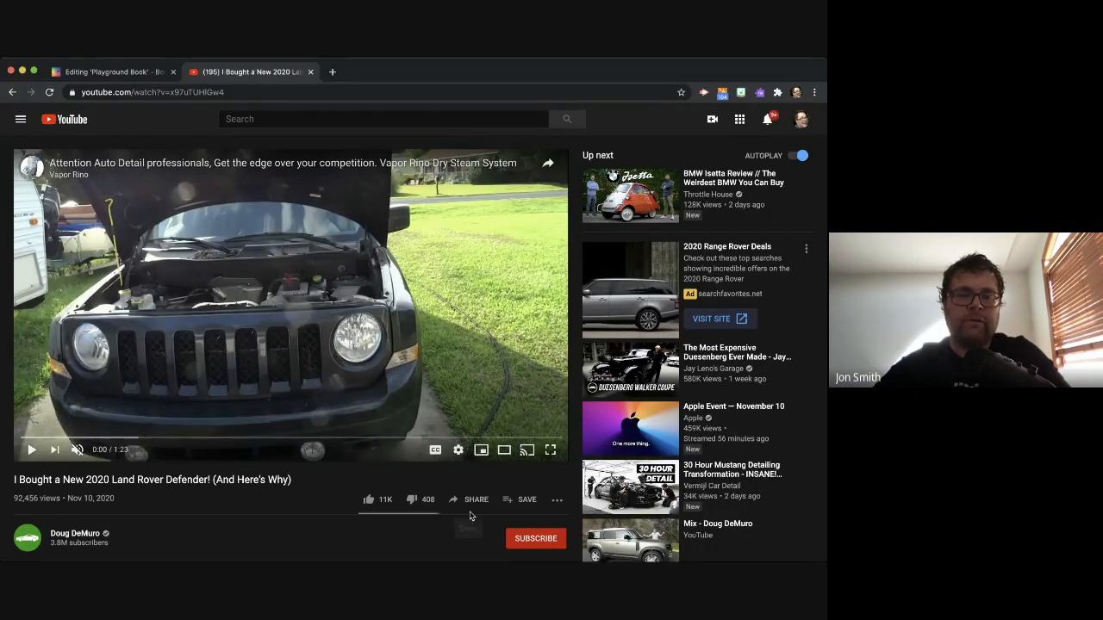
left_click(475, 500)
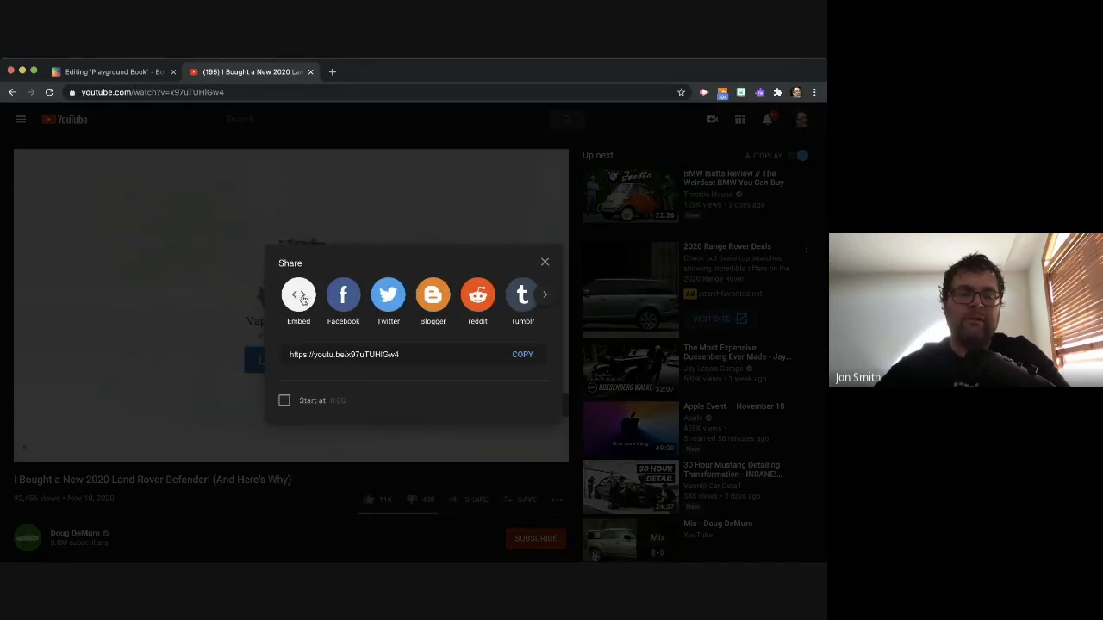
left_click(298, 294)
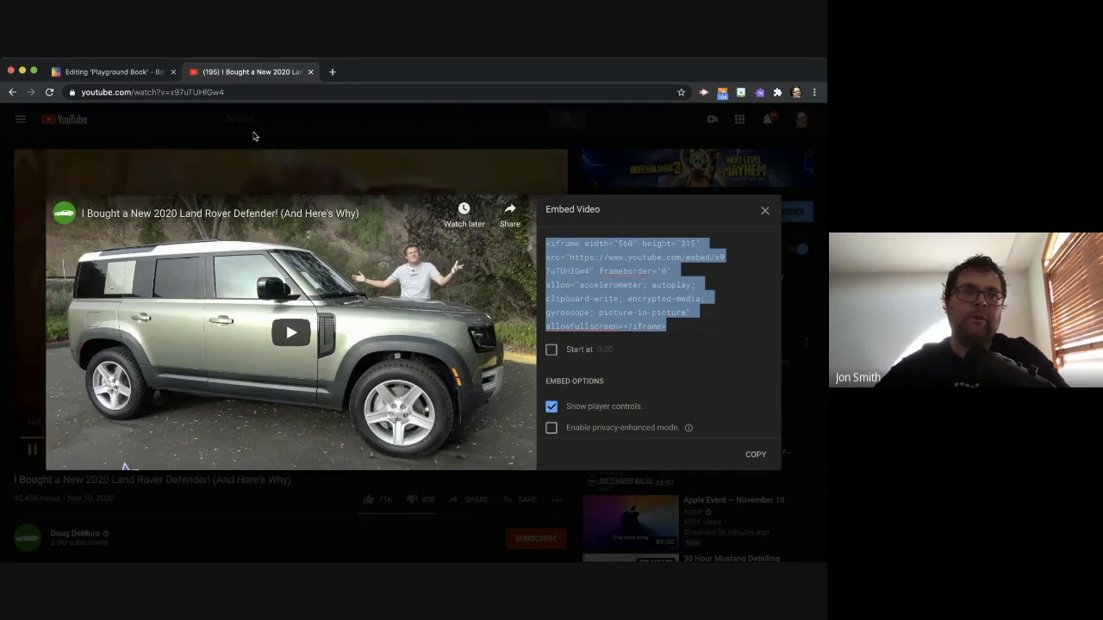
- Paste the embed code in Book Creator, confirm the web link and add the video to page 10
left_click(112, 73)
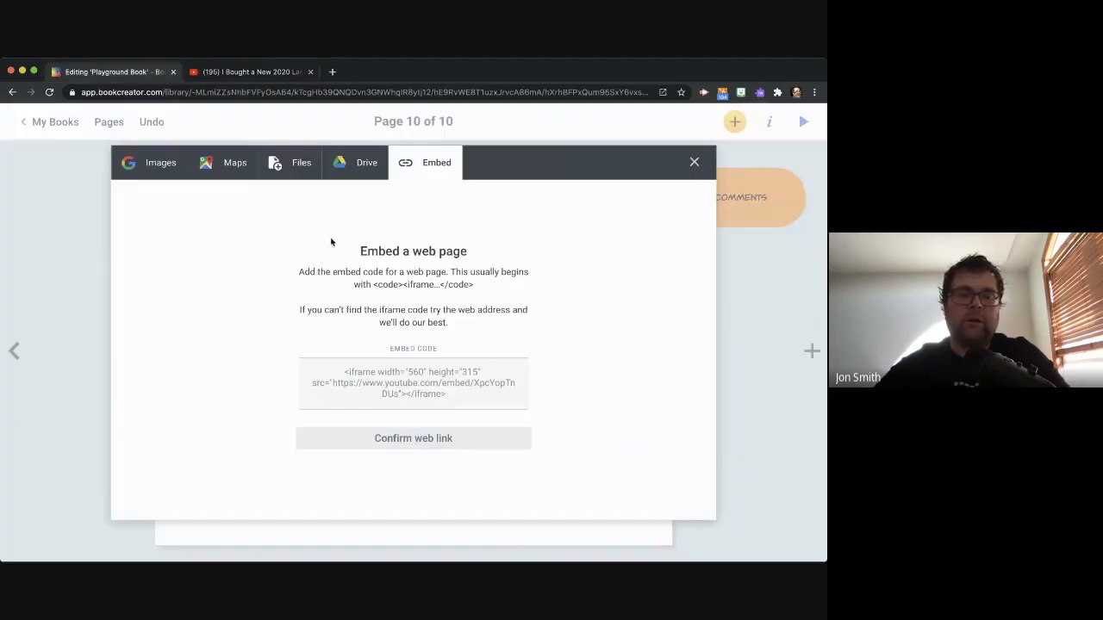
left_click(414, 383)
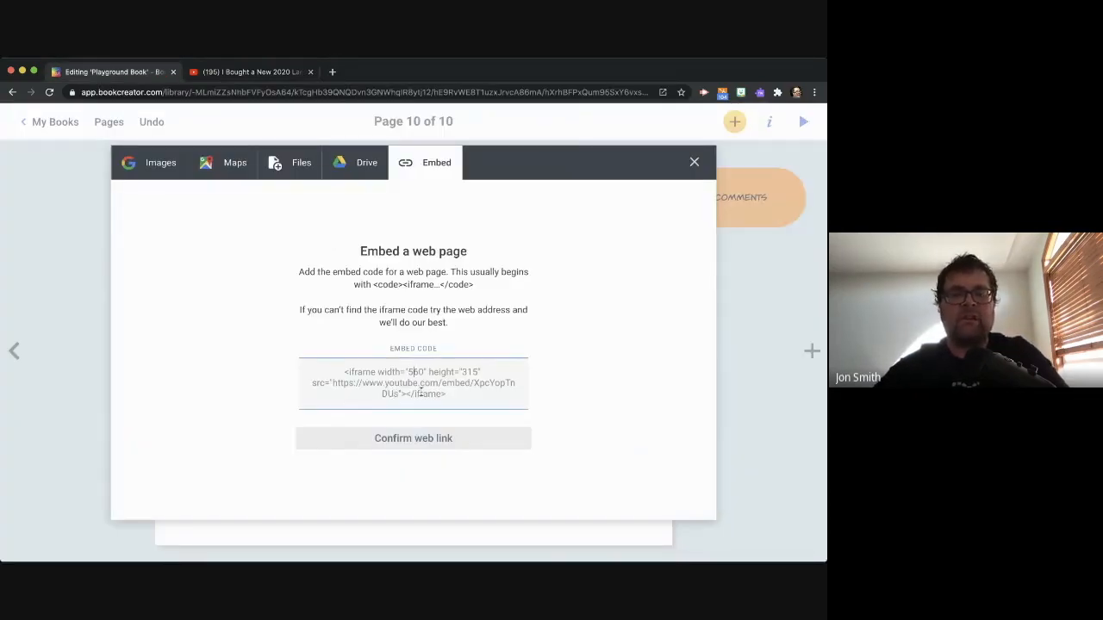
left_click(414, 438)
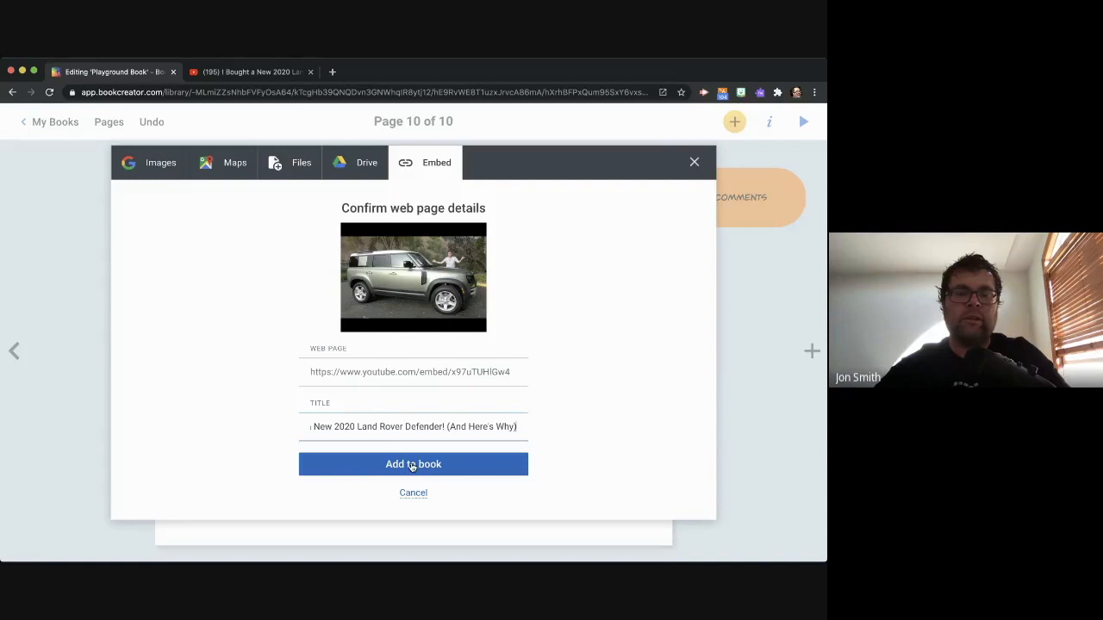
left_click(414, 465)
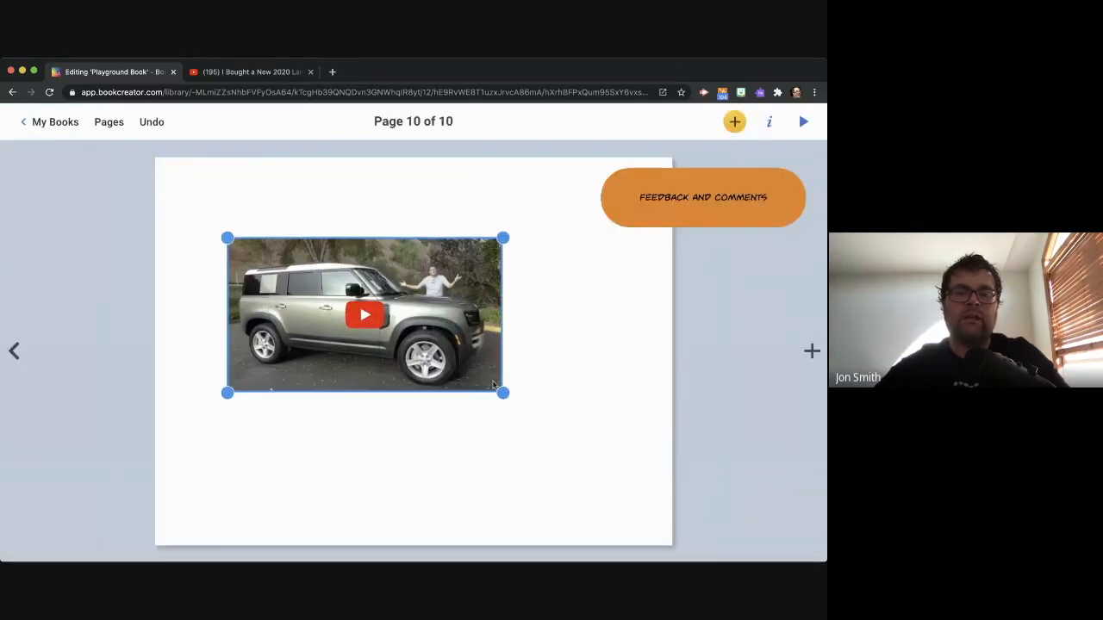
- Play the embedded Defender video, close the player, then select the video to delete it
left_click(364, 314)
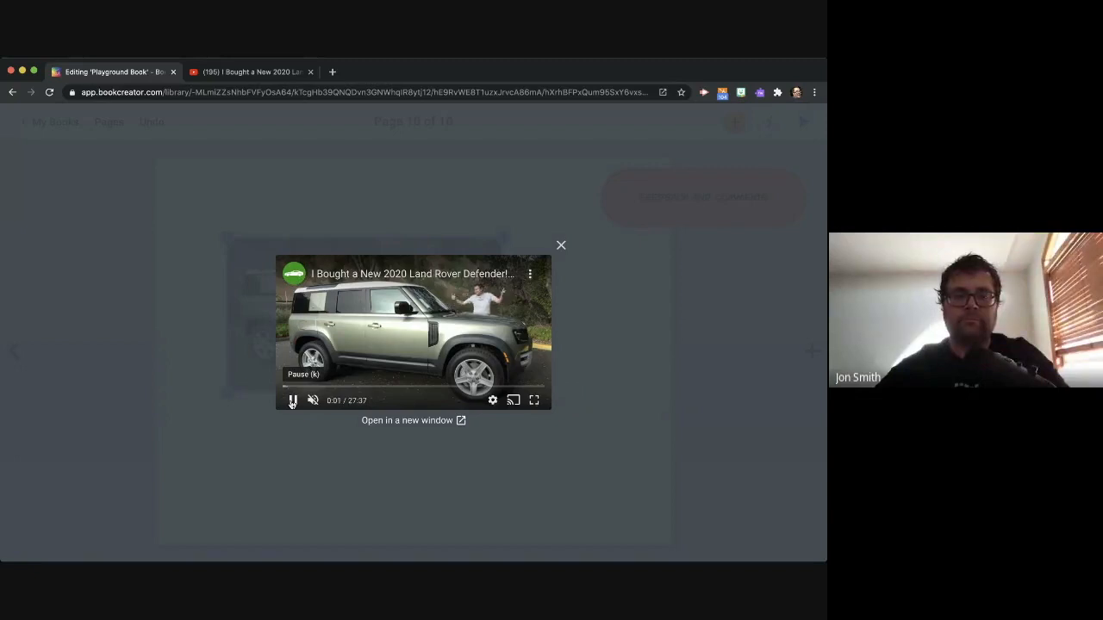
left_click(293, 400)
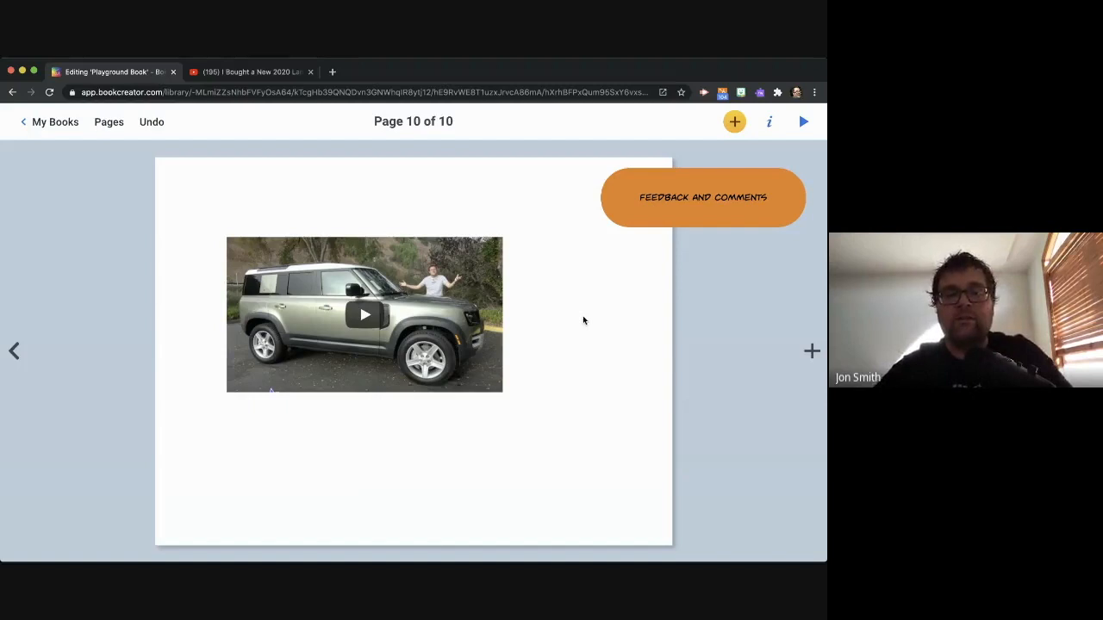
left_click(364, 314)
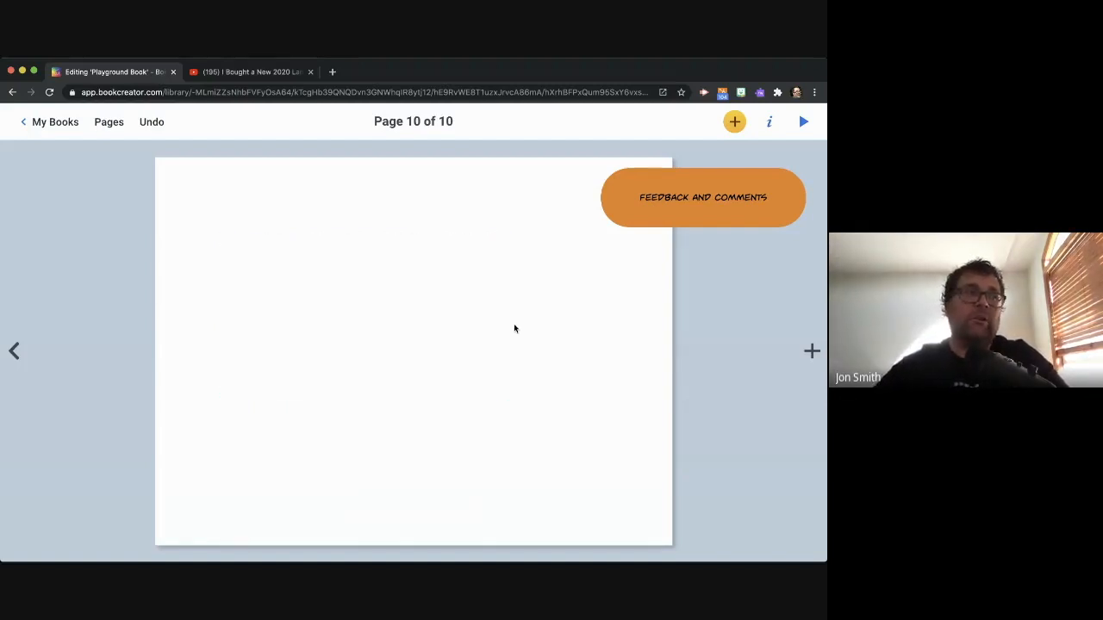
mouse_move(389, 372)
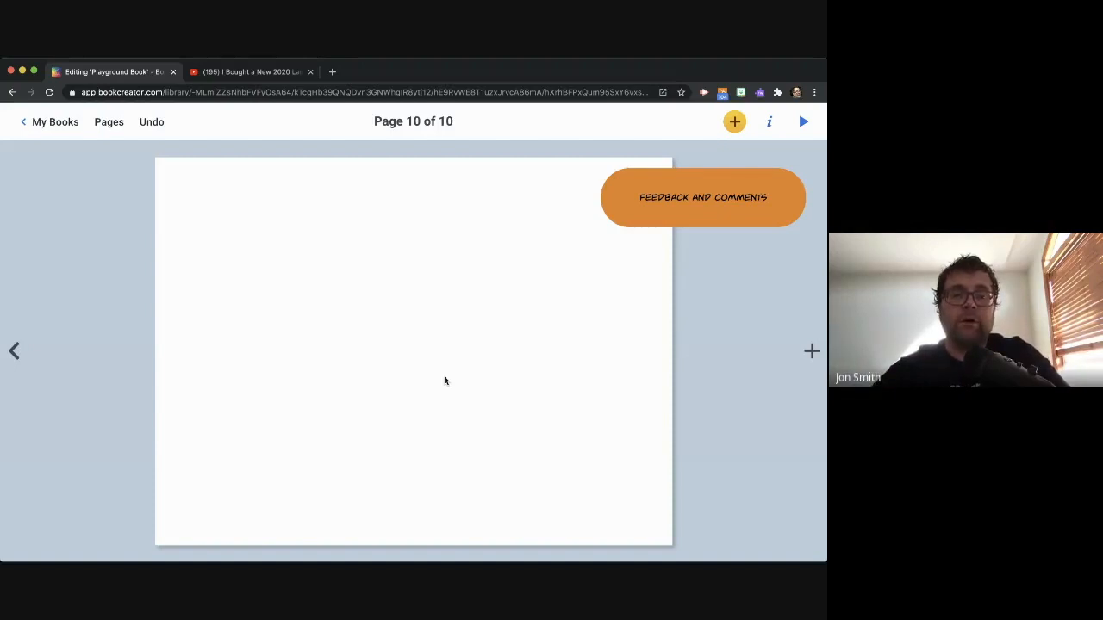
mouse_move(505, 424)
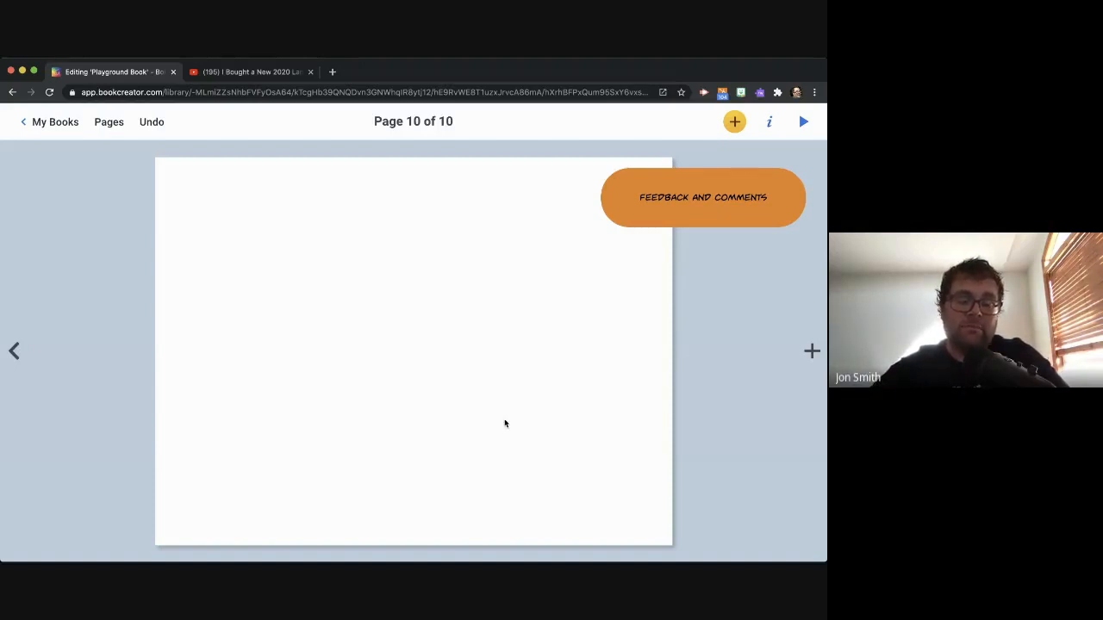
mouse_move(509, 350)
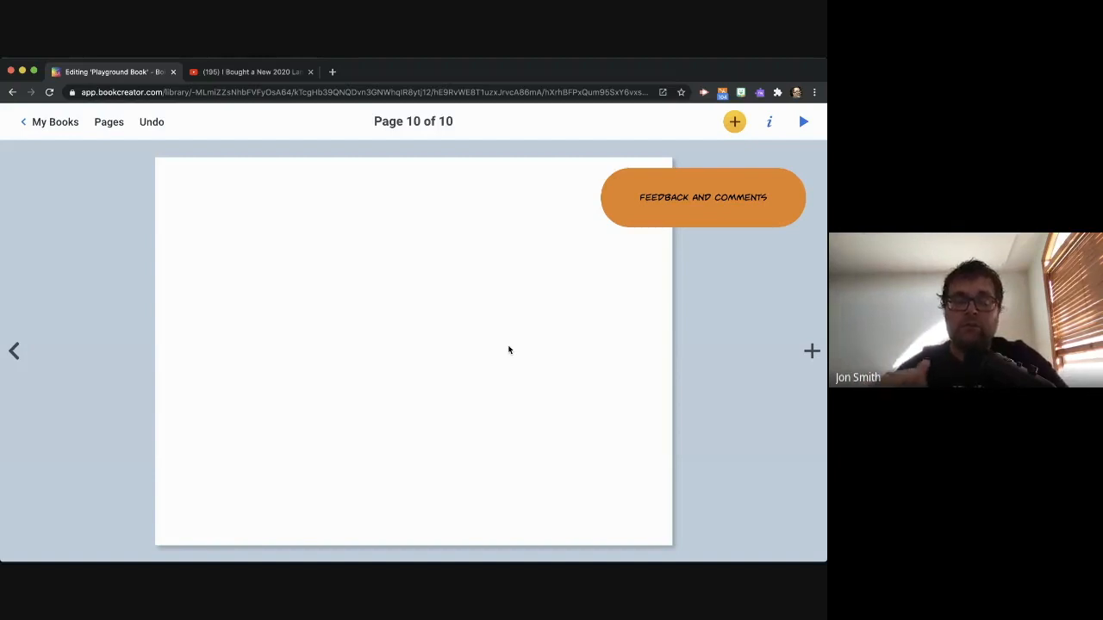
mouse_move(686, 300)
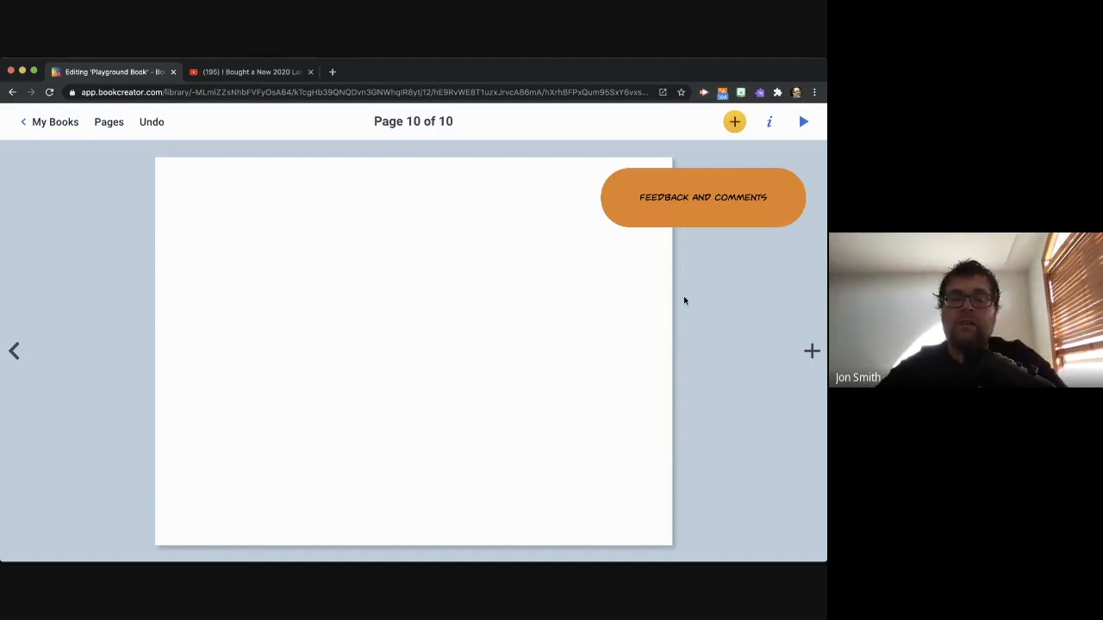
mouse_move(575, 415)
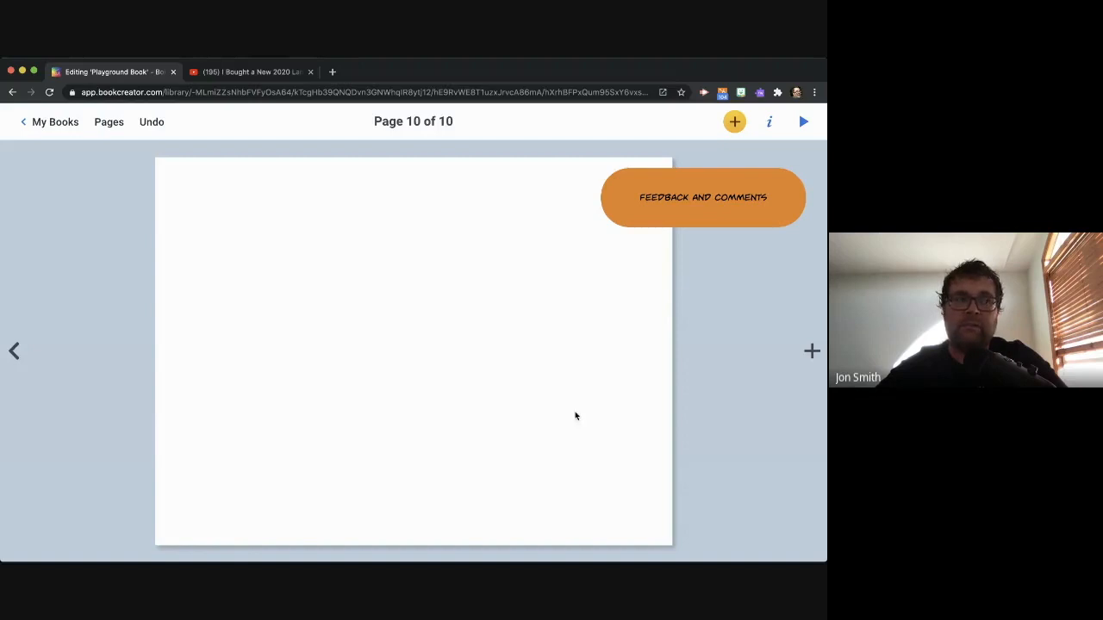
mouse_move(727, 361)
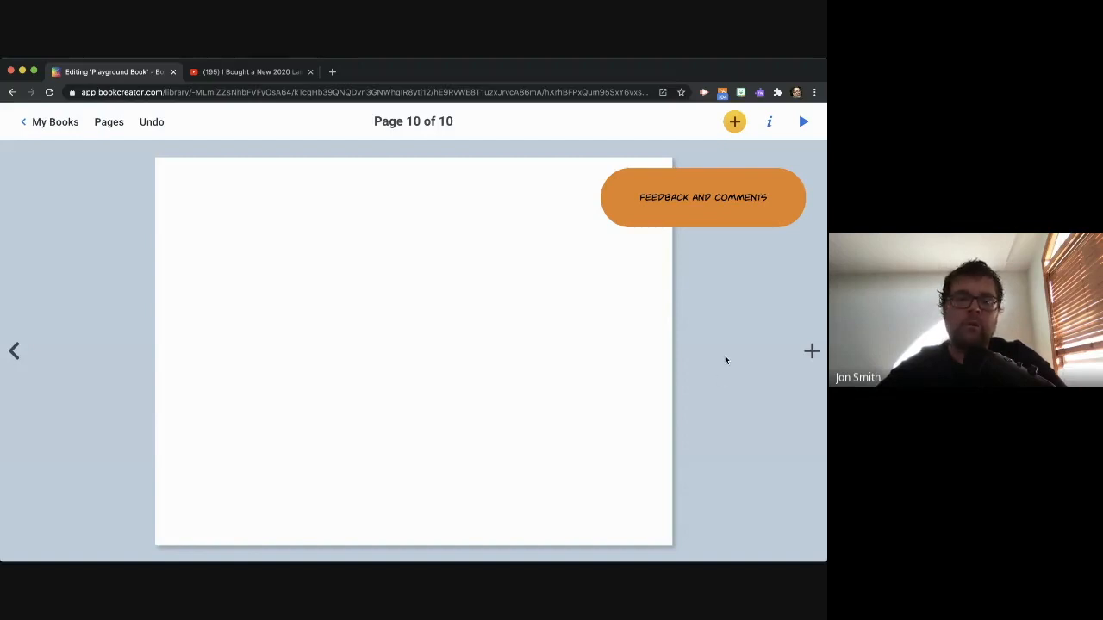
left_click(734, 121)
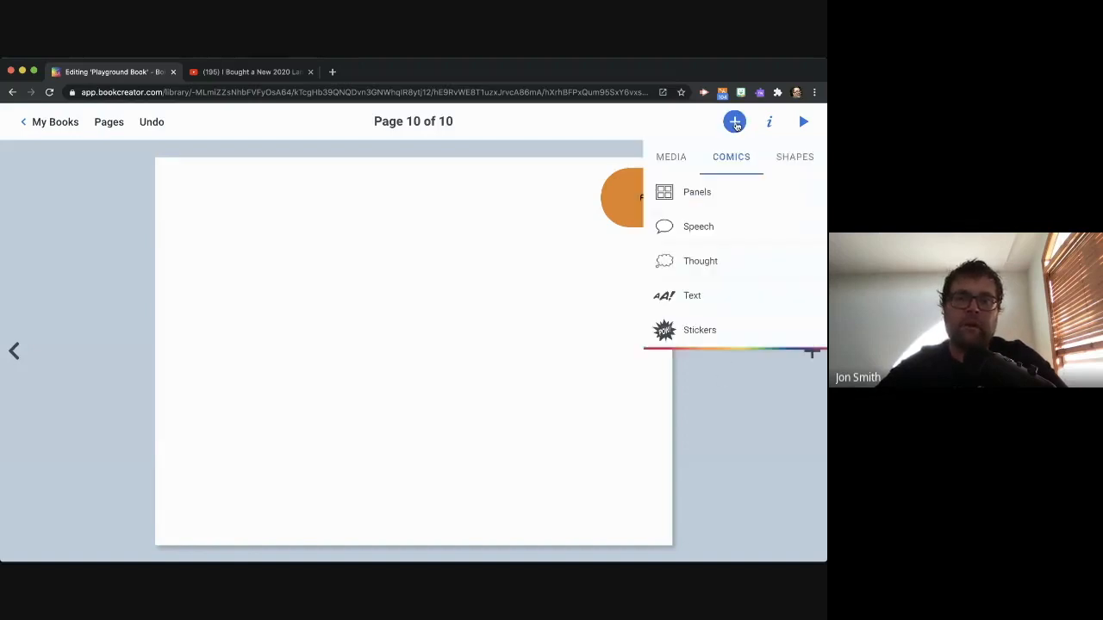
left_click(670, 157)
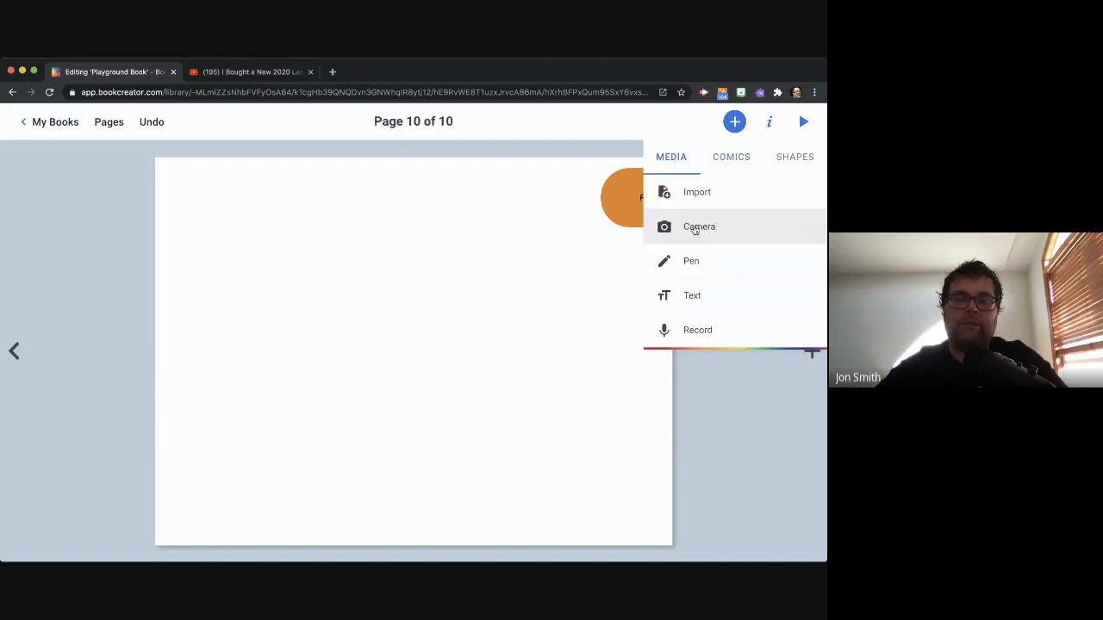
left_click(699, 227)
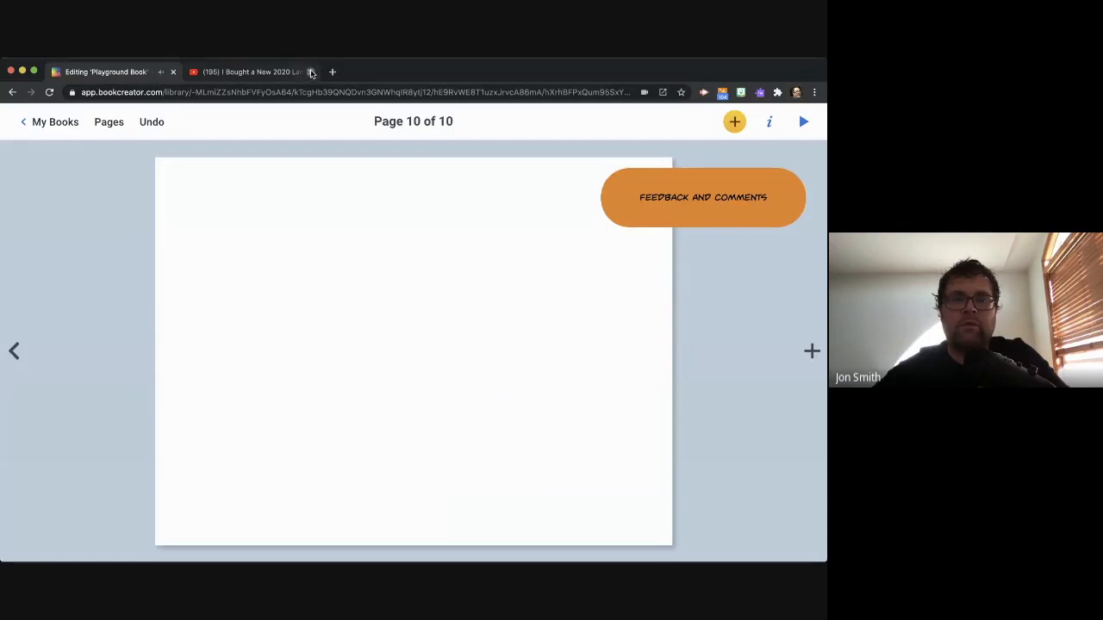
- Close the YouTube tab and start the Pen tool from + > Media to sketch two joined circles
left_click(311, 73)
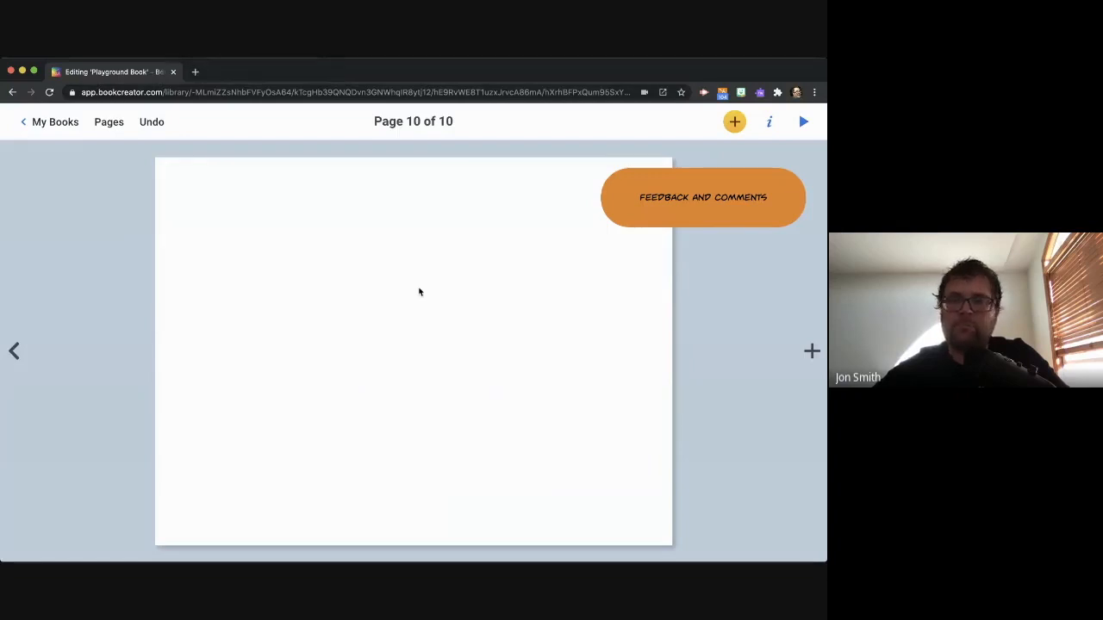
left_click(734, 121)
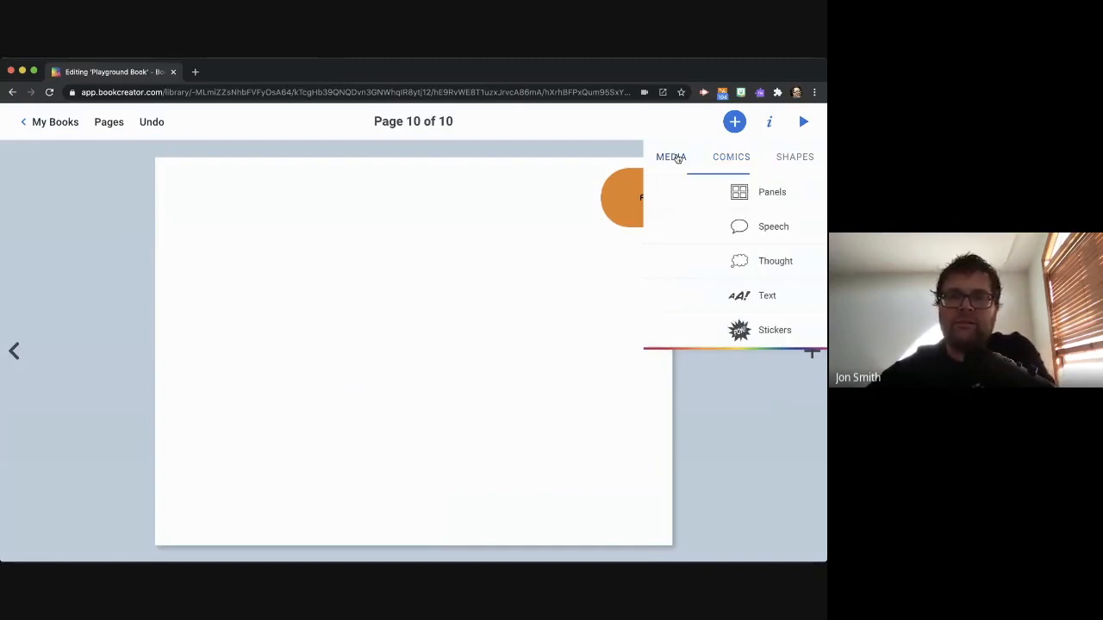
left_click(670, 156)
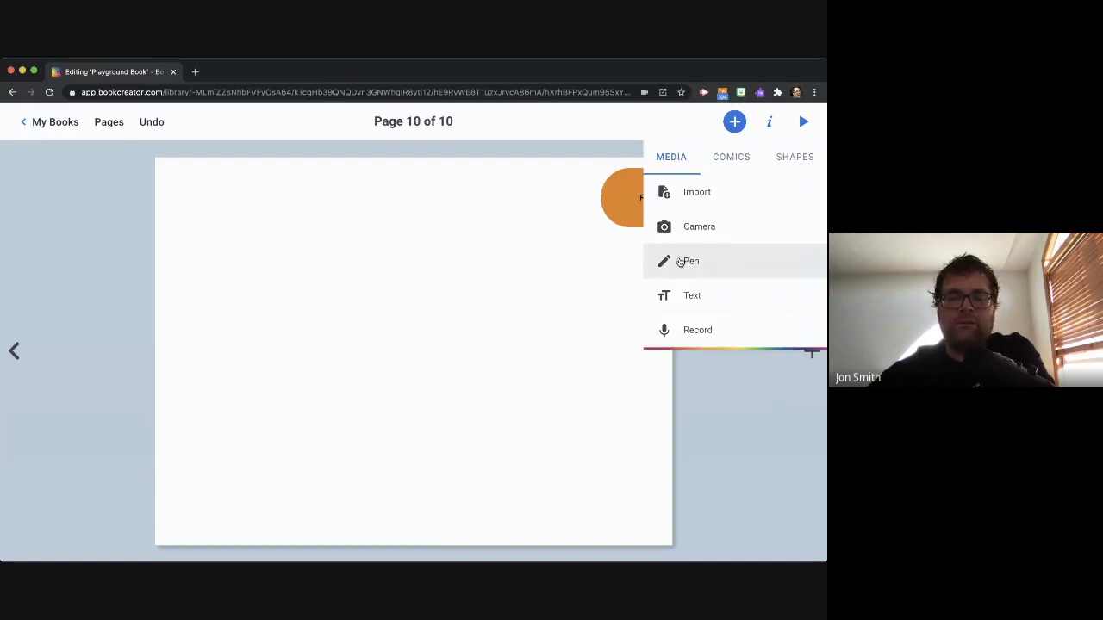
mouse_move(693, 261)
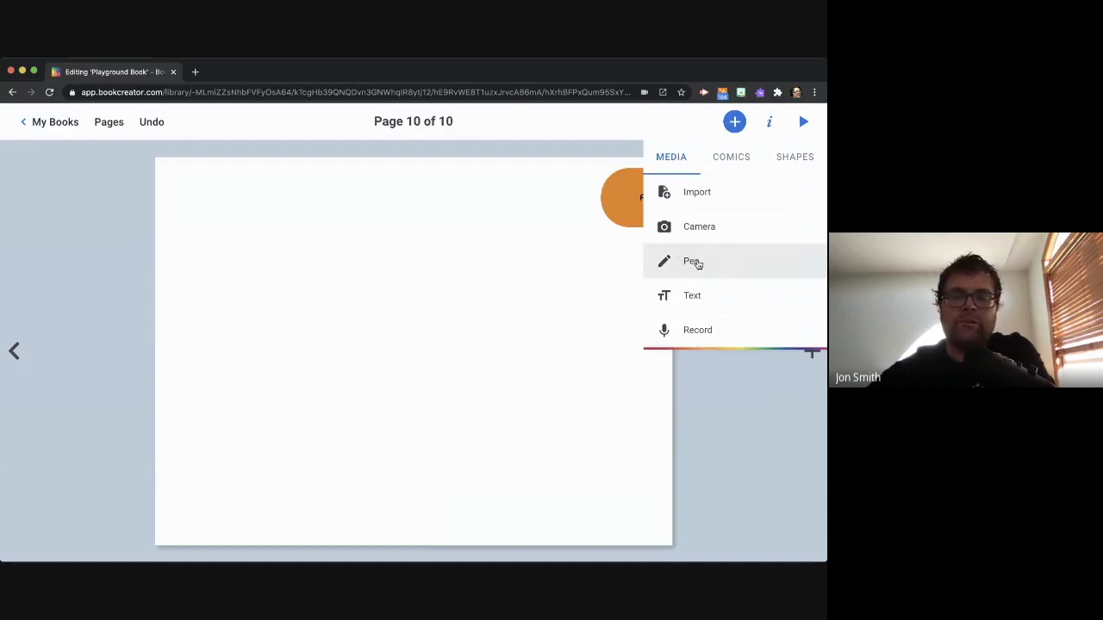
left_click(693, 262)
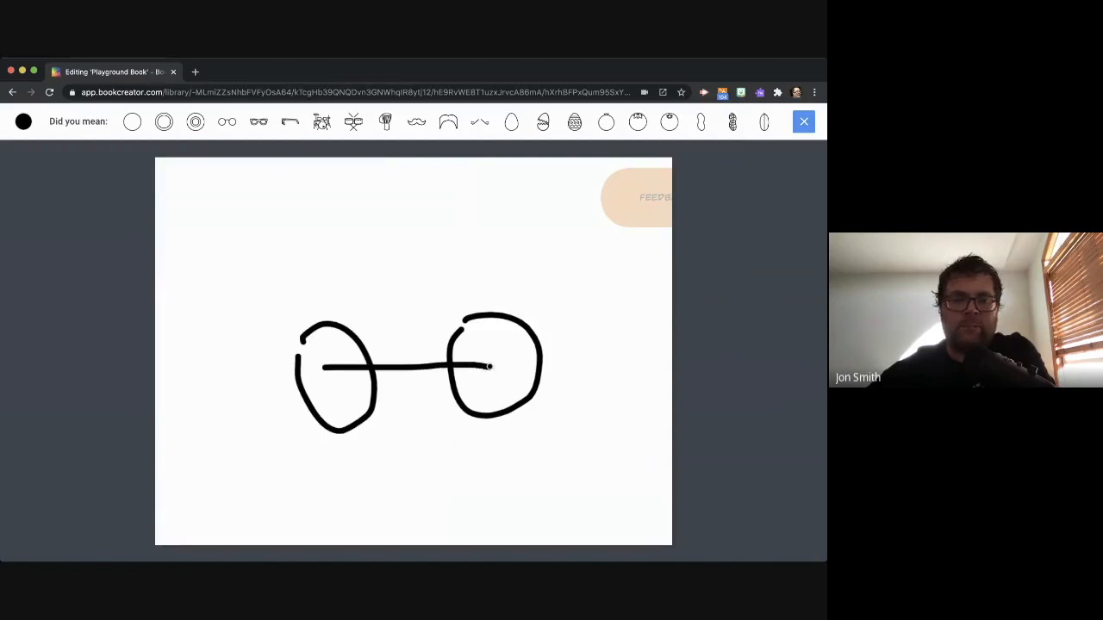
- Add a seat post stroke to the bicycle sketch, then discard the whole drawing
left_click_drag(273, 241, 326, 371)
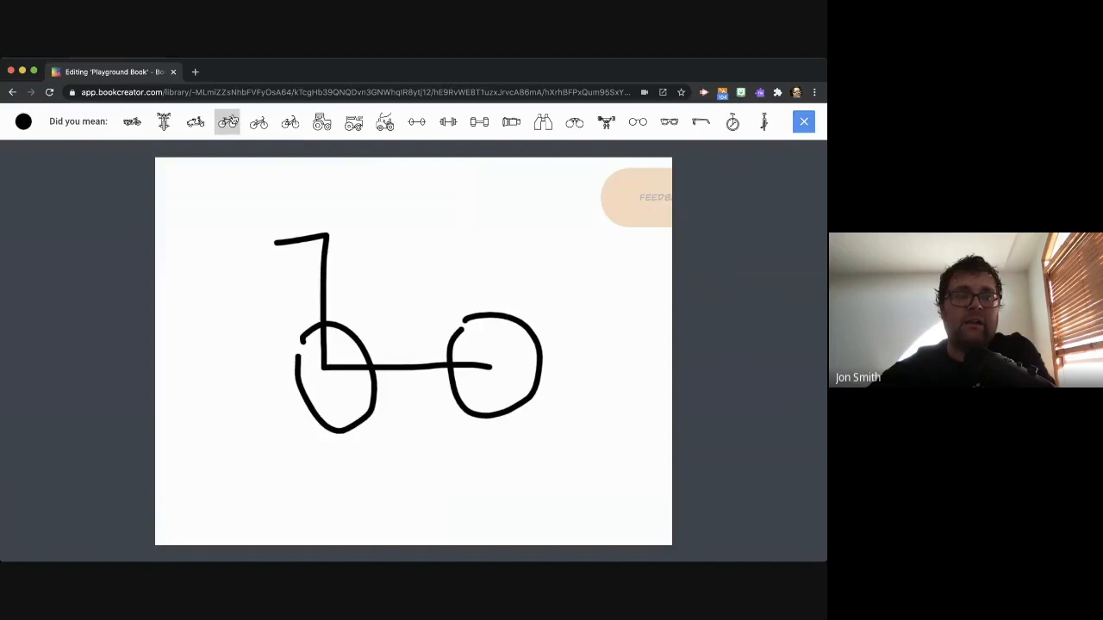
left_click(228, 121)
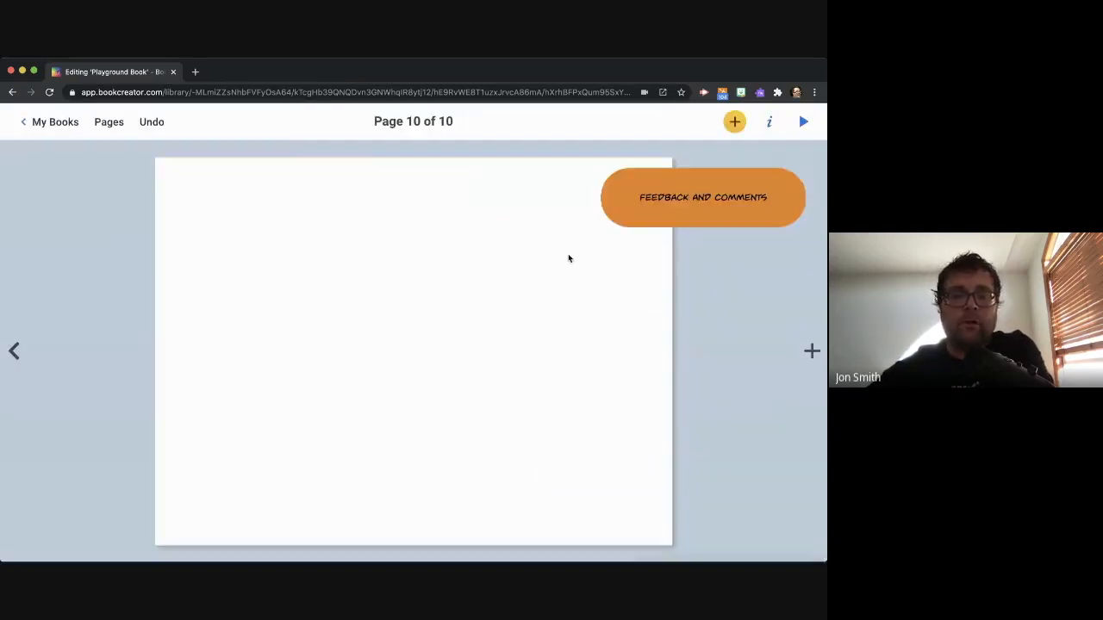
mouse_move(663, 165)
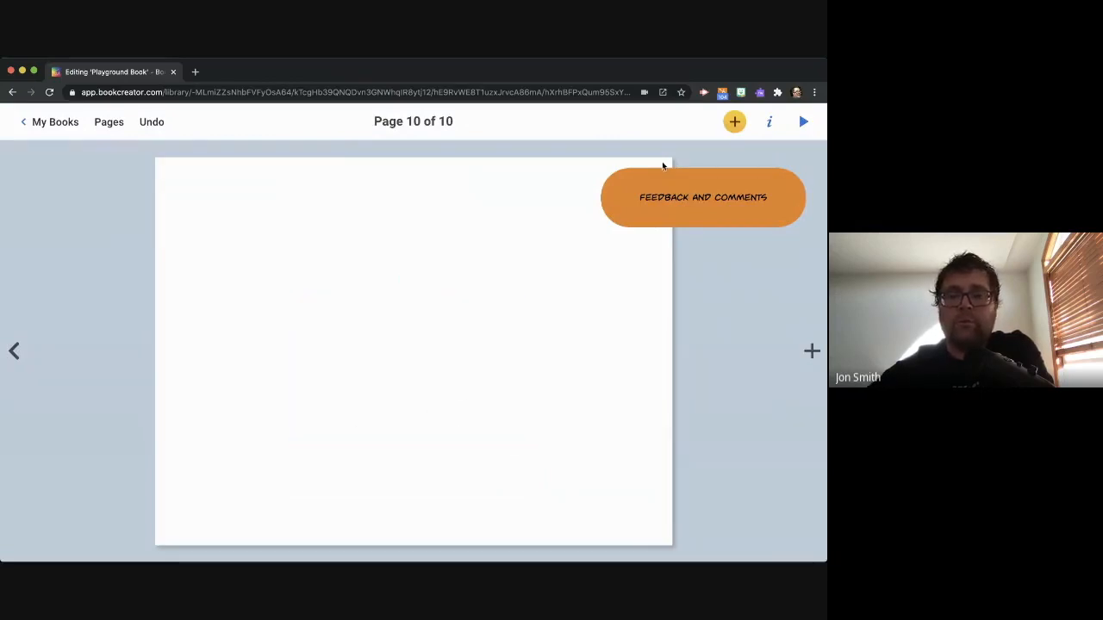
- Bring up the add-content menu and switch it to the Comics elements
left_click(733, 121)
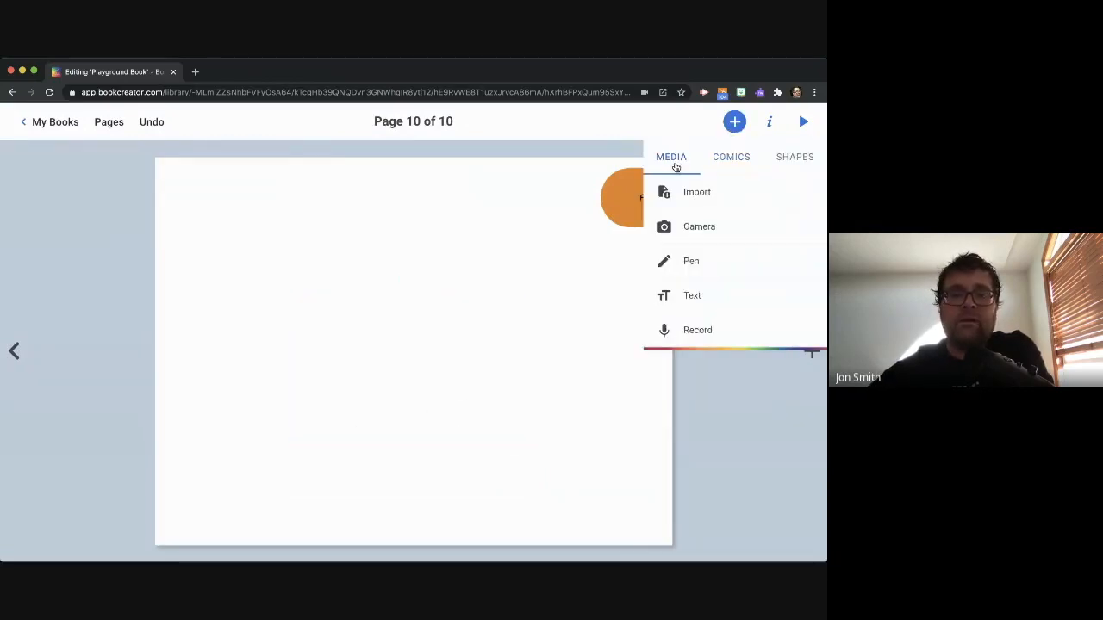
mouse_move(696, 331)
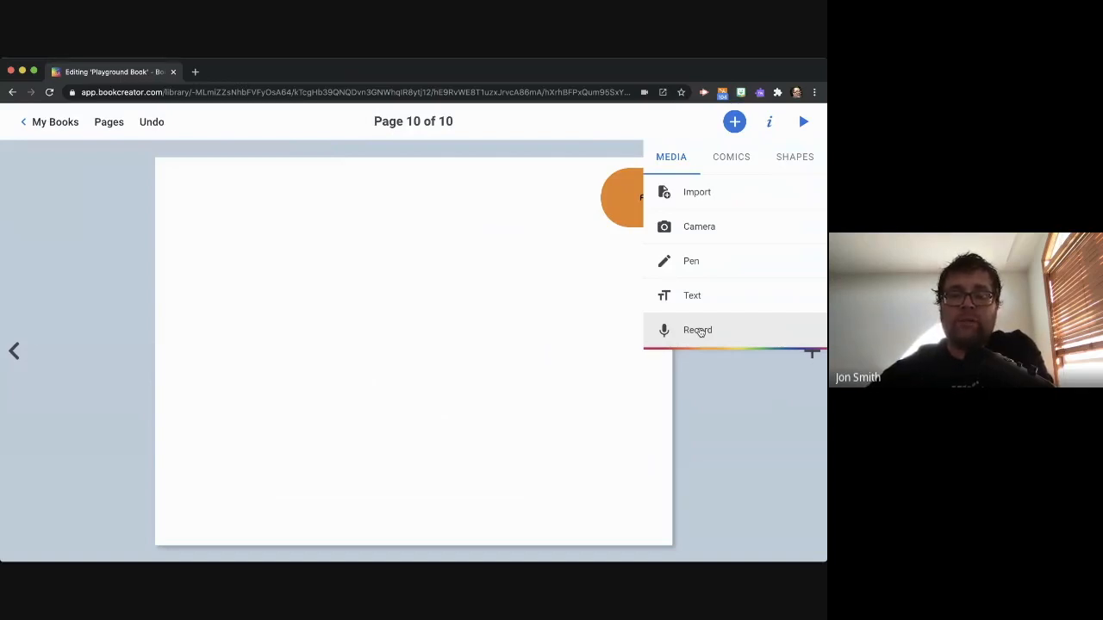
left_click(730, 155)
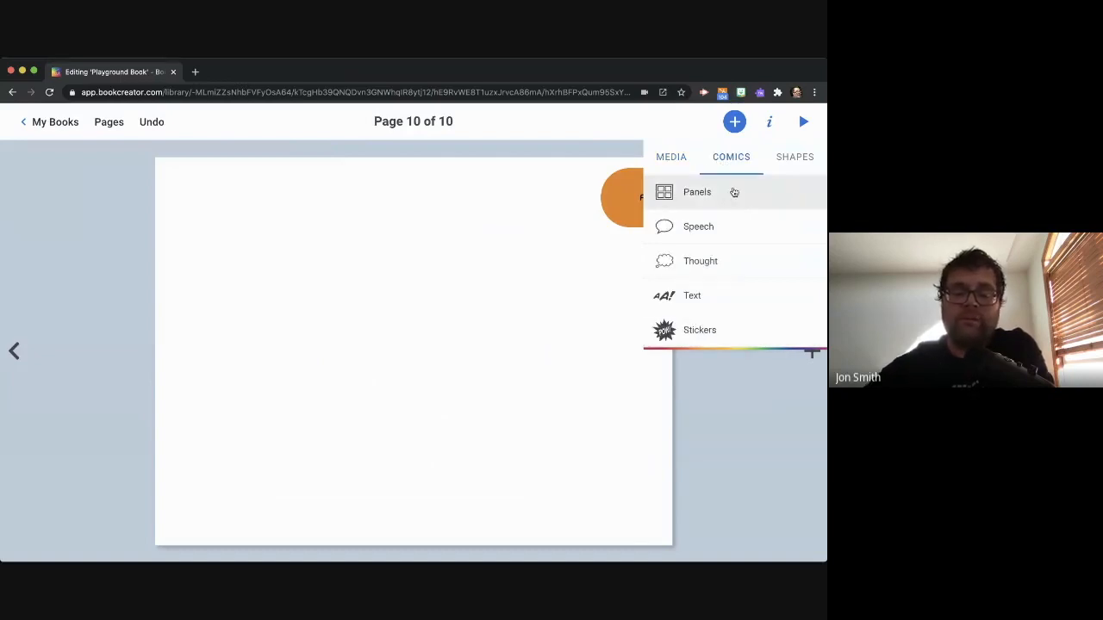
mouse_move(715, 200)
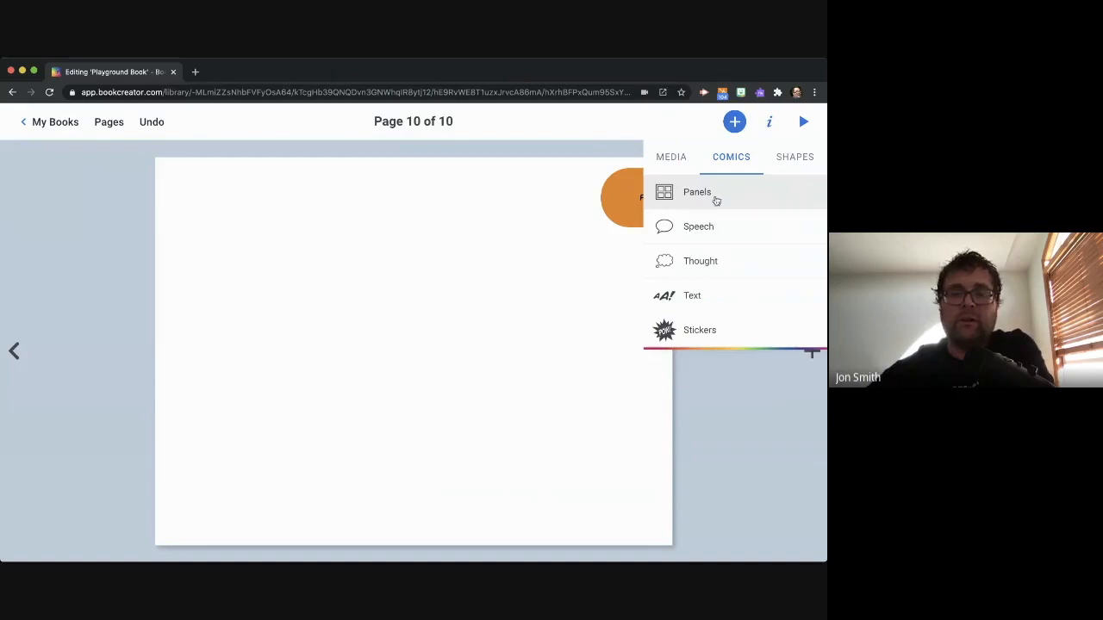
- Add a two-panel comic layout to page 10 and select its left panel
left_click(696, 191)
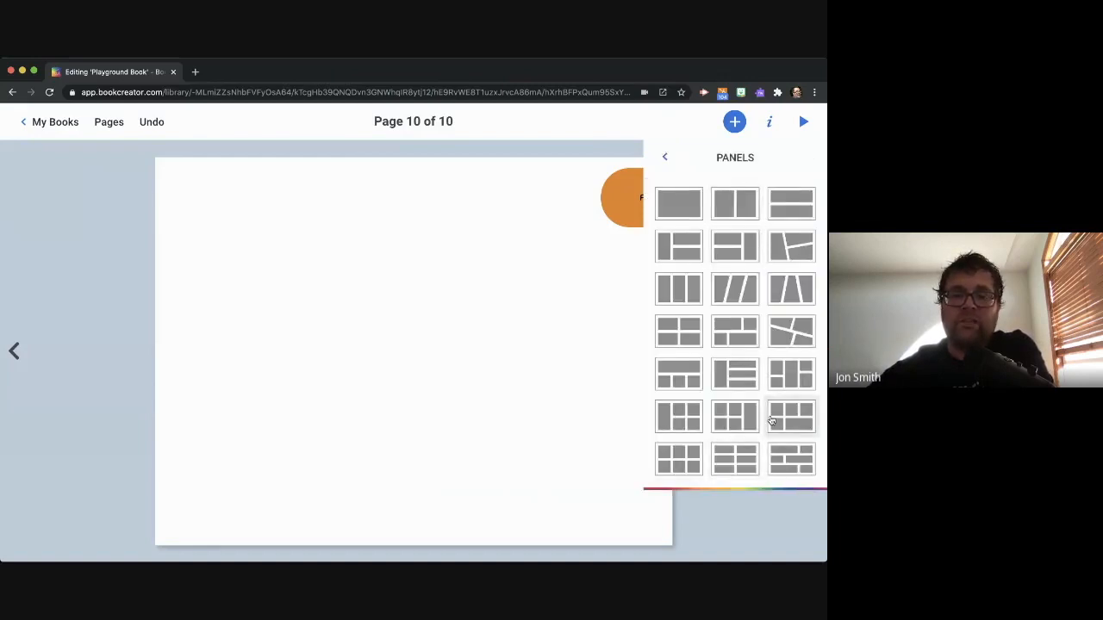
left_click(734, 204)
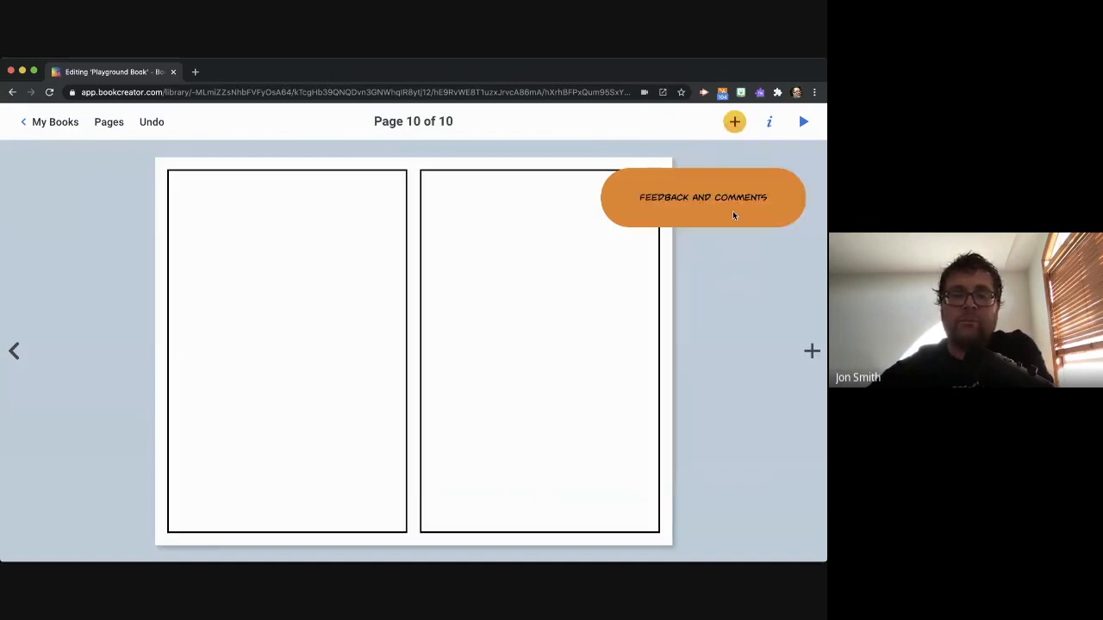
left_click(286, 345)
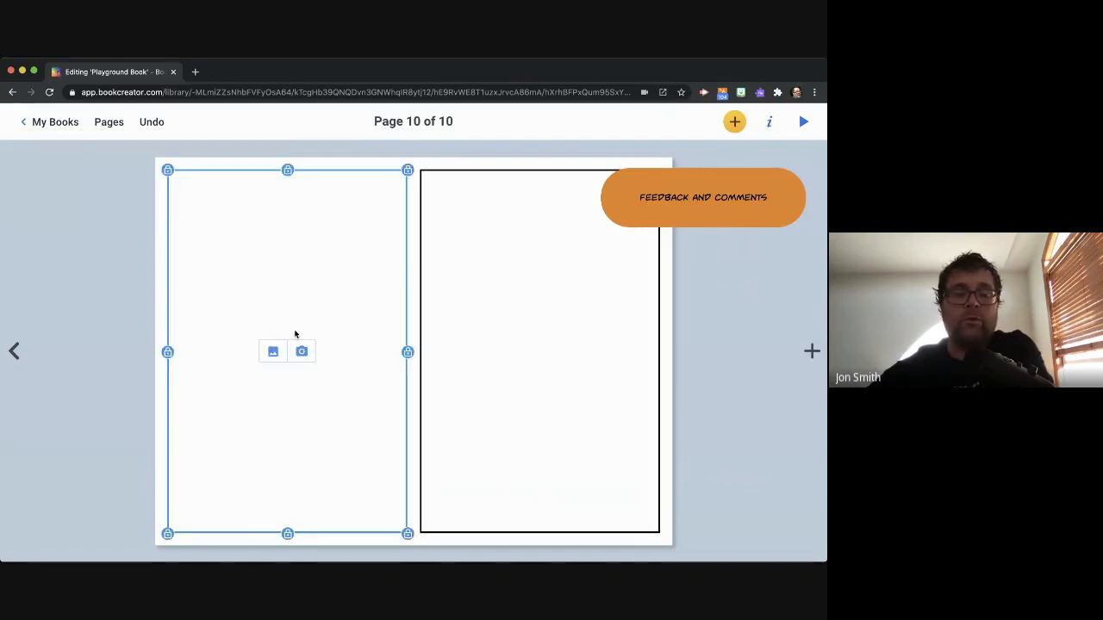
- Fill the left comic panel with a freshly captured webcam photo of Jon Smith
left_click(300, 352)
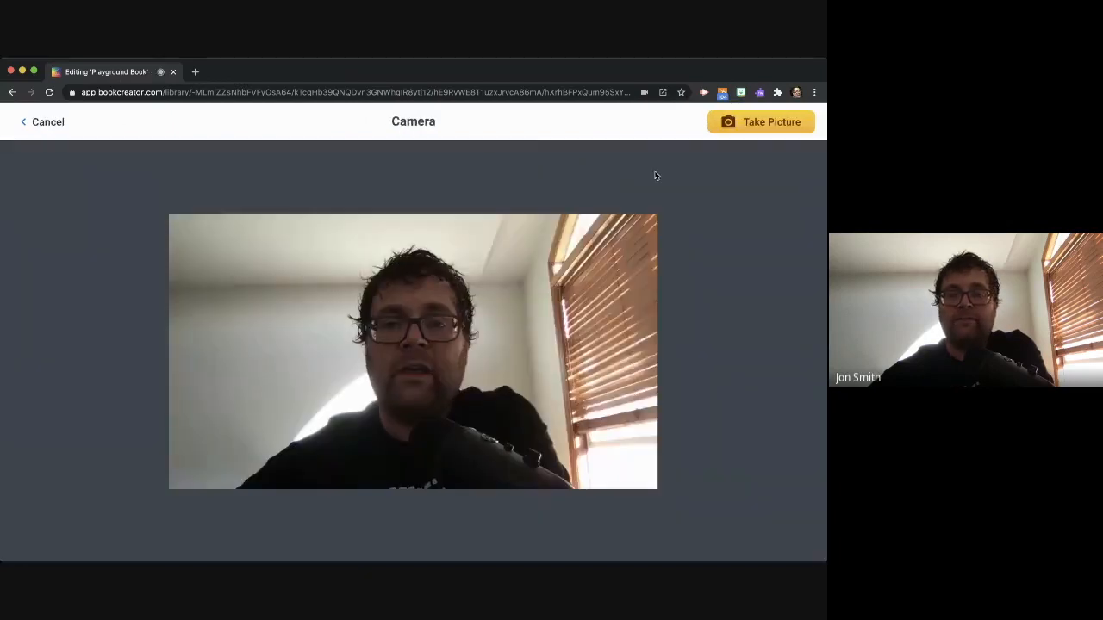
left_click(760, 121)
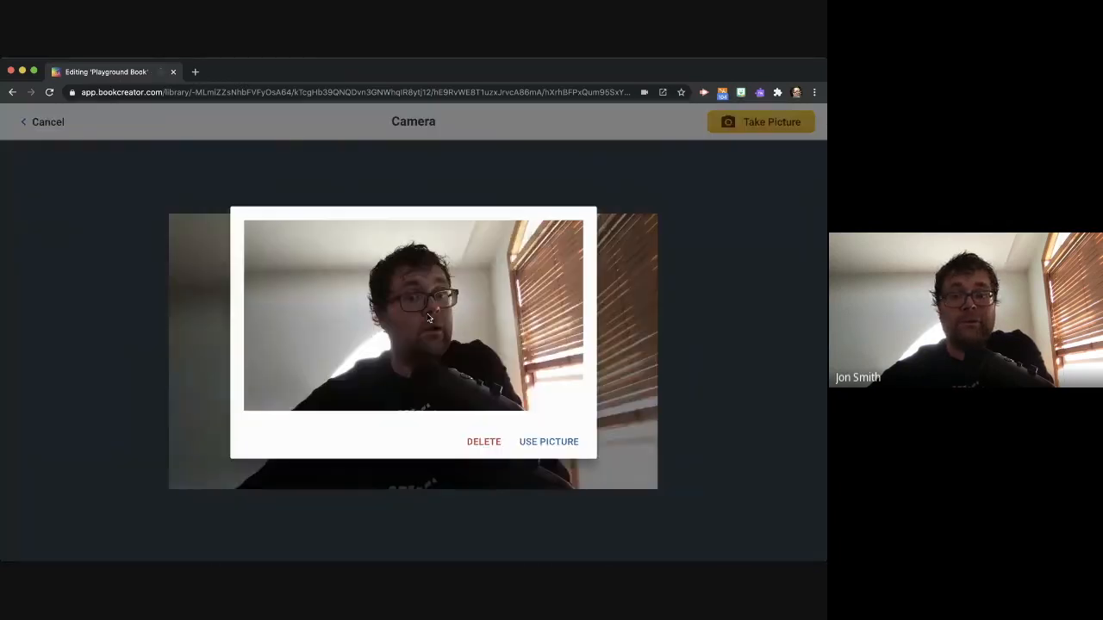
left_click(548, 441)
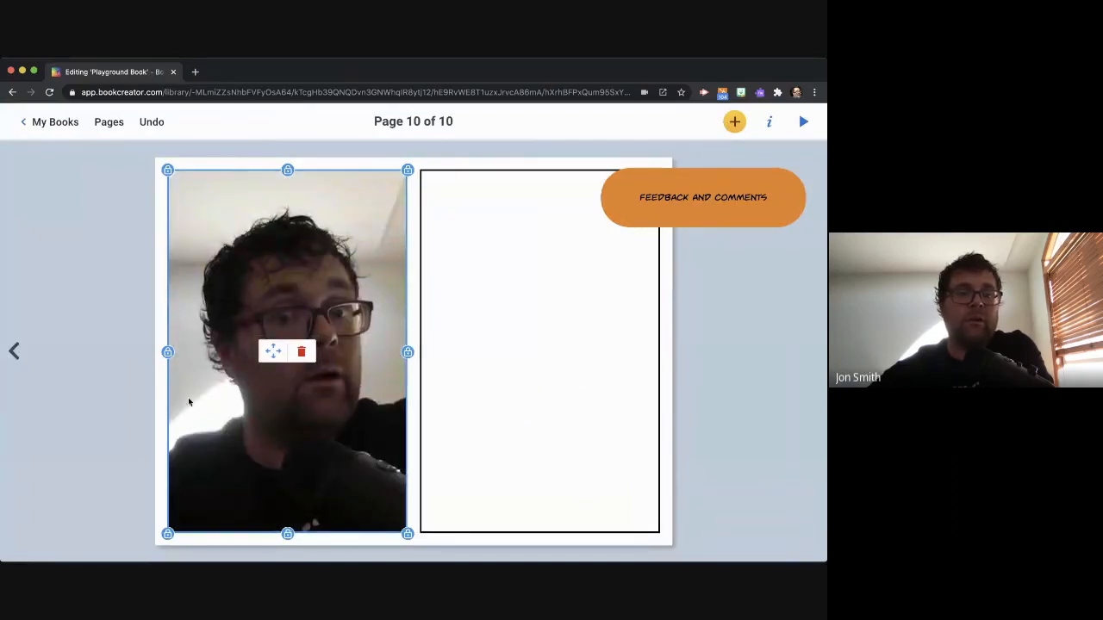
left_click(109, 121)
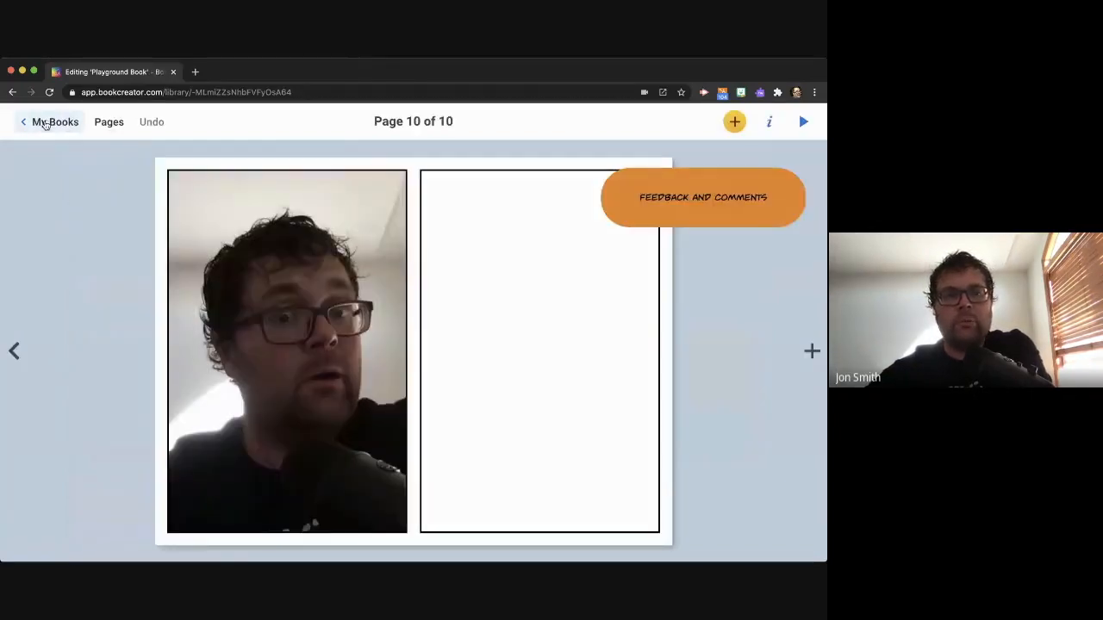
- Return to the book list, reopen the Home Learning book and launch the Over and Under the Snow read-aloud
left_click(55, 120)
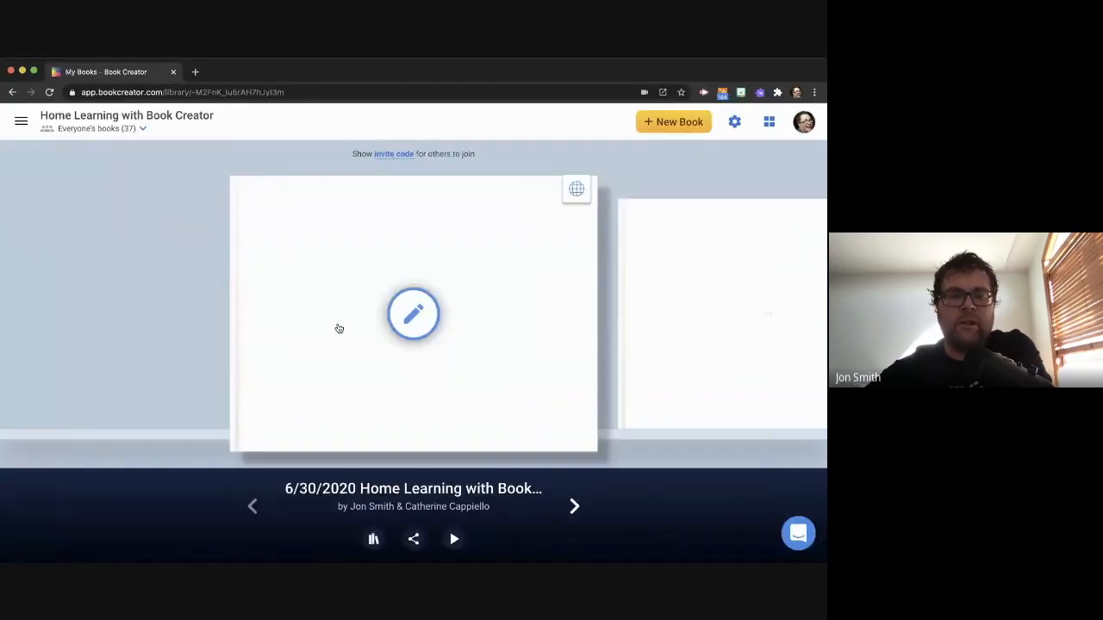
left_click(413, 314)
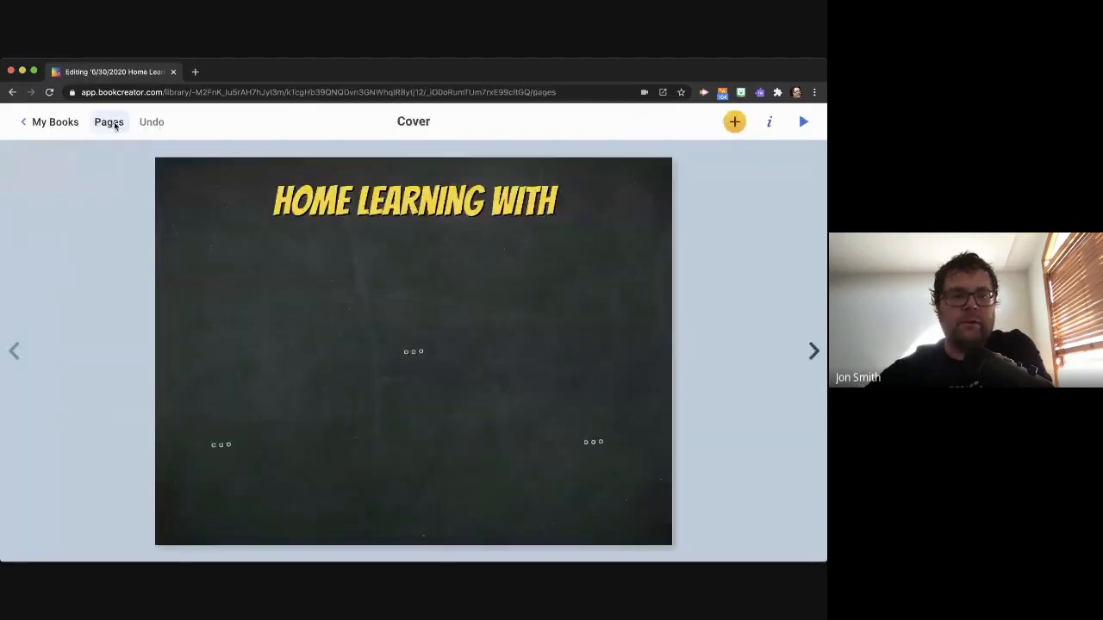
left_click(108, 120)
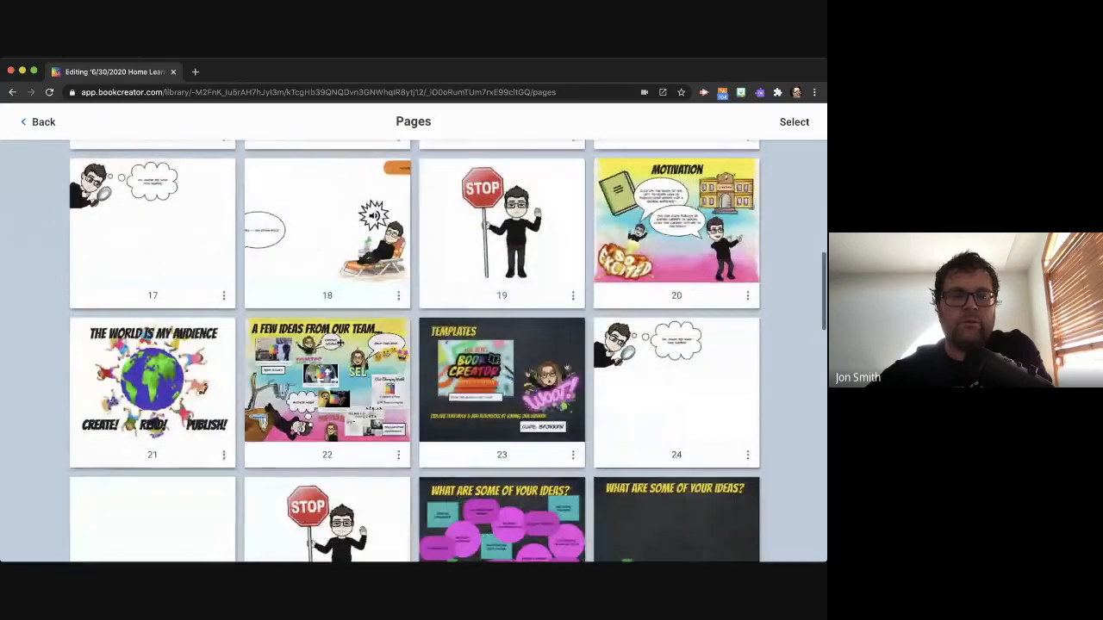
double_click(328, 379)
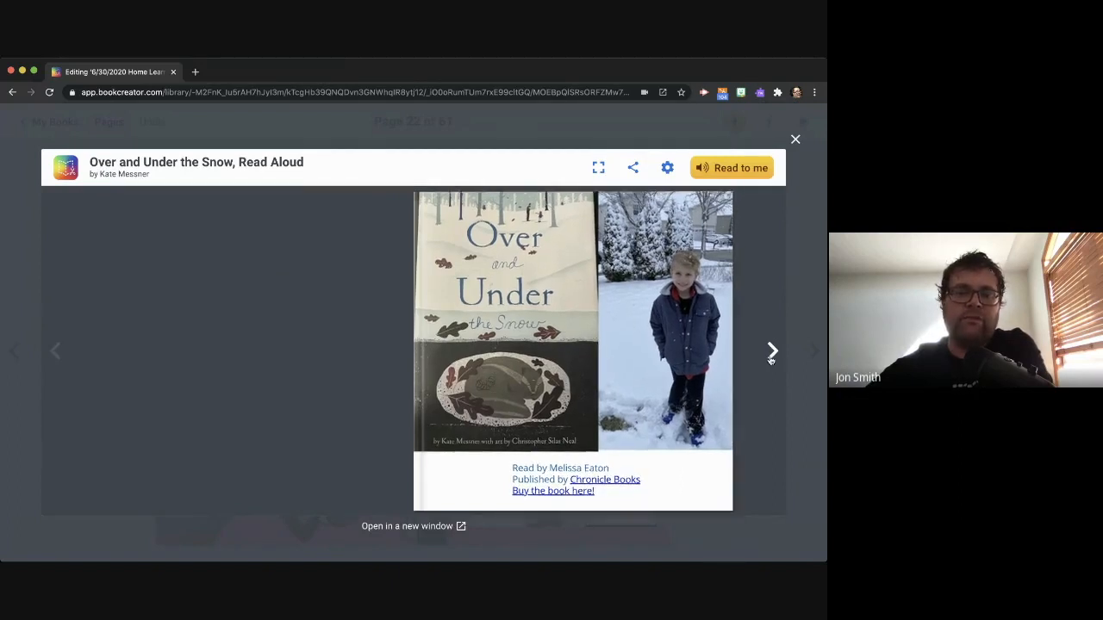
- Page through the snow book with its read-aloud audio, then close it back to page 22, A Few Ideas From Our Team
left_click(772, 352)
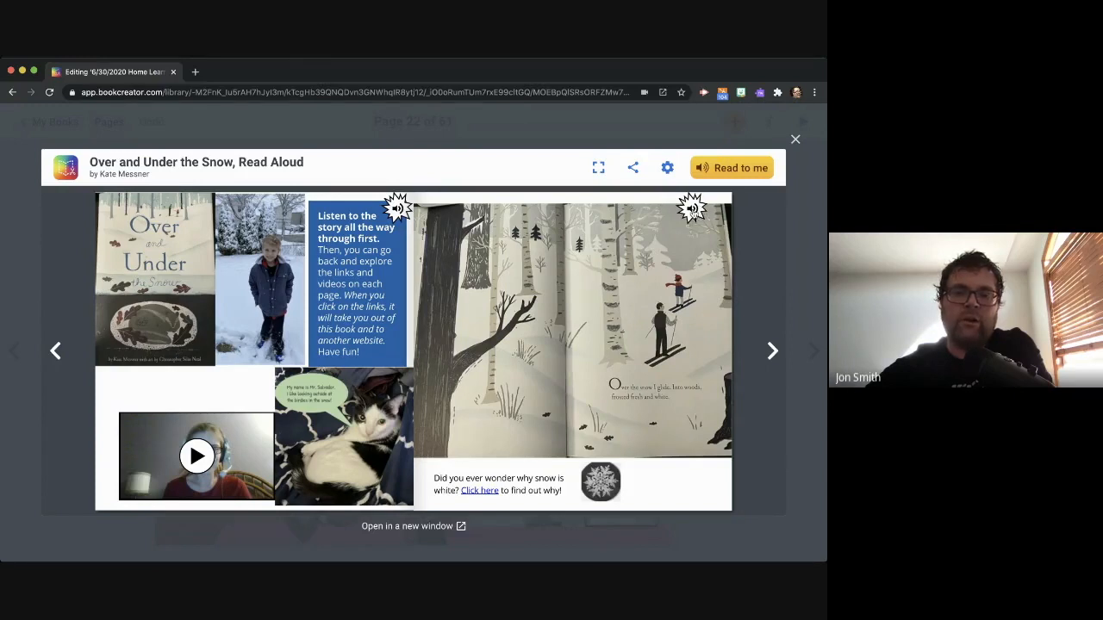
left_click(691, 210)
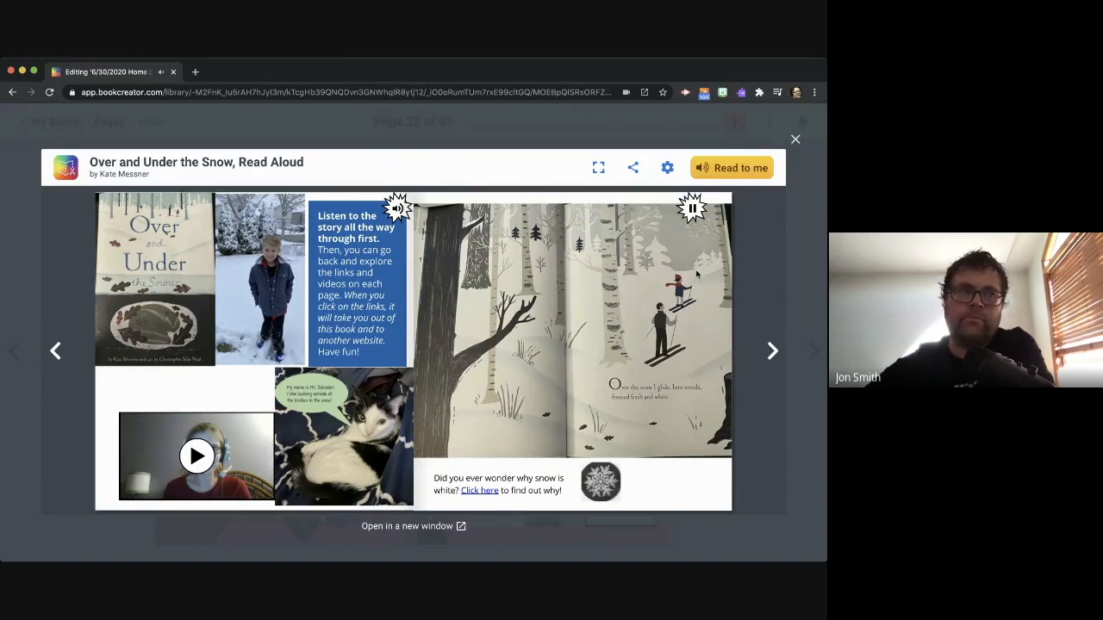
mouse_move(698, 252)
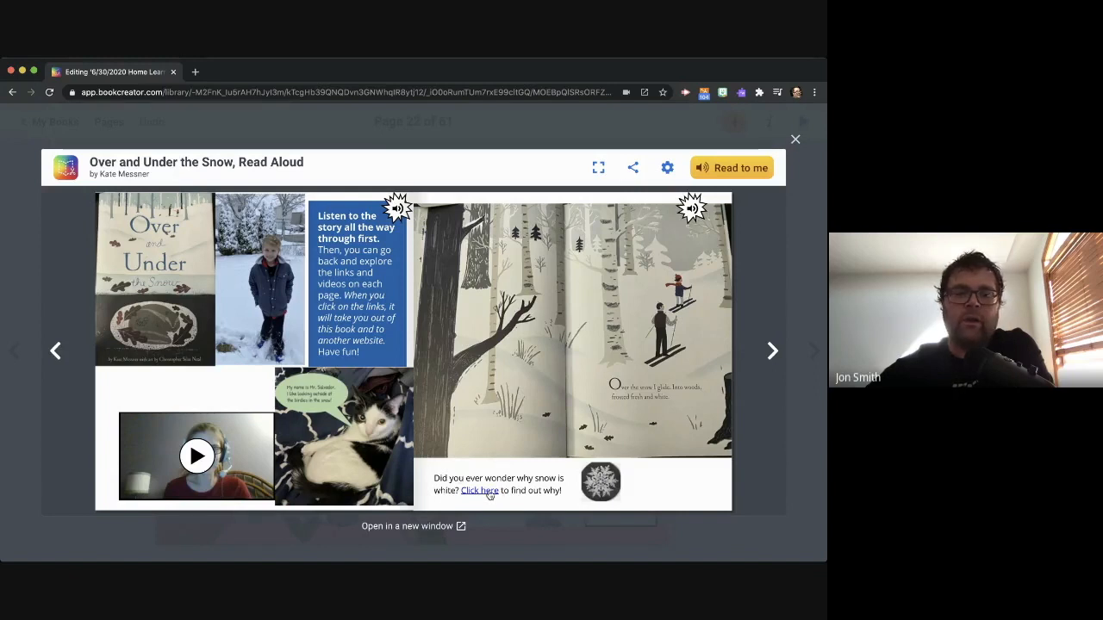
mouse_move(350, 303)
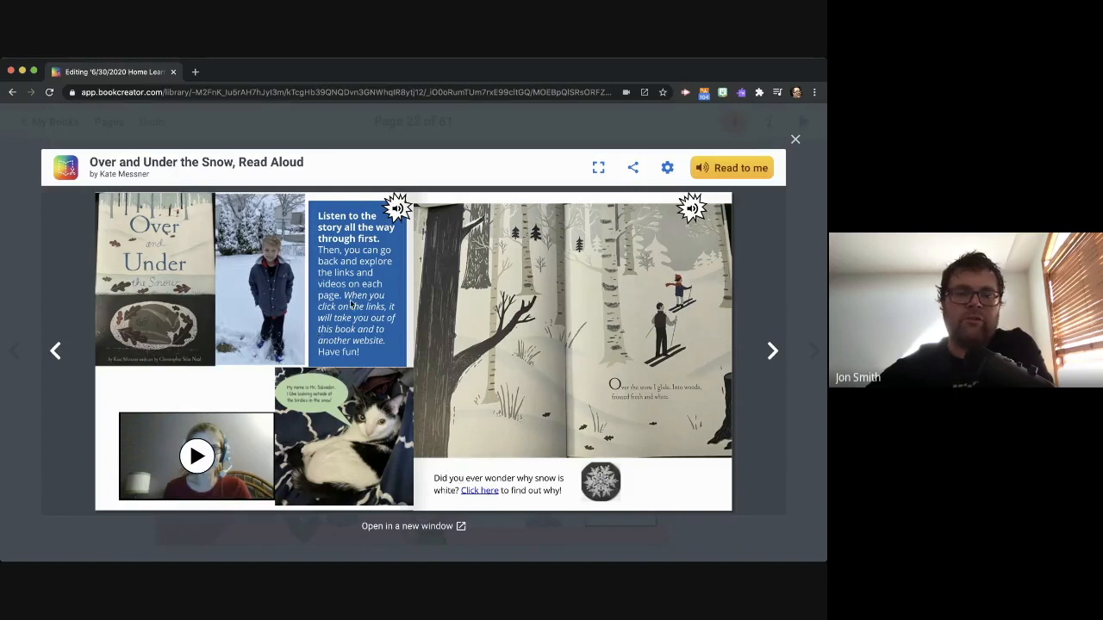
mouse_move(758, 348)
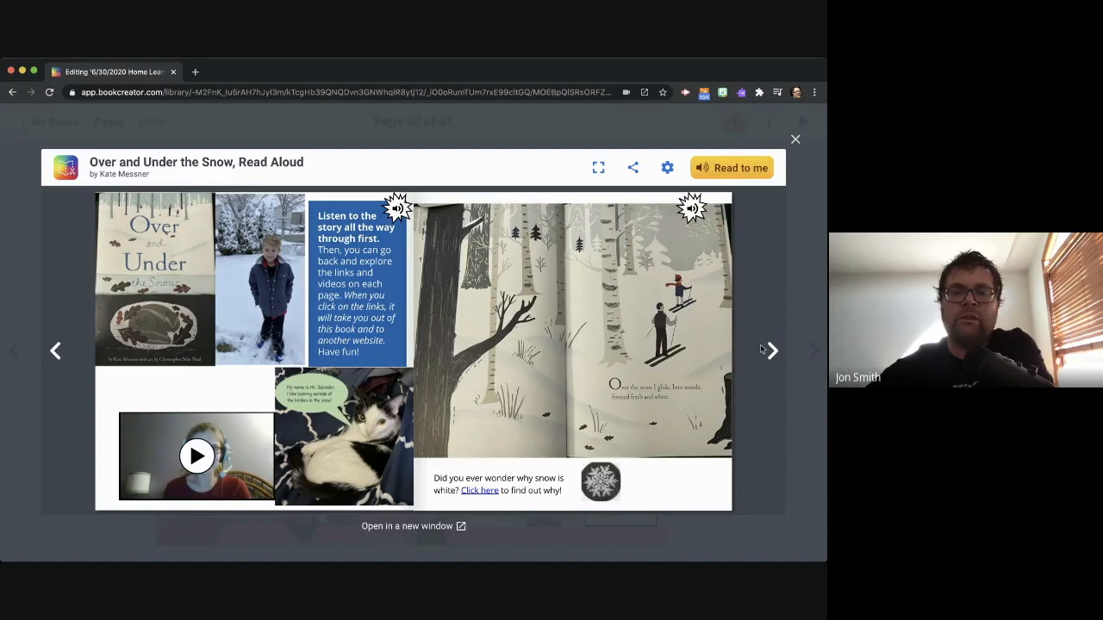
left_click(772, 350)
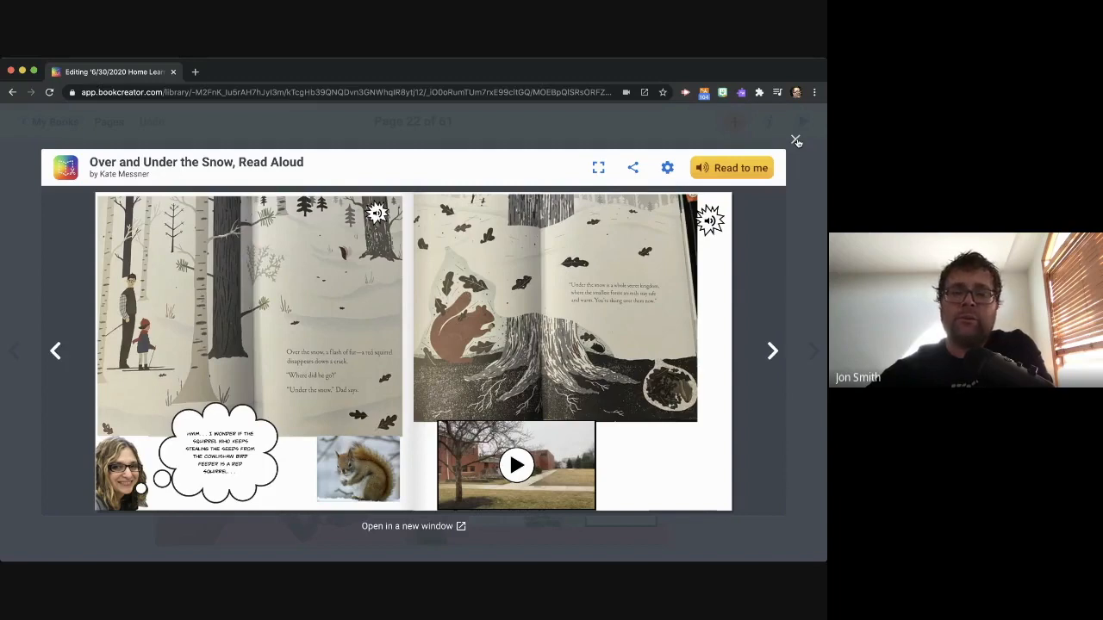
left_click(796, 139)
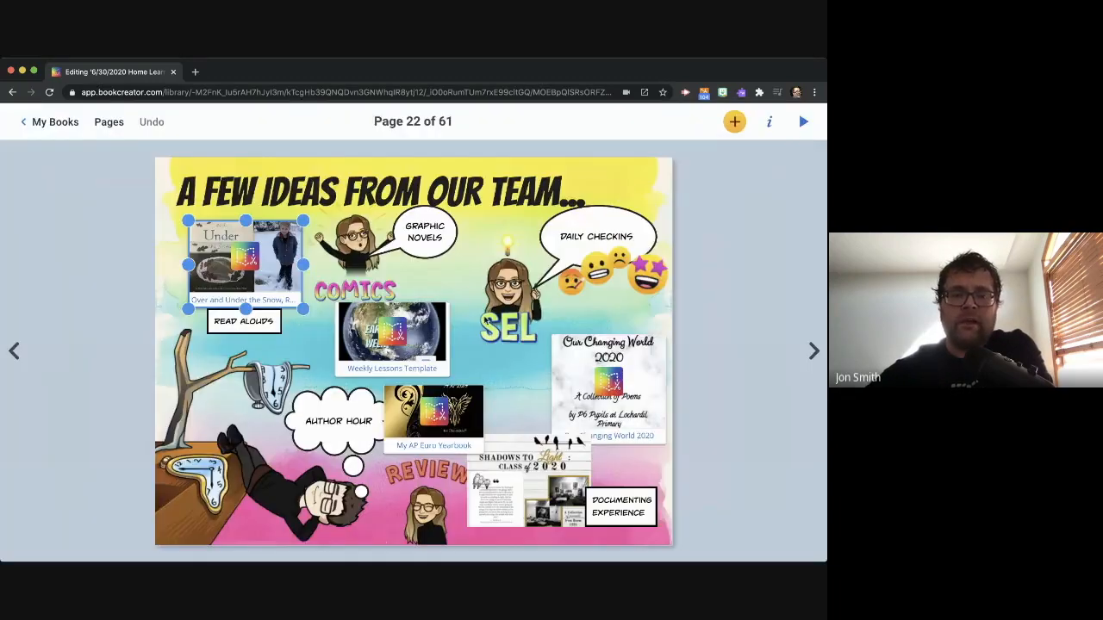
left_click(393, 336)
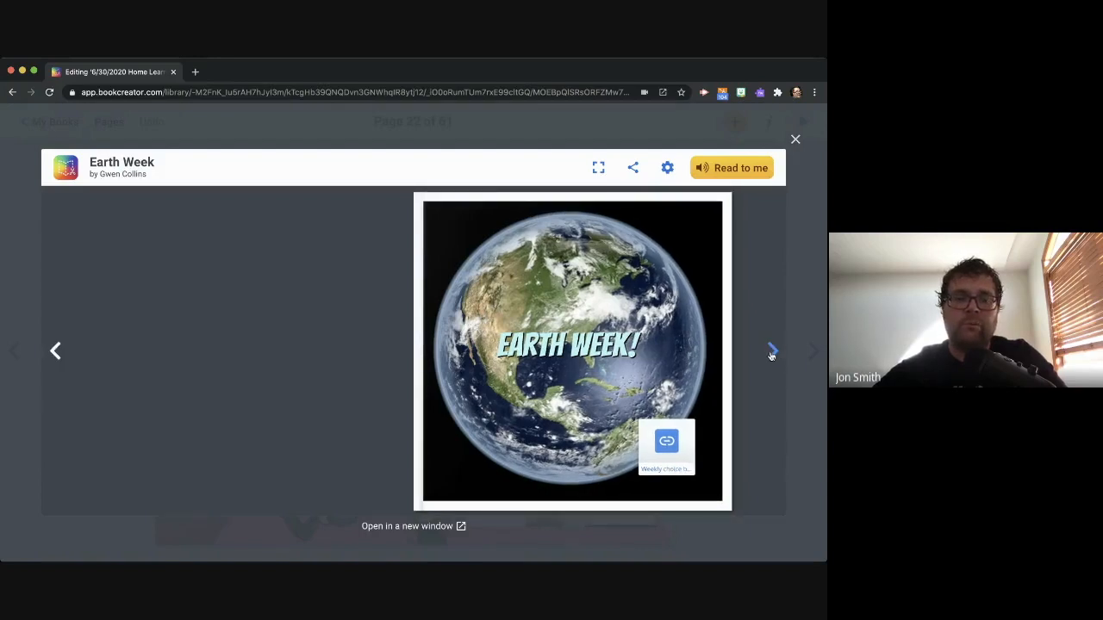
left_click(769, 351)
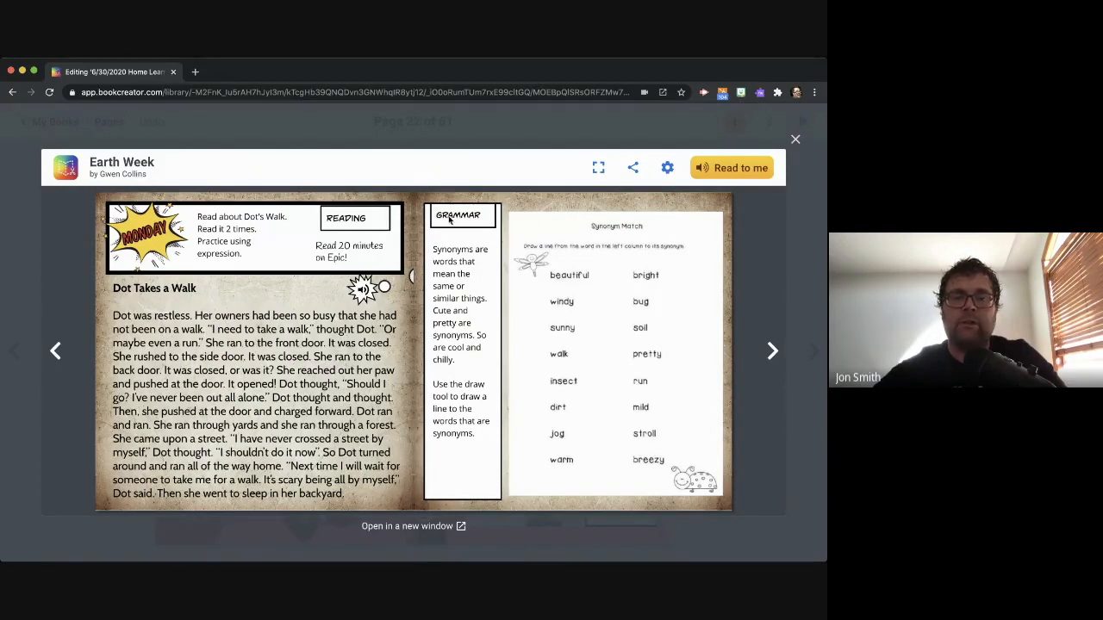
mouse_move(589, 405)
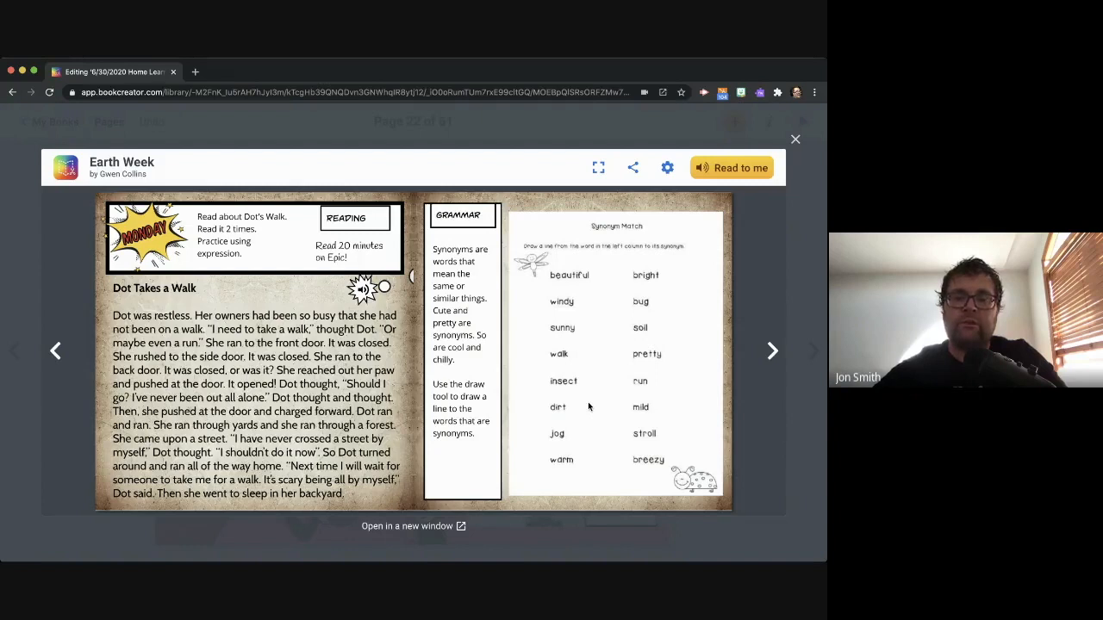
mouse_move(613, 434)
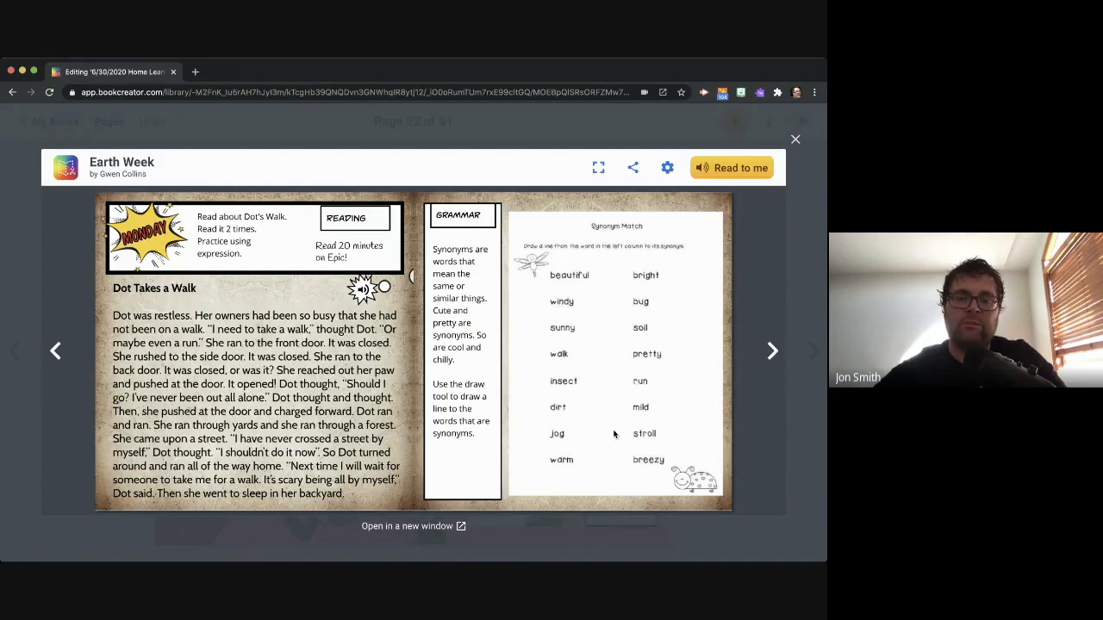
mouse_move(772, 351)
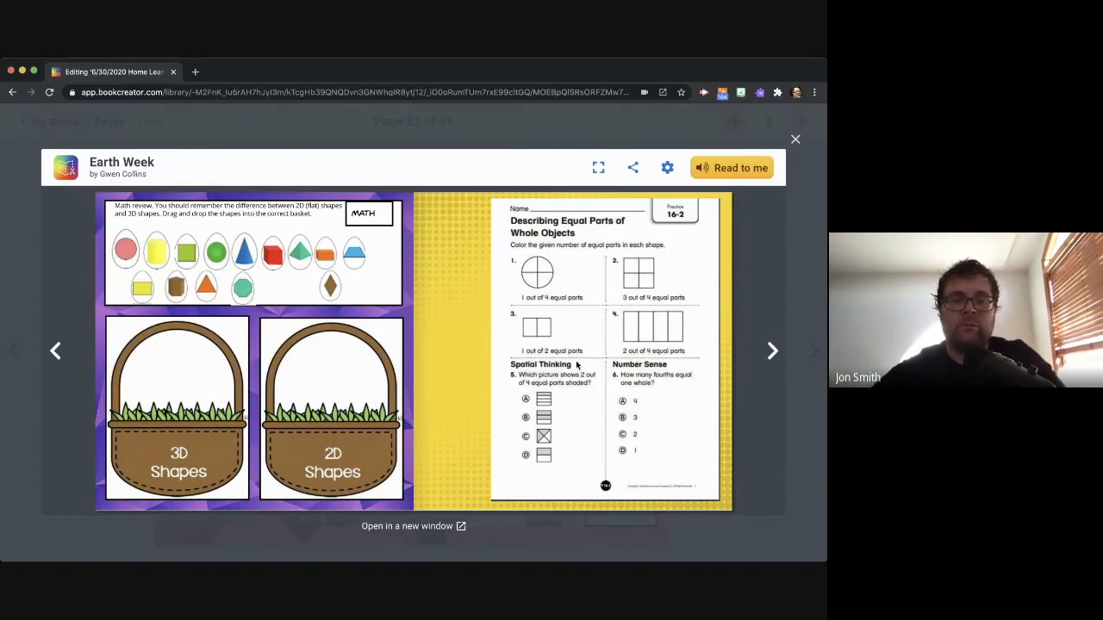
mouse_move(414, 287)
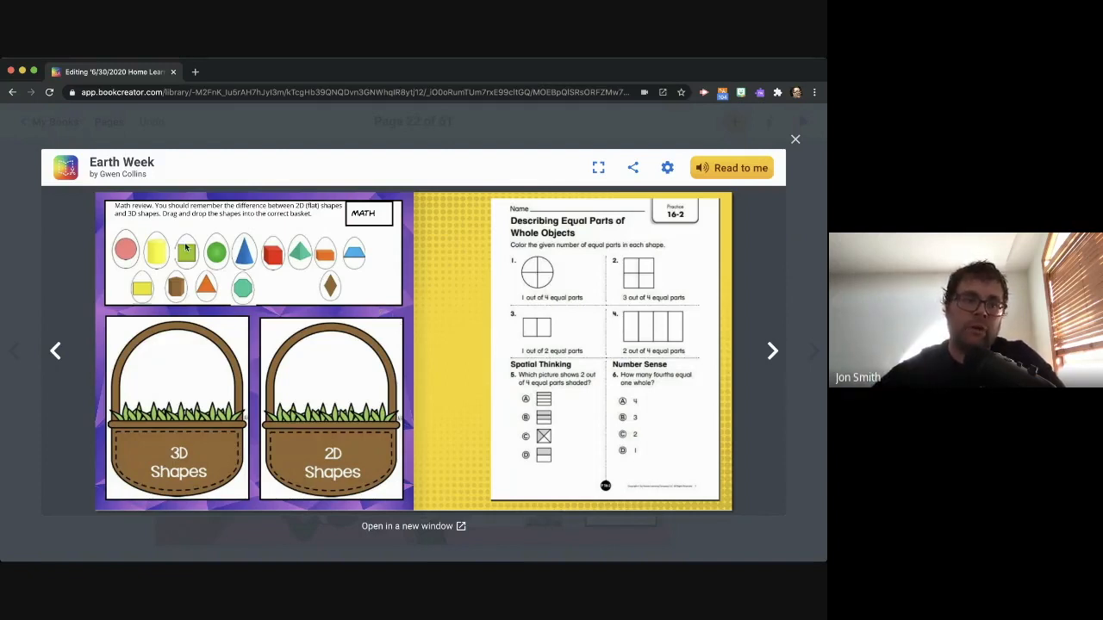
mouse_move(349, 448)
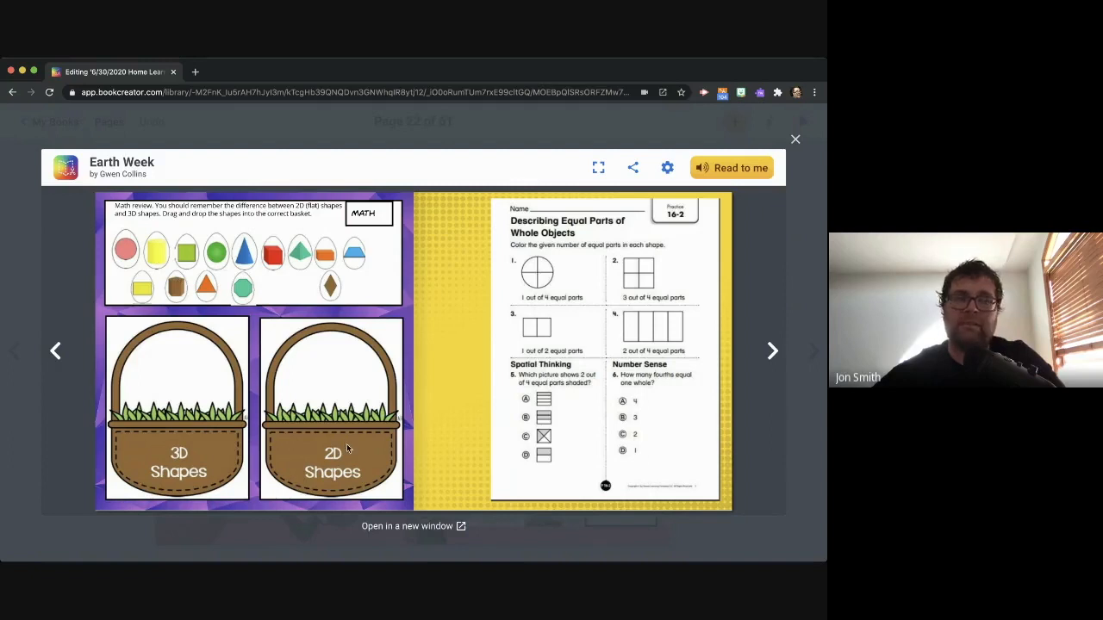
mouse_move(598, 369)
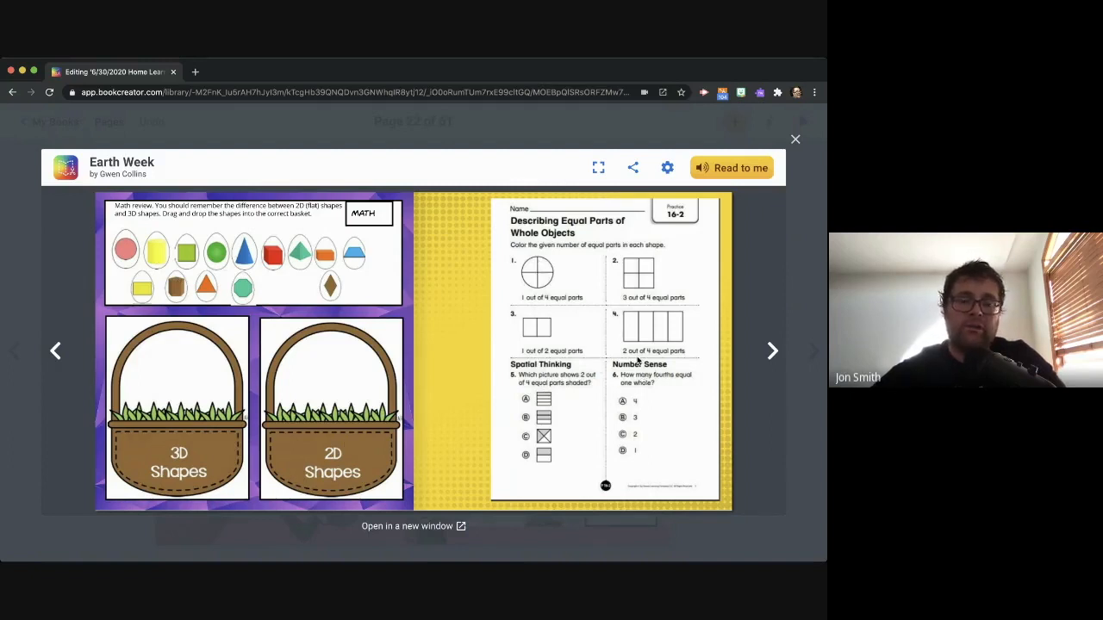
mouse_move(630, 326)
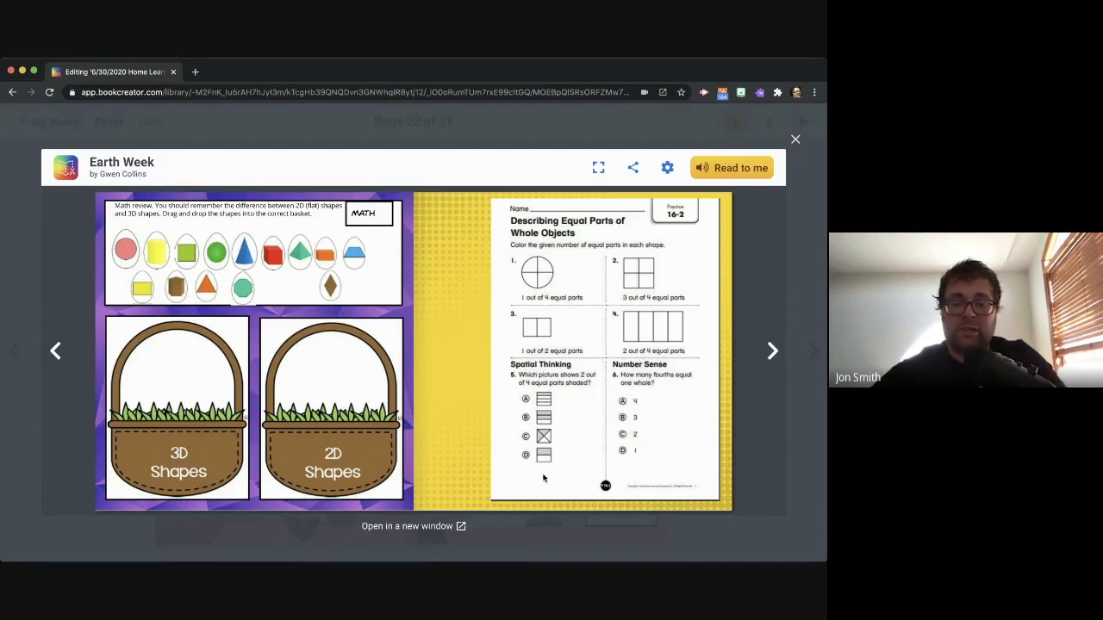
mouse_move(591, 438)
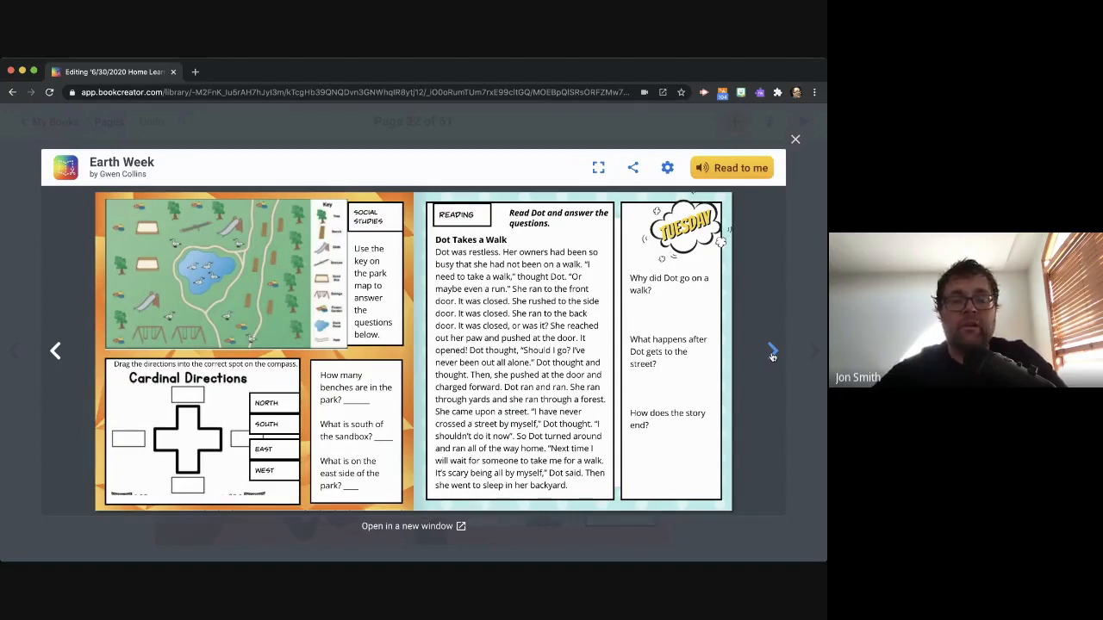
- Page through the Earth Week book to the coins-and-writing spread
left_click(772, 352)
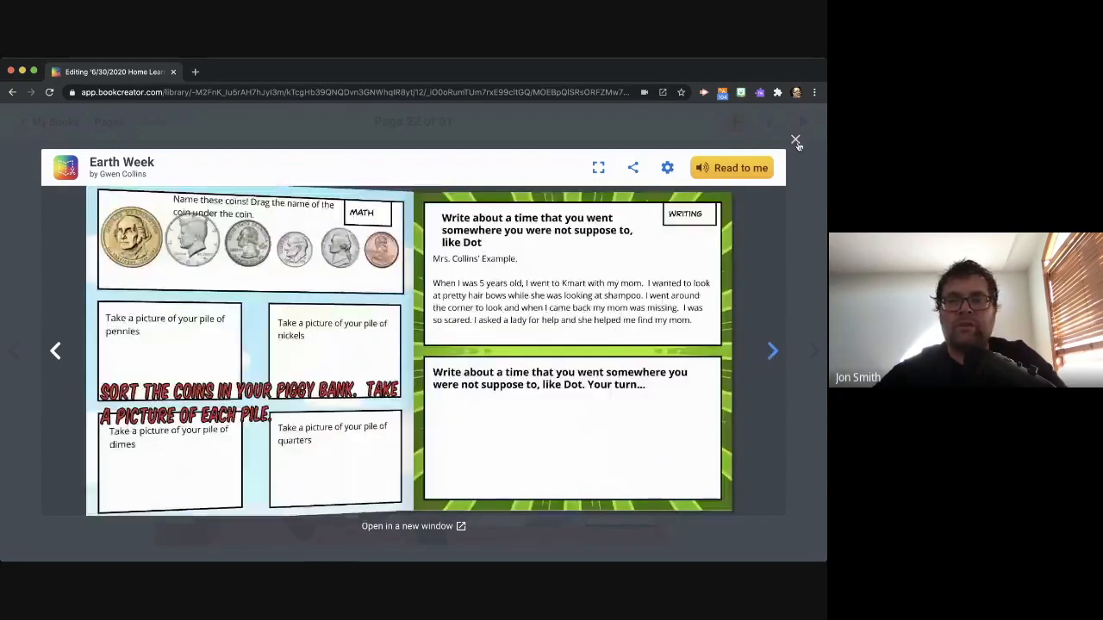
- Close the Earth Week book, returning toward the Teacher Dashboard libraries
left_click(796, 140)
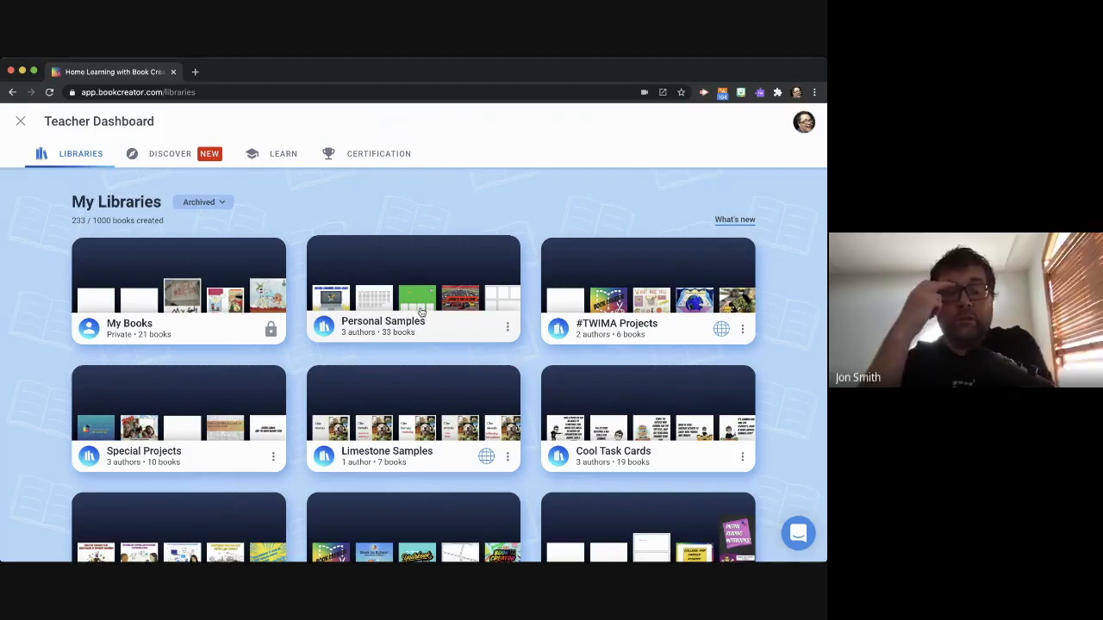
left_click(803, 121)
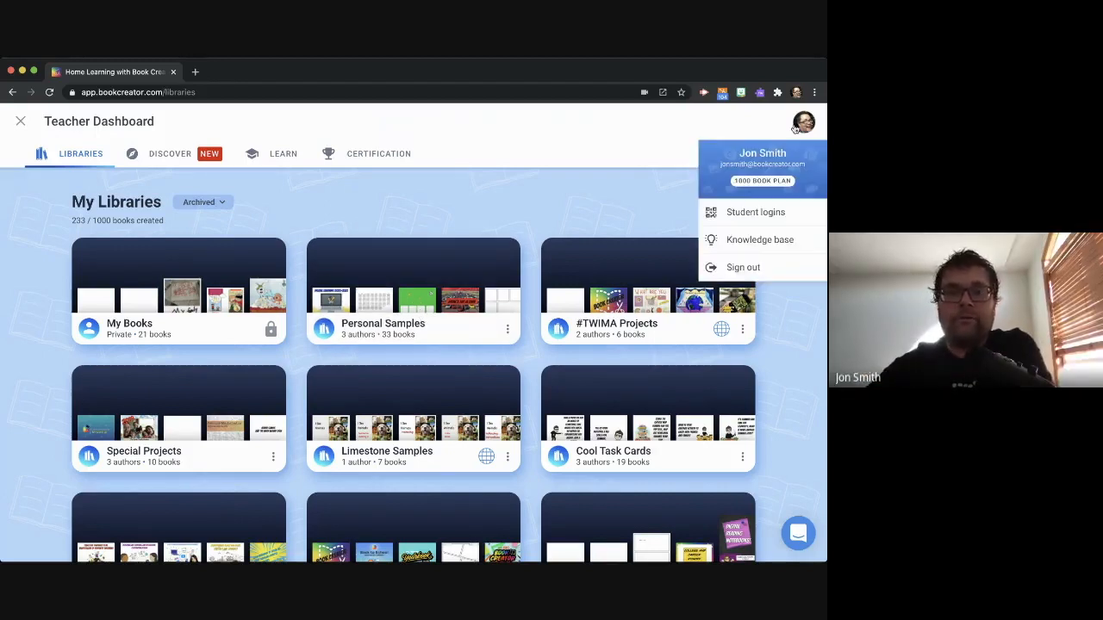
left_click(740, 267)
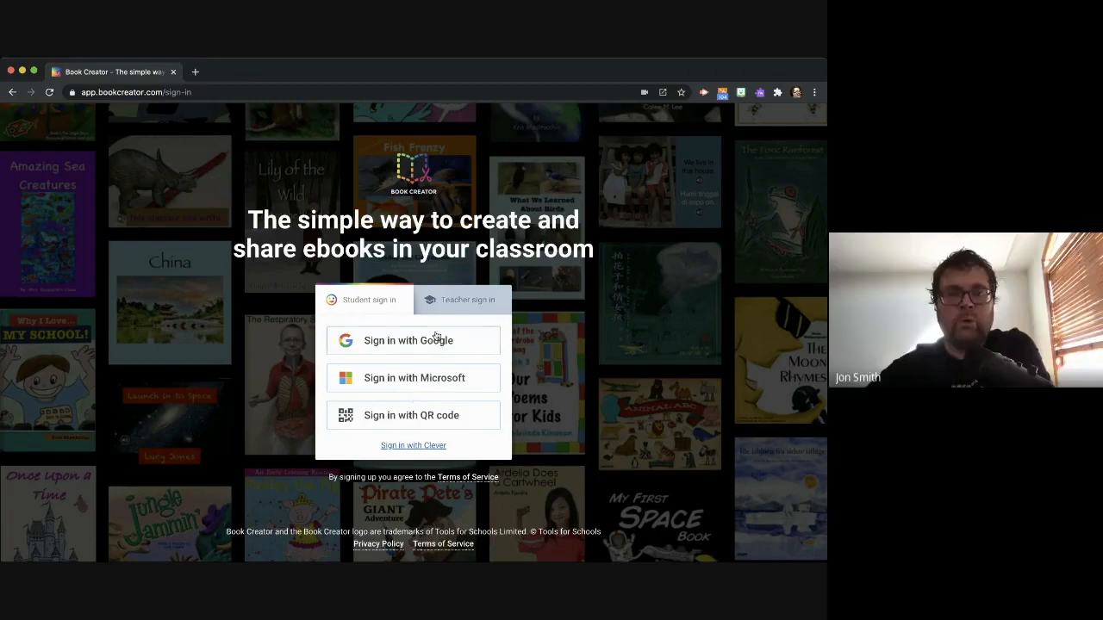
left_click(461, 299)
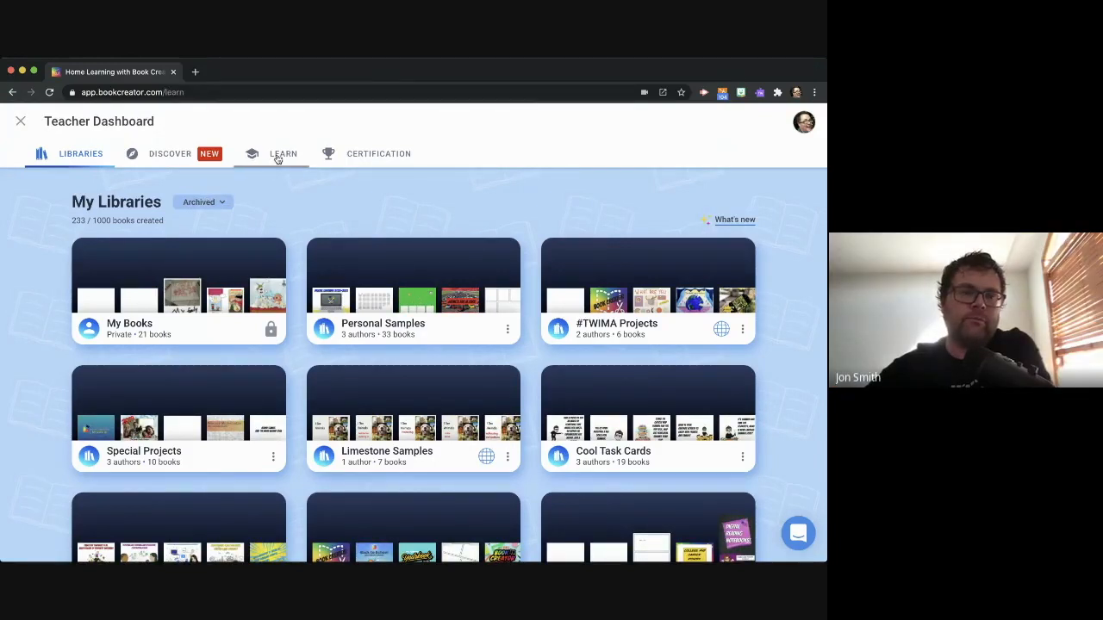
- Go to the Learn section and open the Certified Author course on its Introduction chapter
left_click(282, 153)
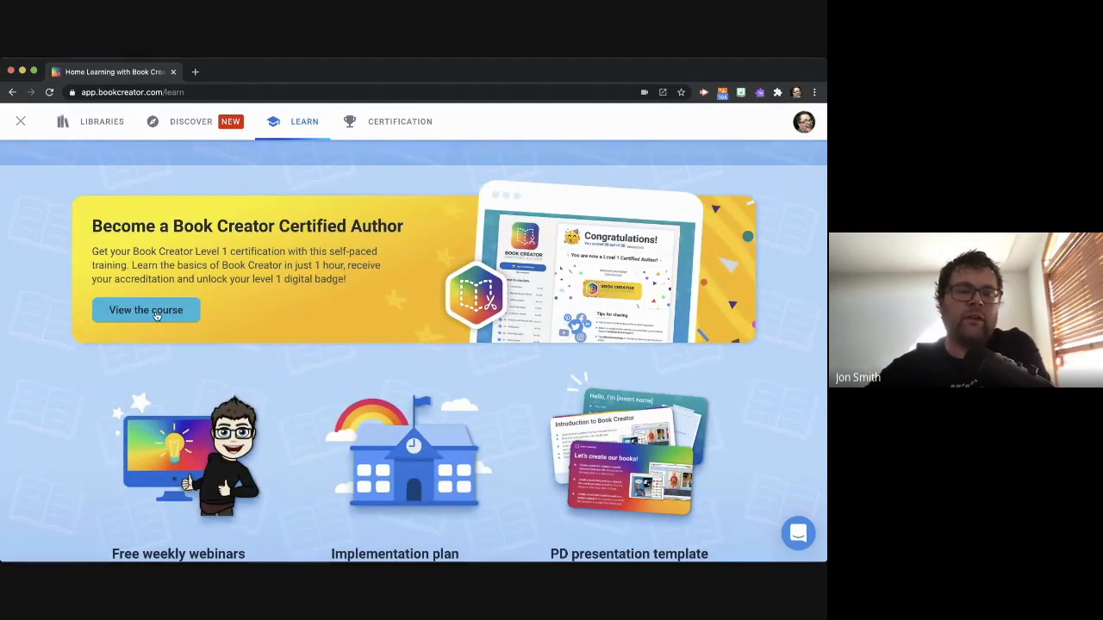
left_click(145, 310)
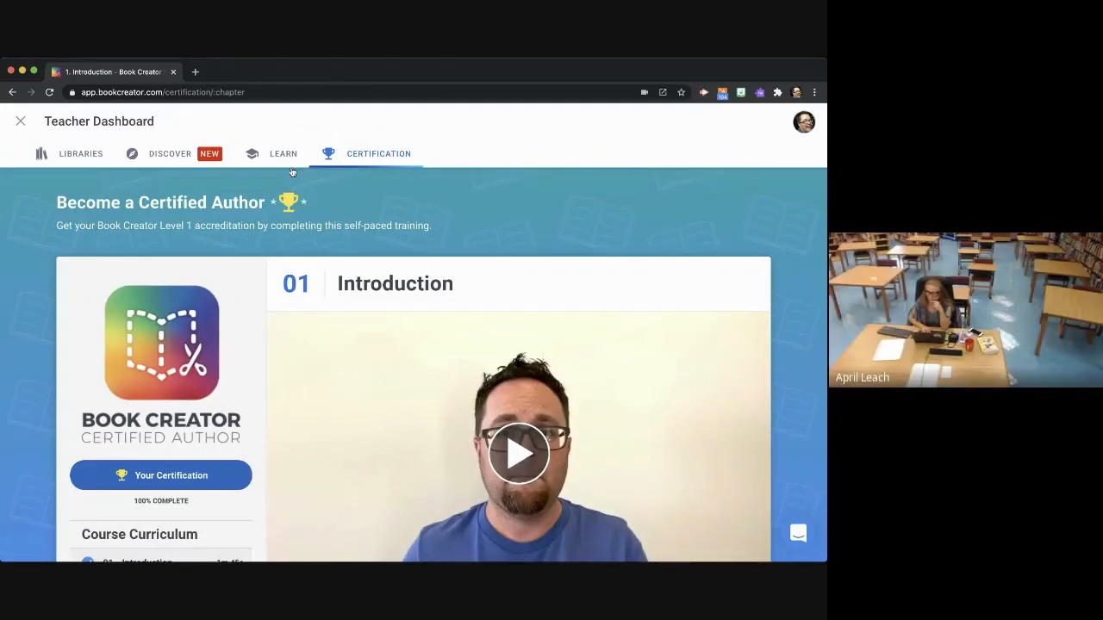
- Return from the course to the Learn section's Knowledge base of support articles
left_click(283, 153)
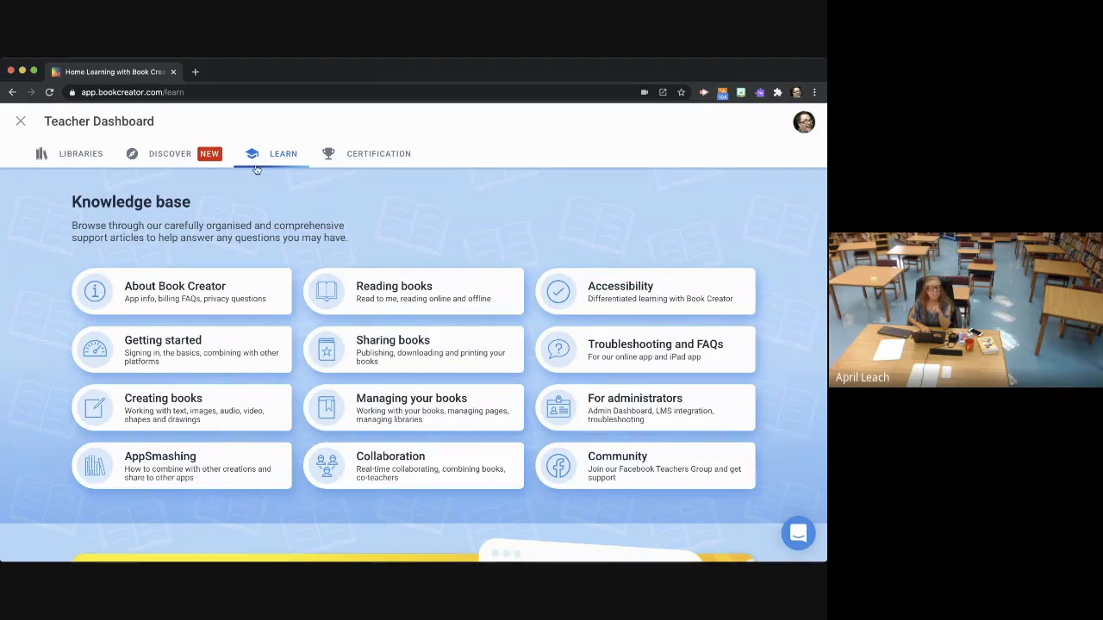
mouse_move(272, 168)
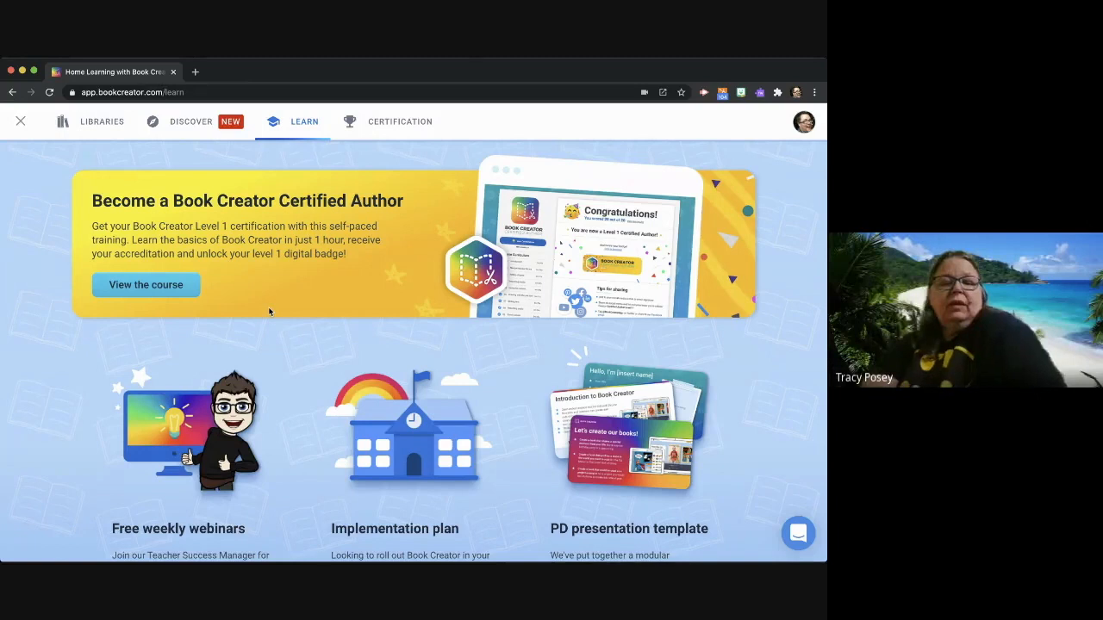
mouse_move(302, 279)
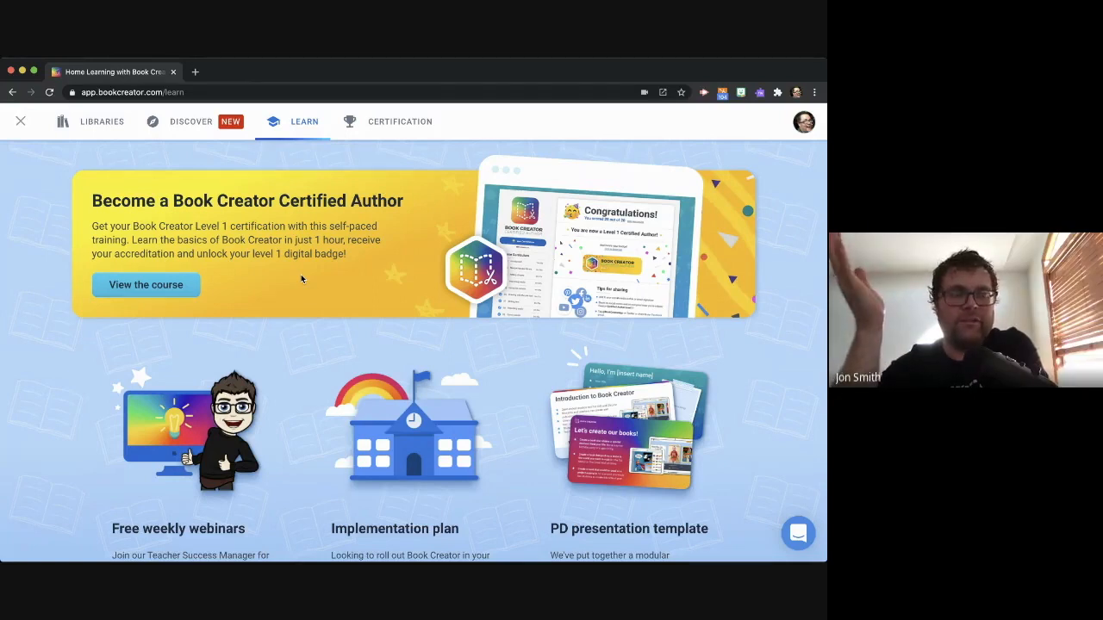
mouse_move(556, 121)
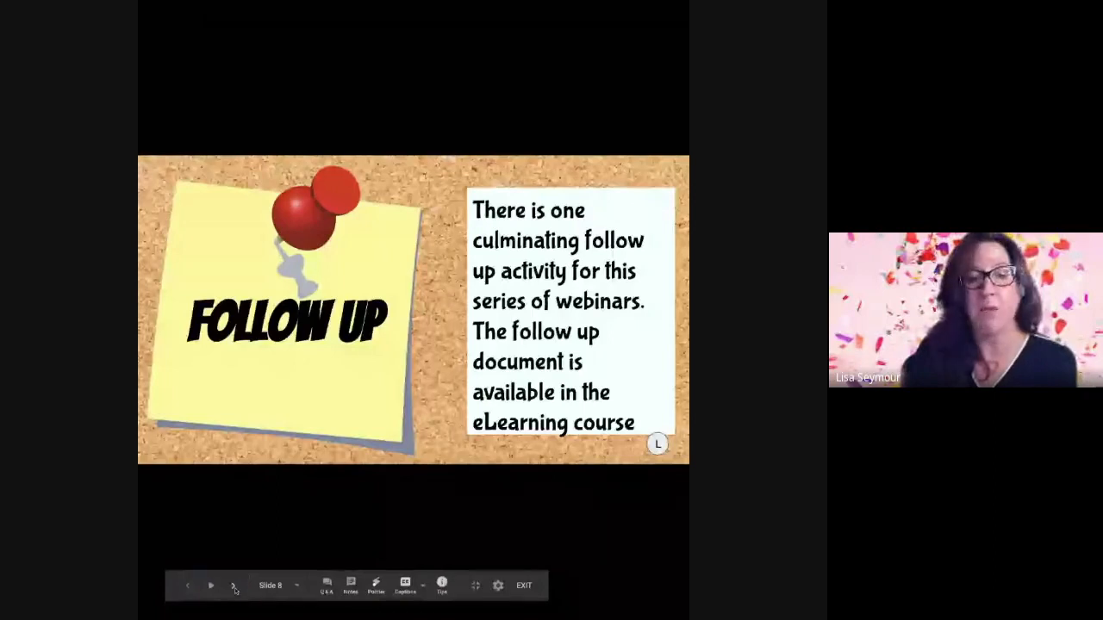
- Advance the webinar deck past the Follow Up slide to the Topical Tuesday announcement
left_click(210, 586)
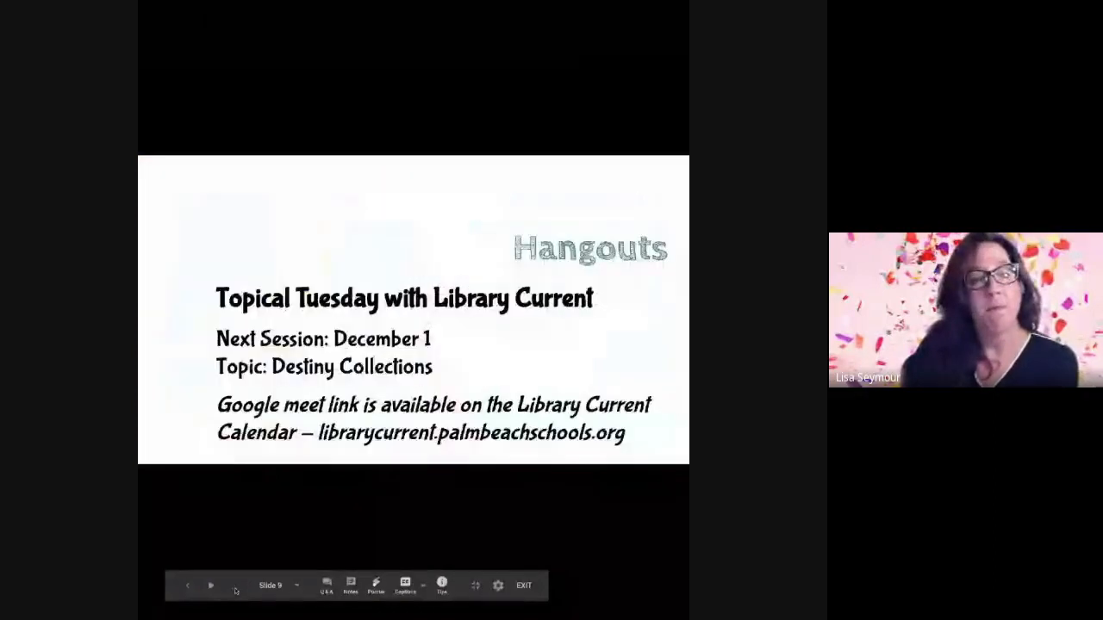